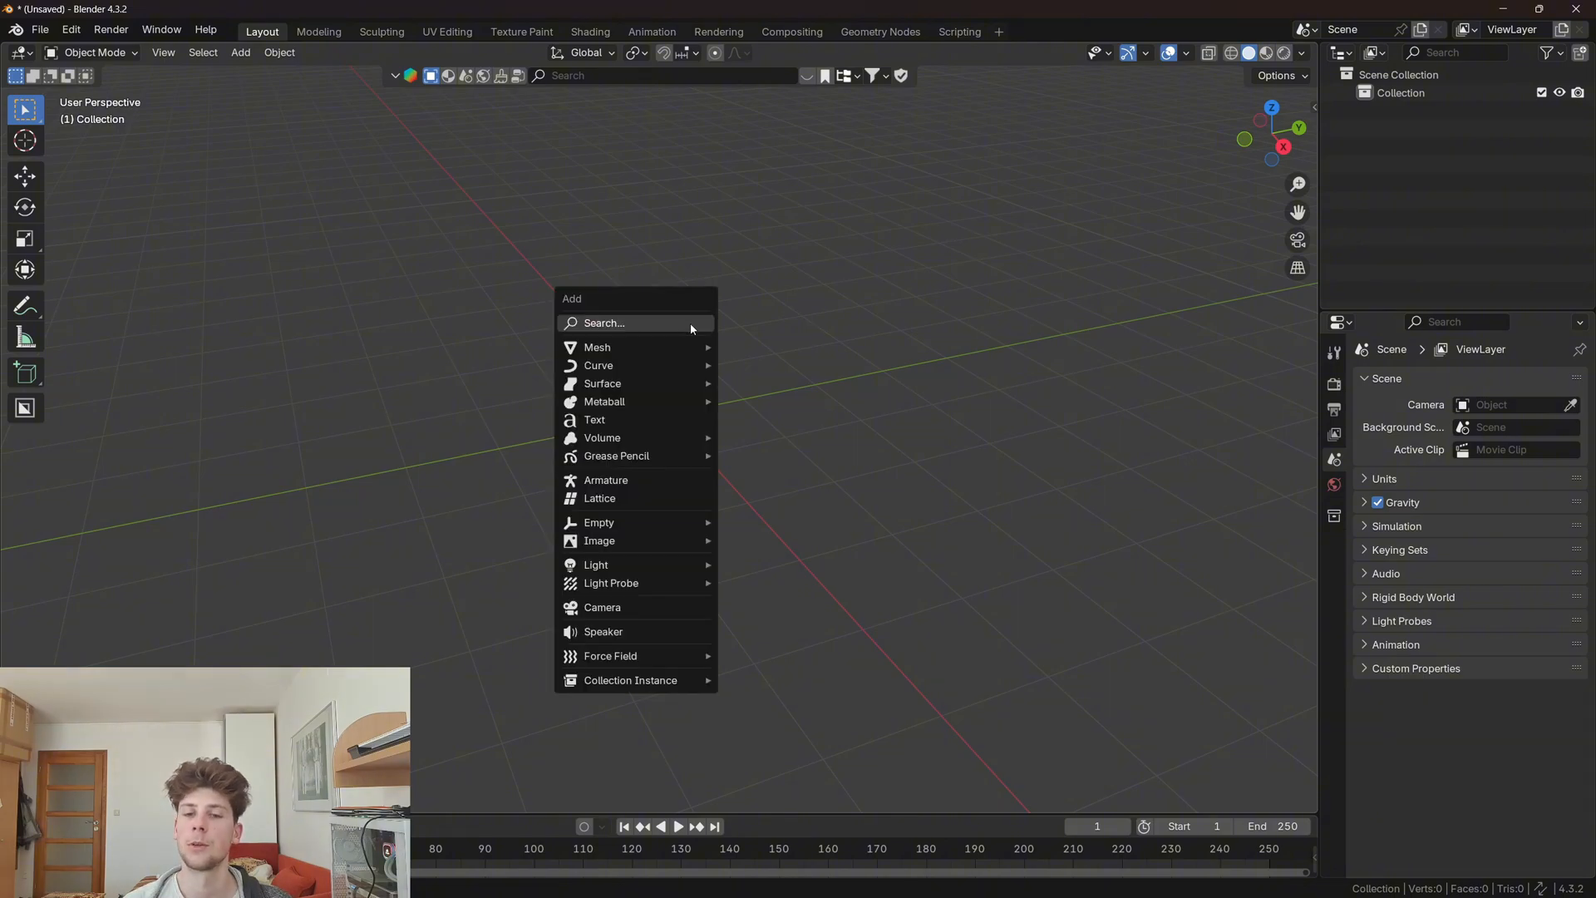
Step: Add a plane and raise it above the origin
left_click(598, 348)
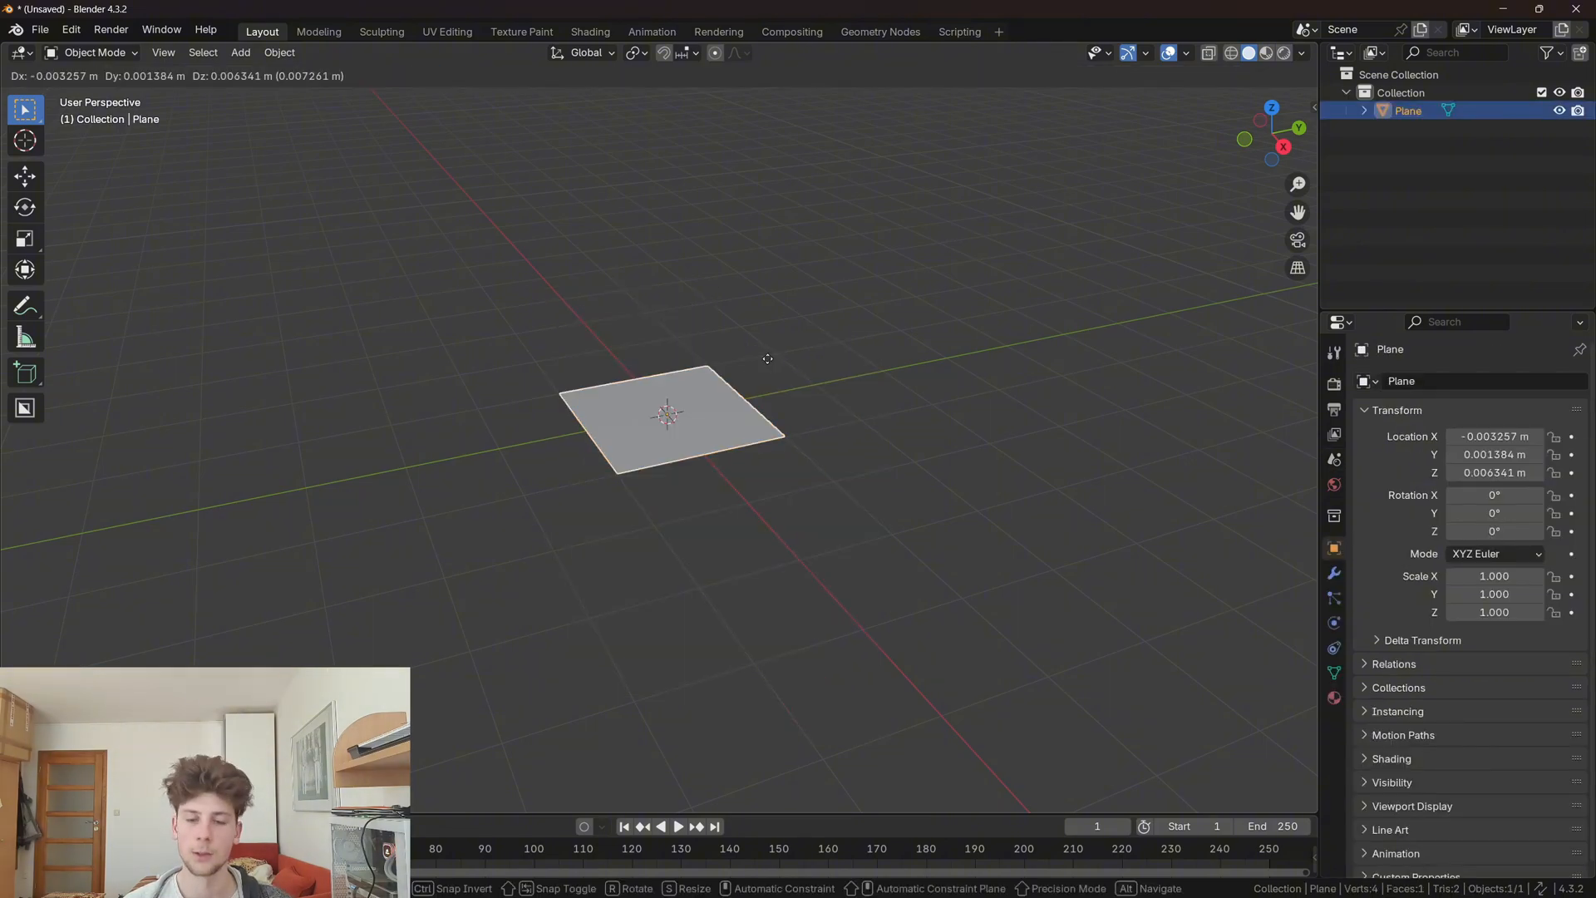
left_click(703, 242)
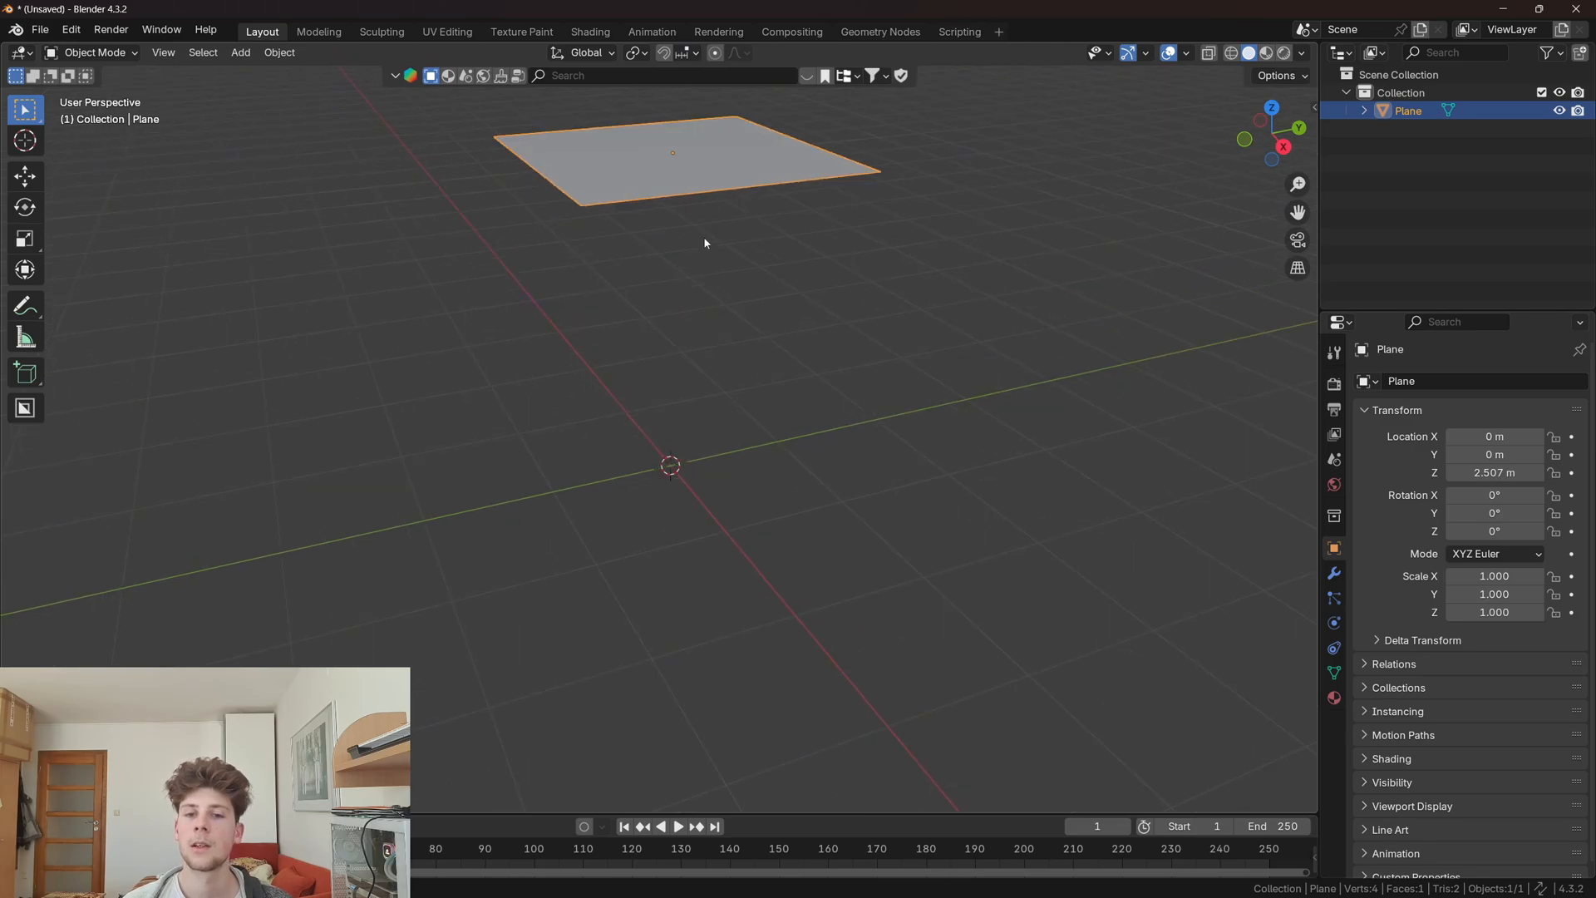
right_click(702, 242)
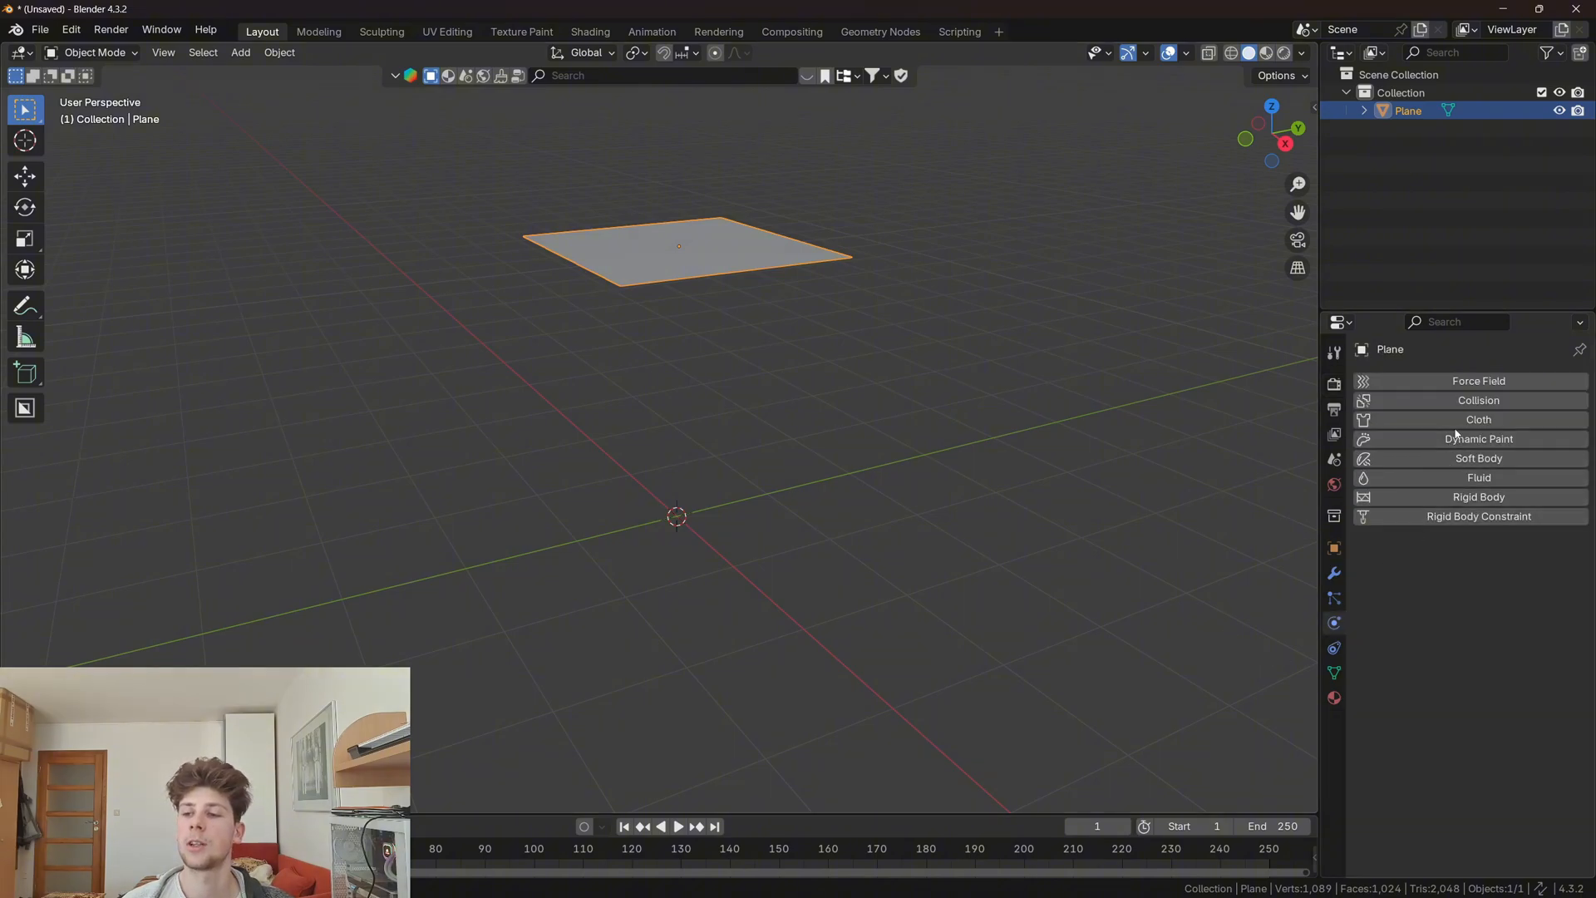
Step: Give the plane cloth physics with 10 quality steps, 0.05 kg mass, shear 15, and play
left_click(1478, 419)
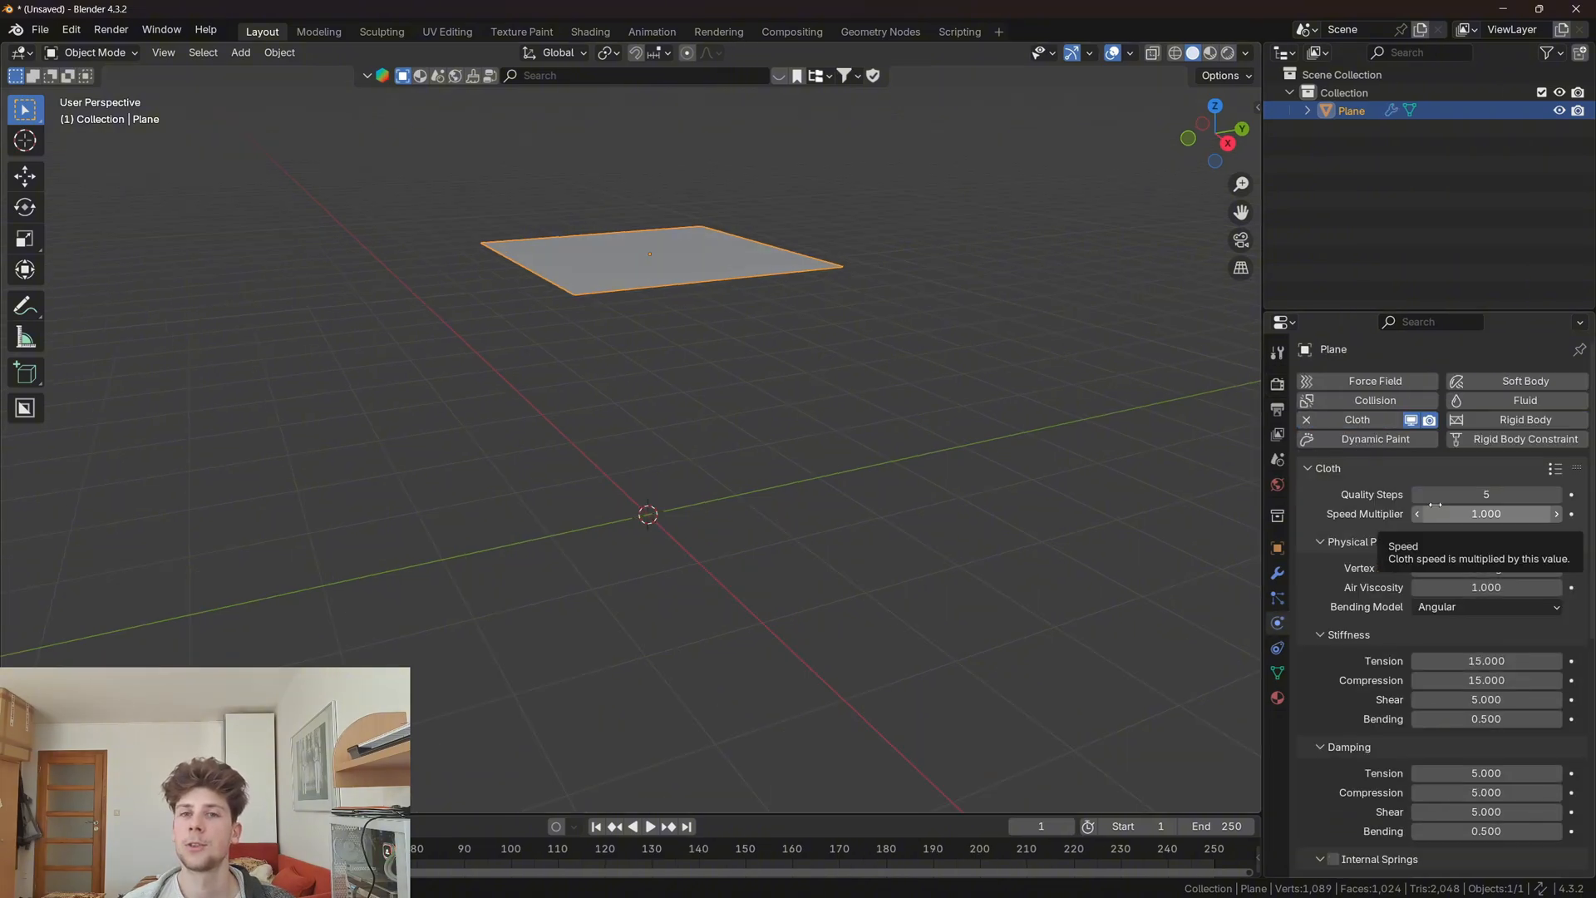
scroll("down", 3)
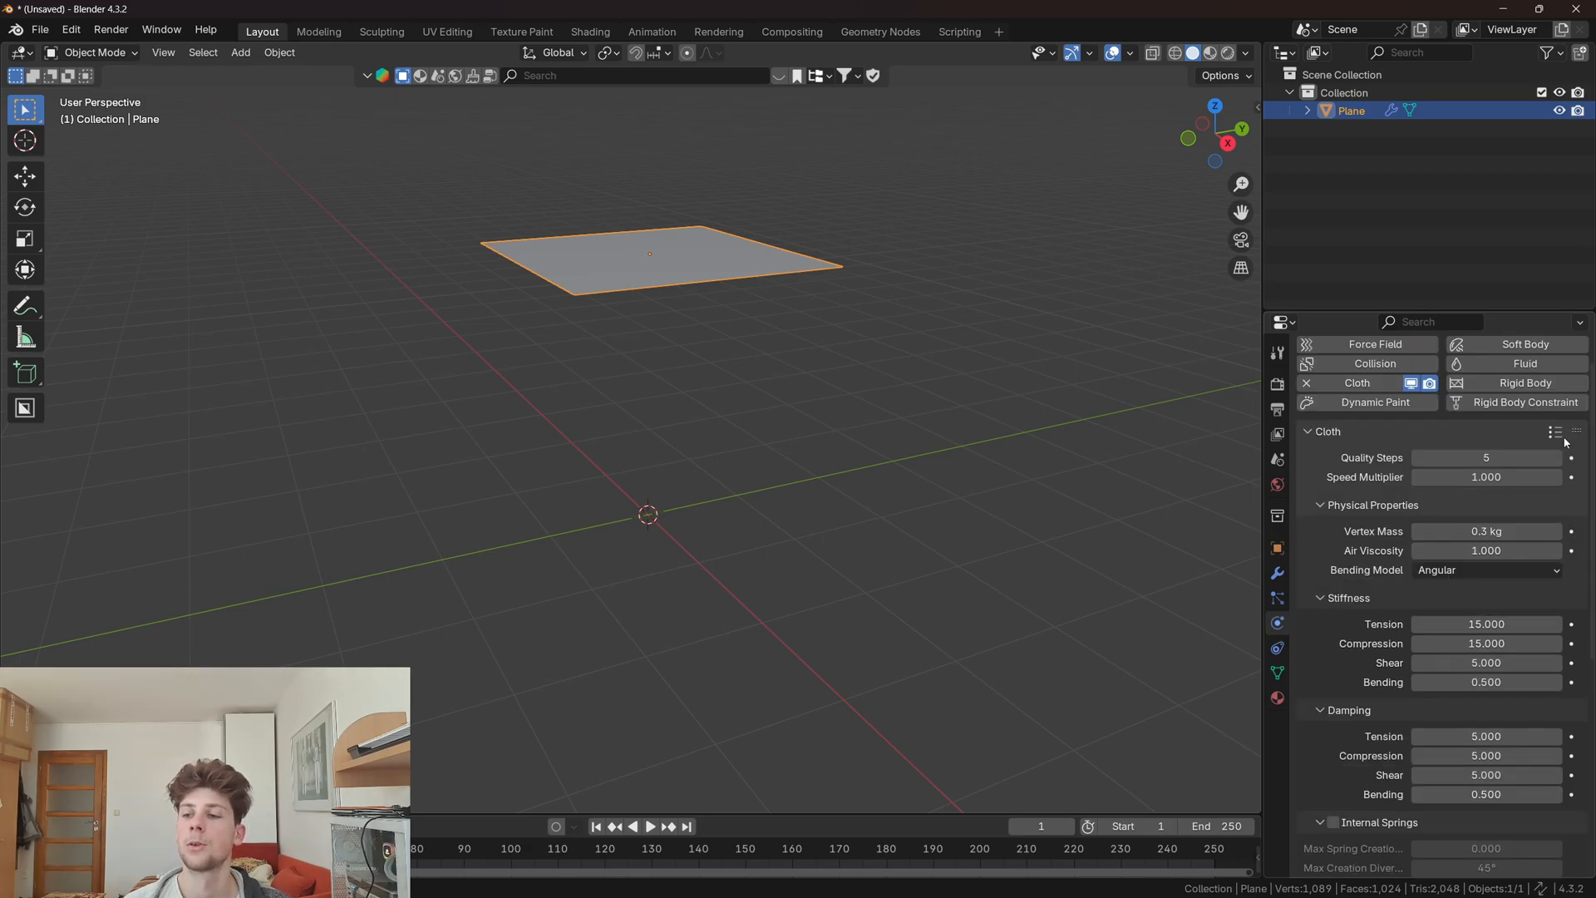
left_click(1556, 431)
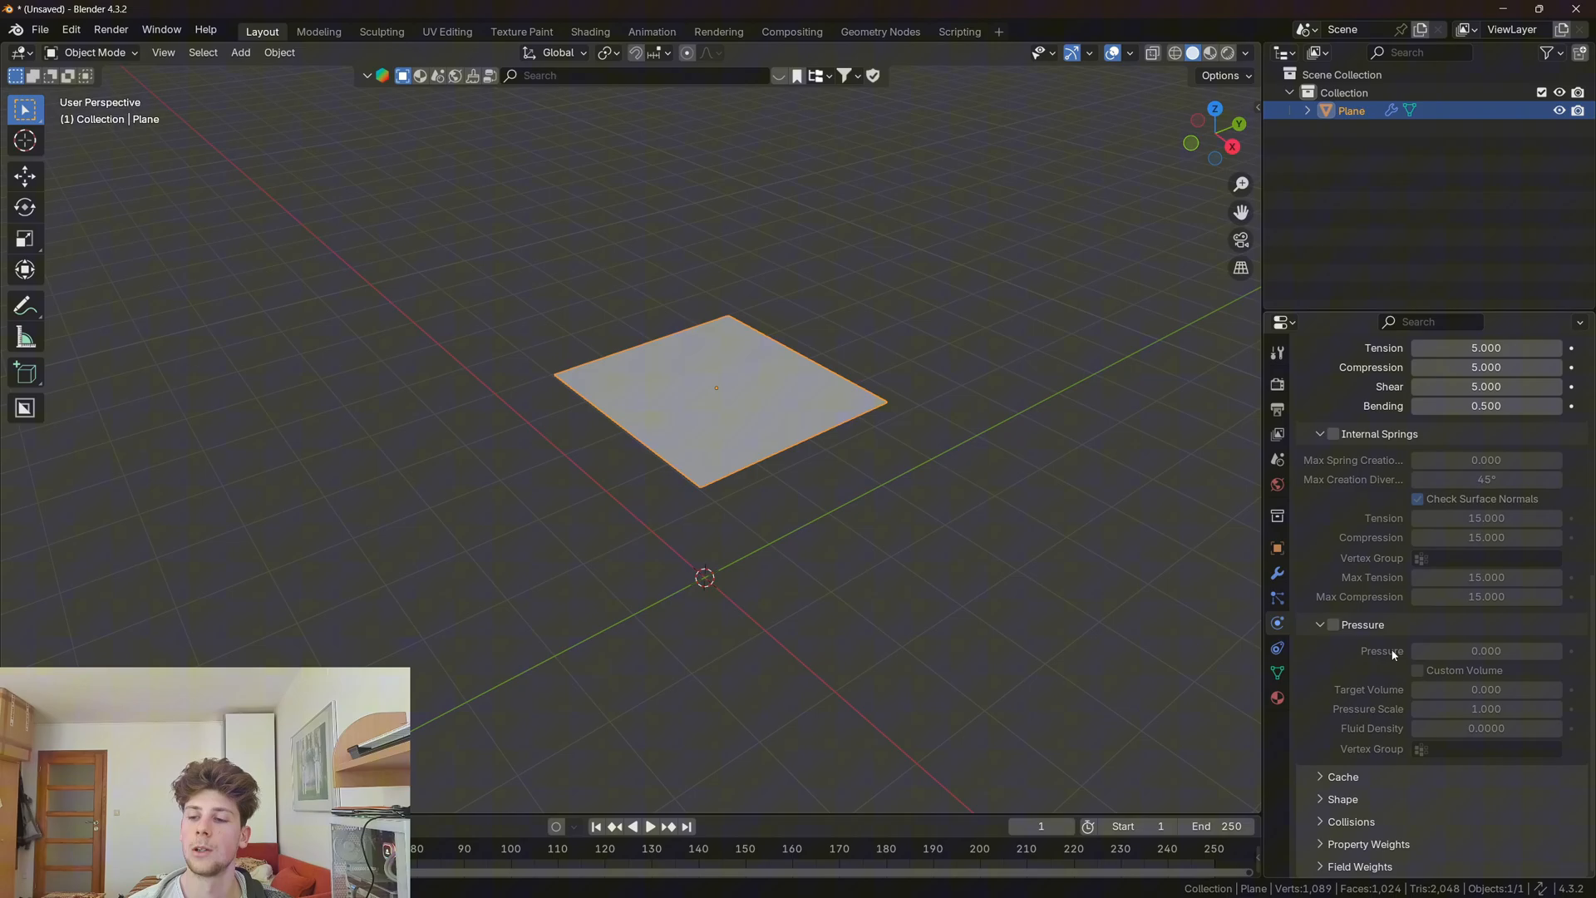
scroll("down", 3)
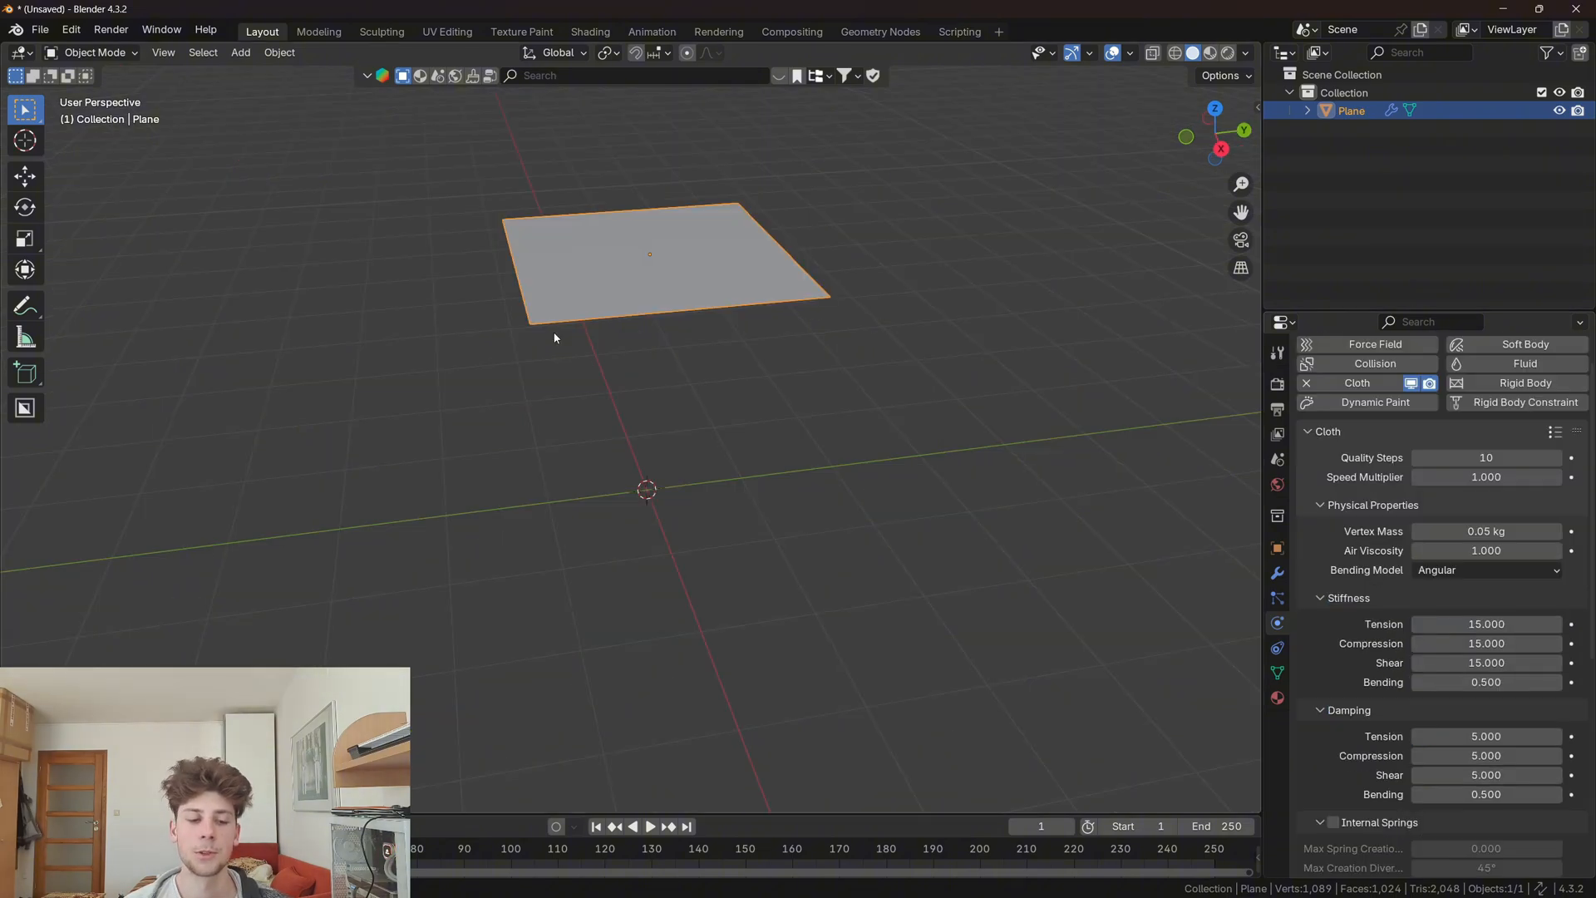
left_click(650, 825)
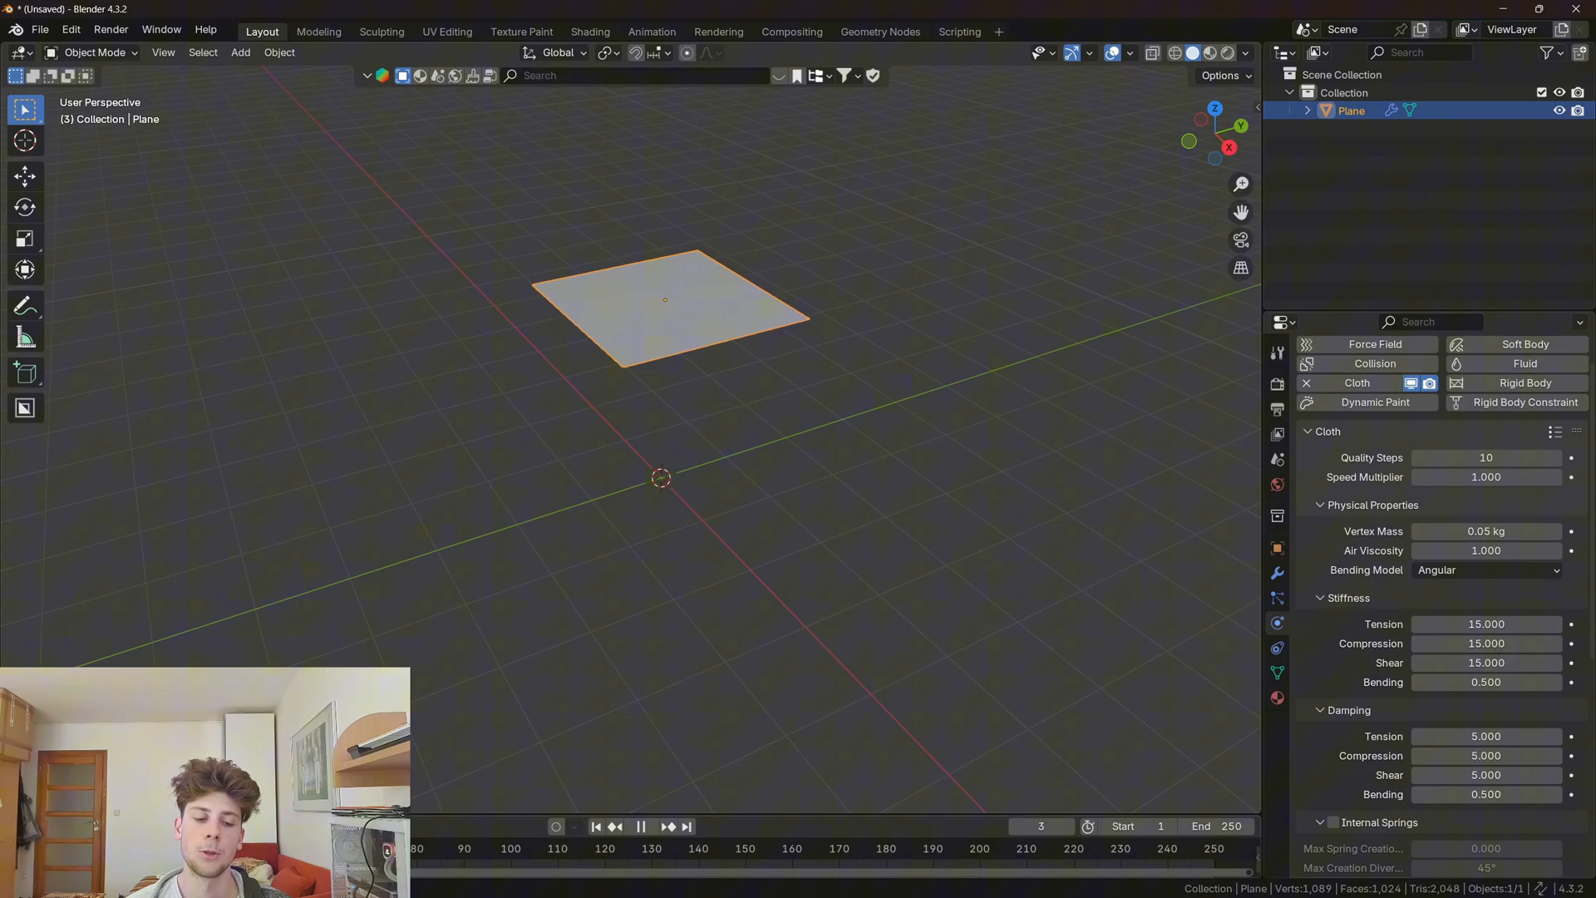
Step: Add a UV sphere with Collision physics and play the cloth draping over it
left_click(240, 51)
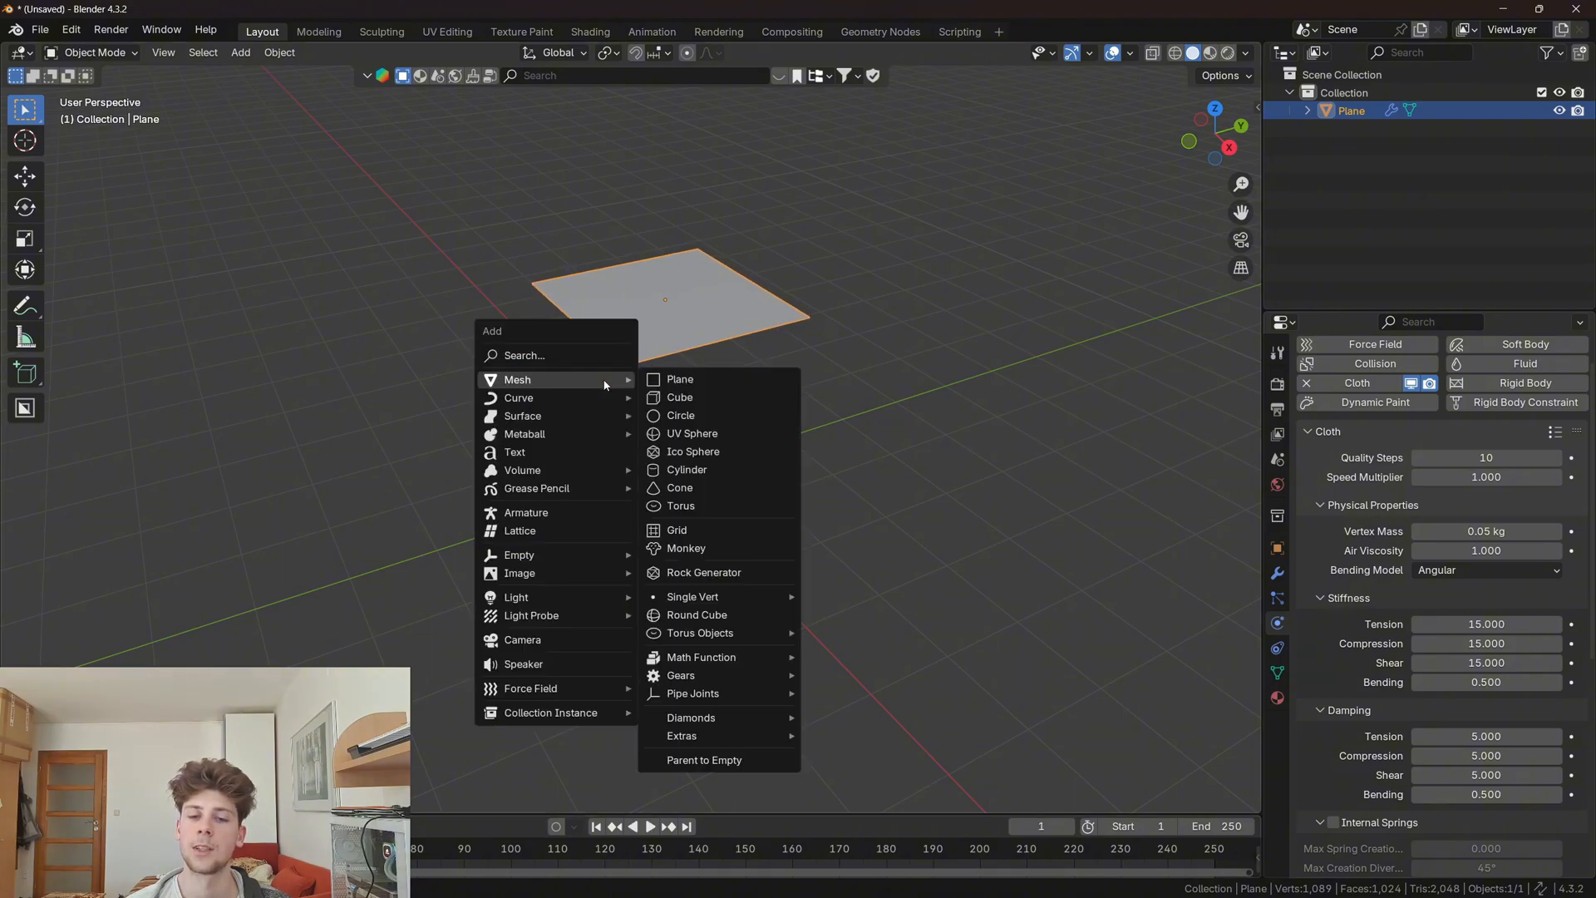
left_click(690, 432)
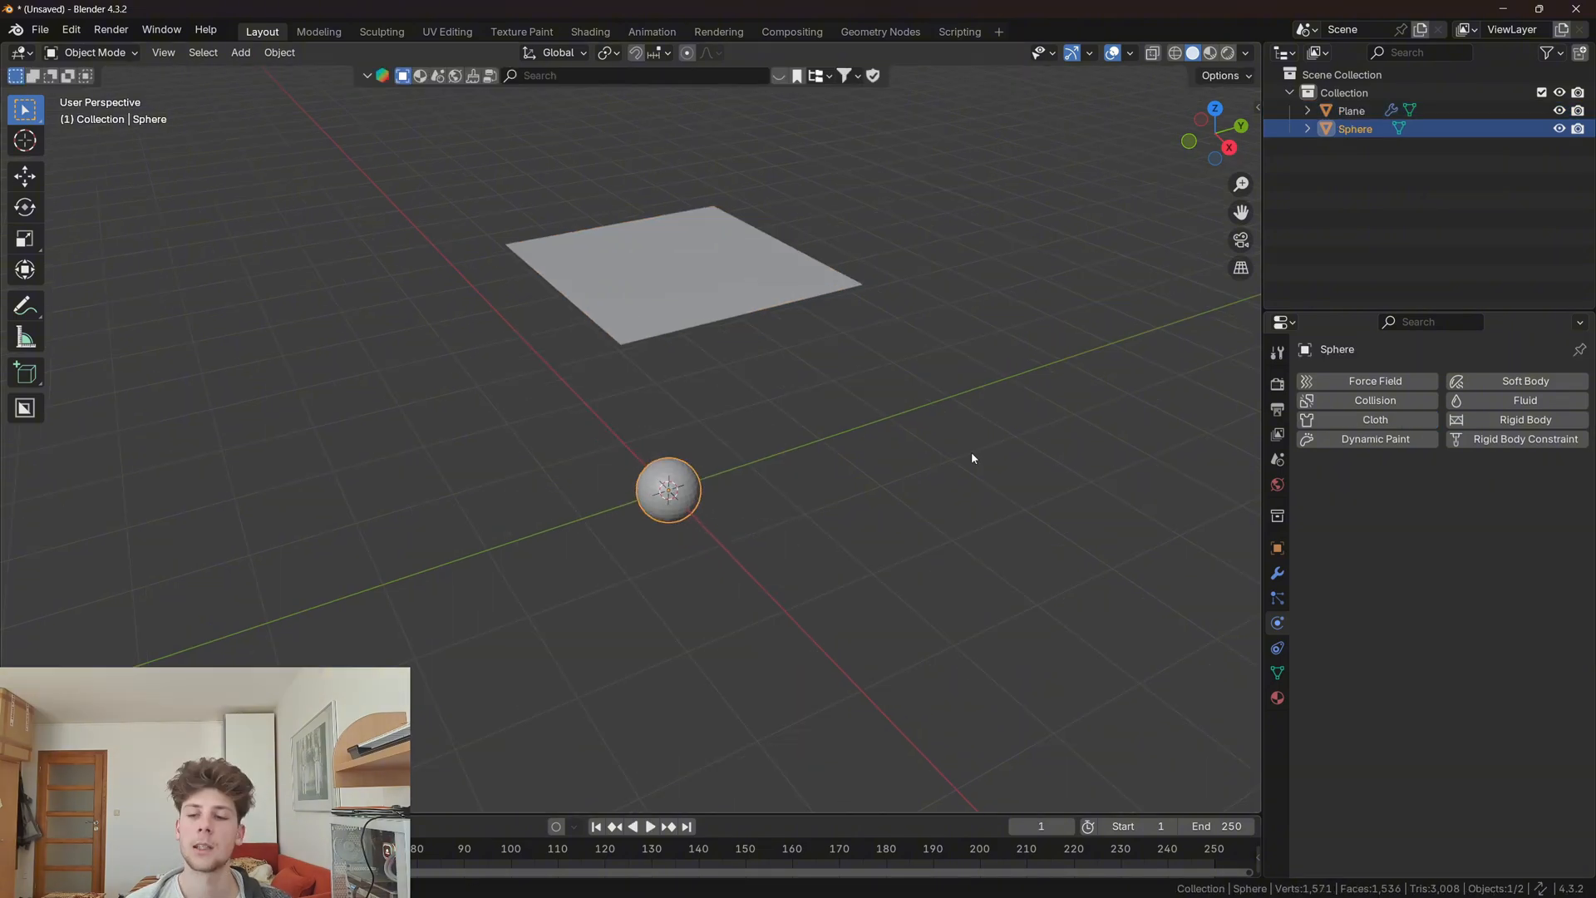
left_click(1375, 400)
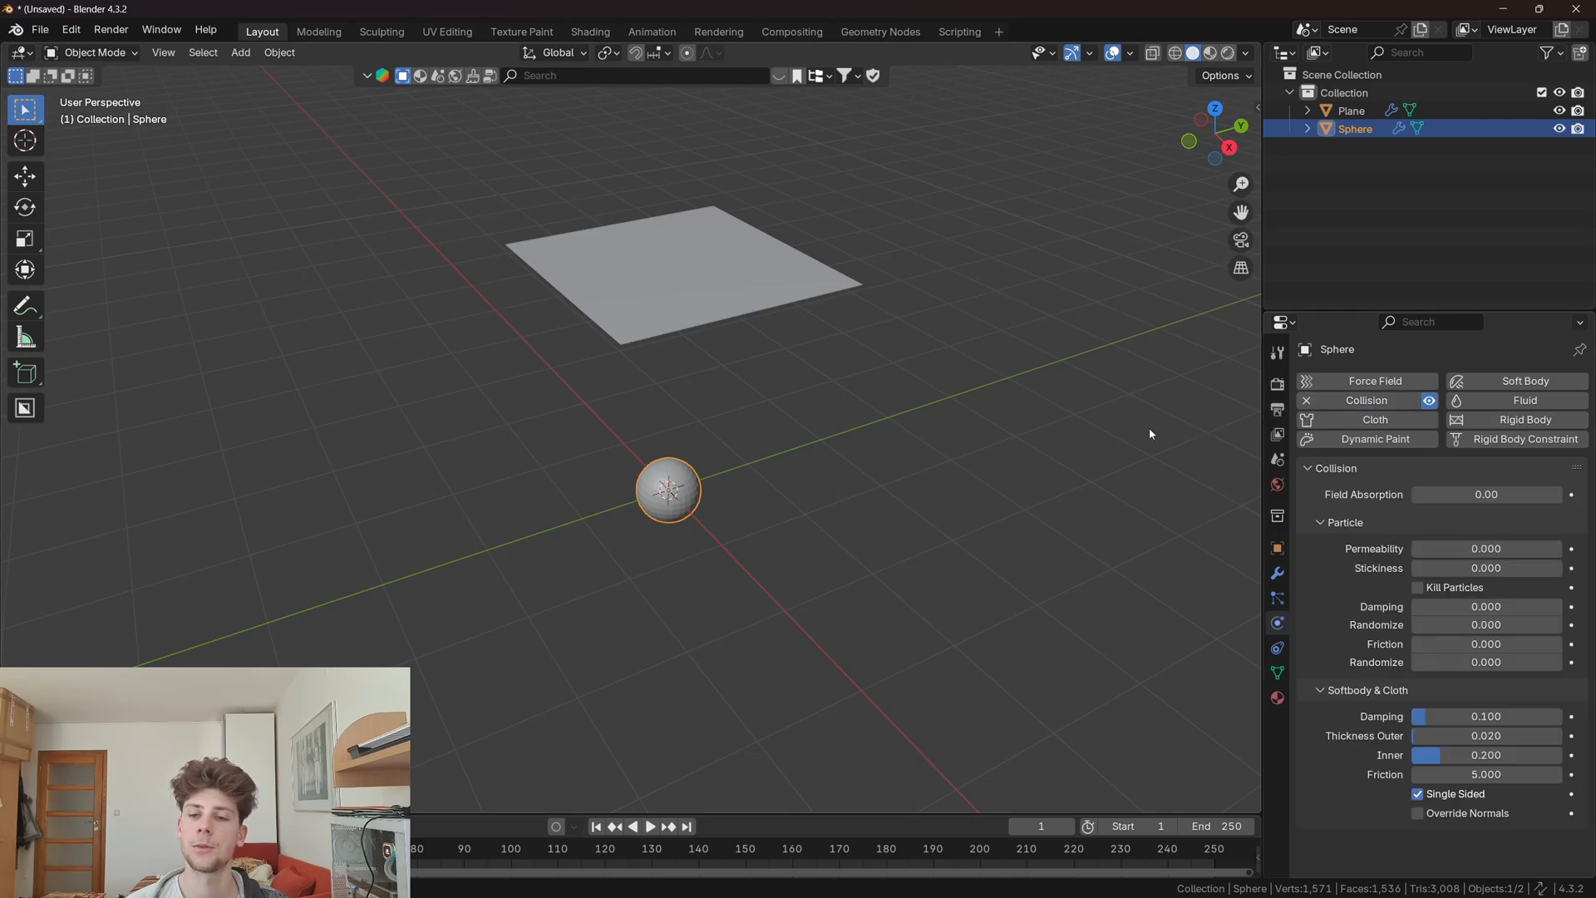
left_click(648, 826)
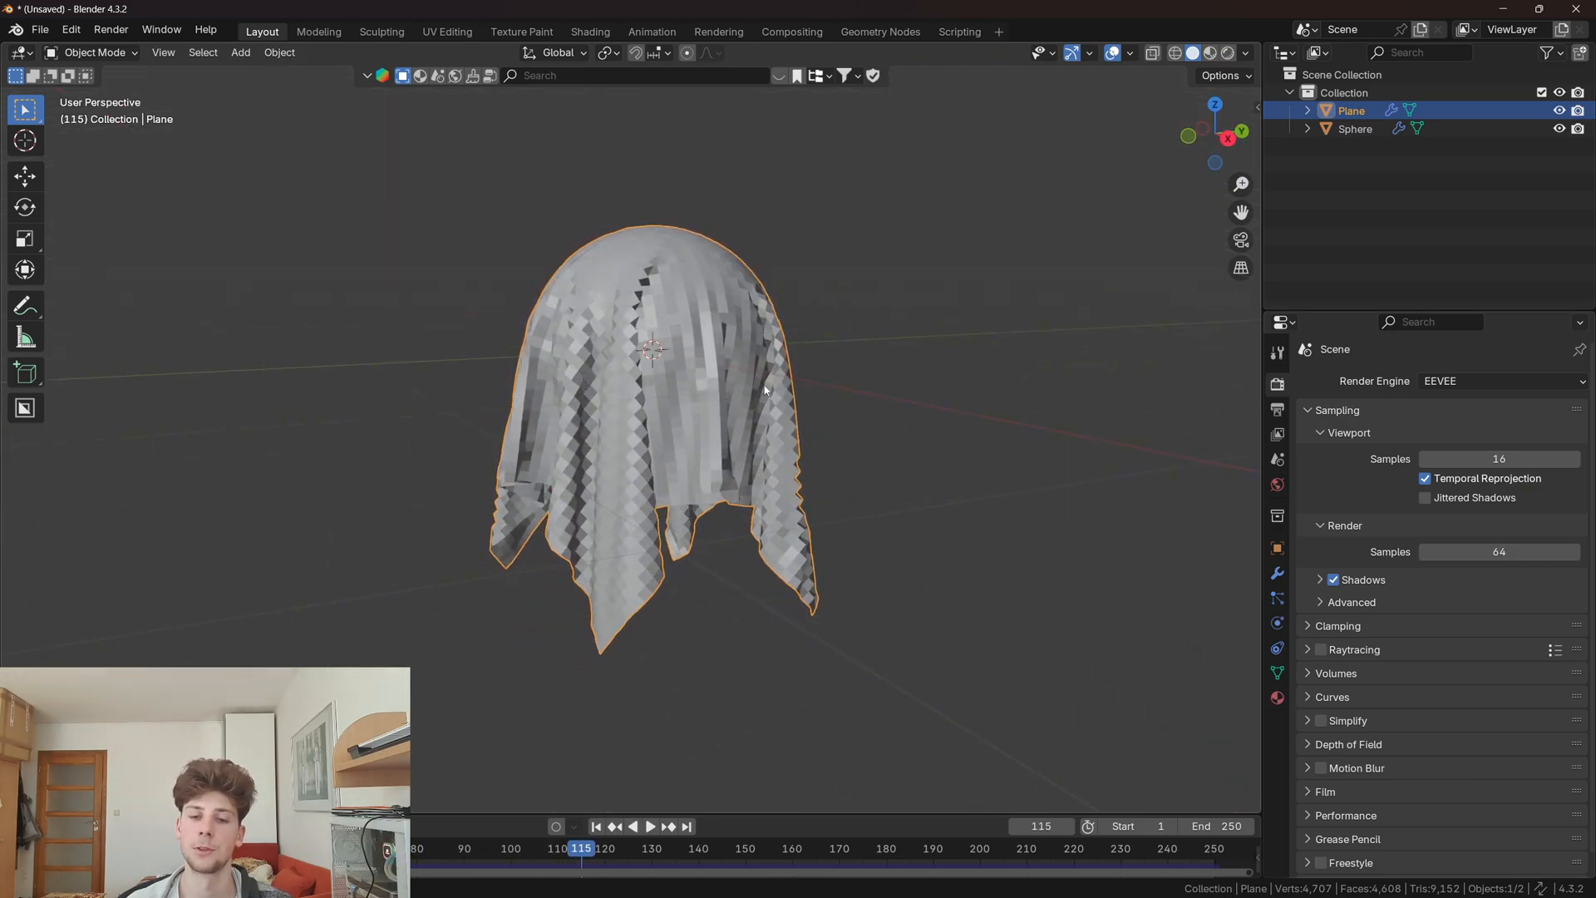
left_click(1277, 573)
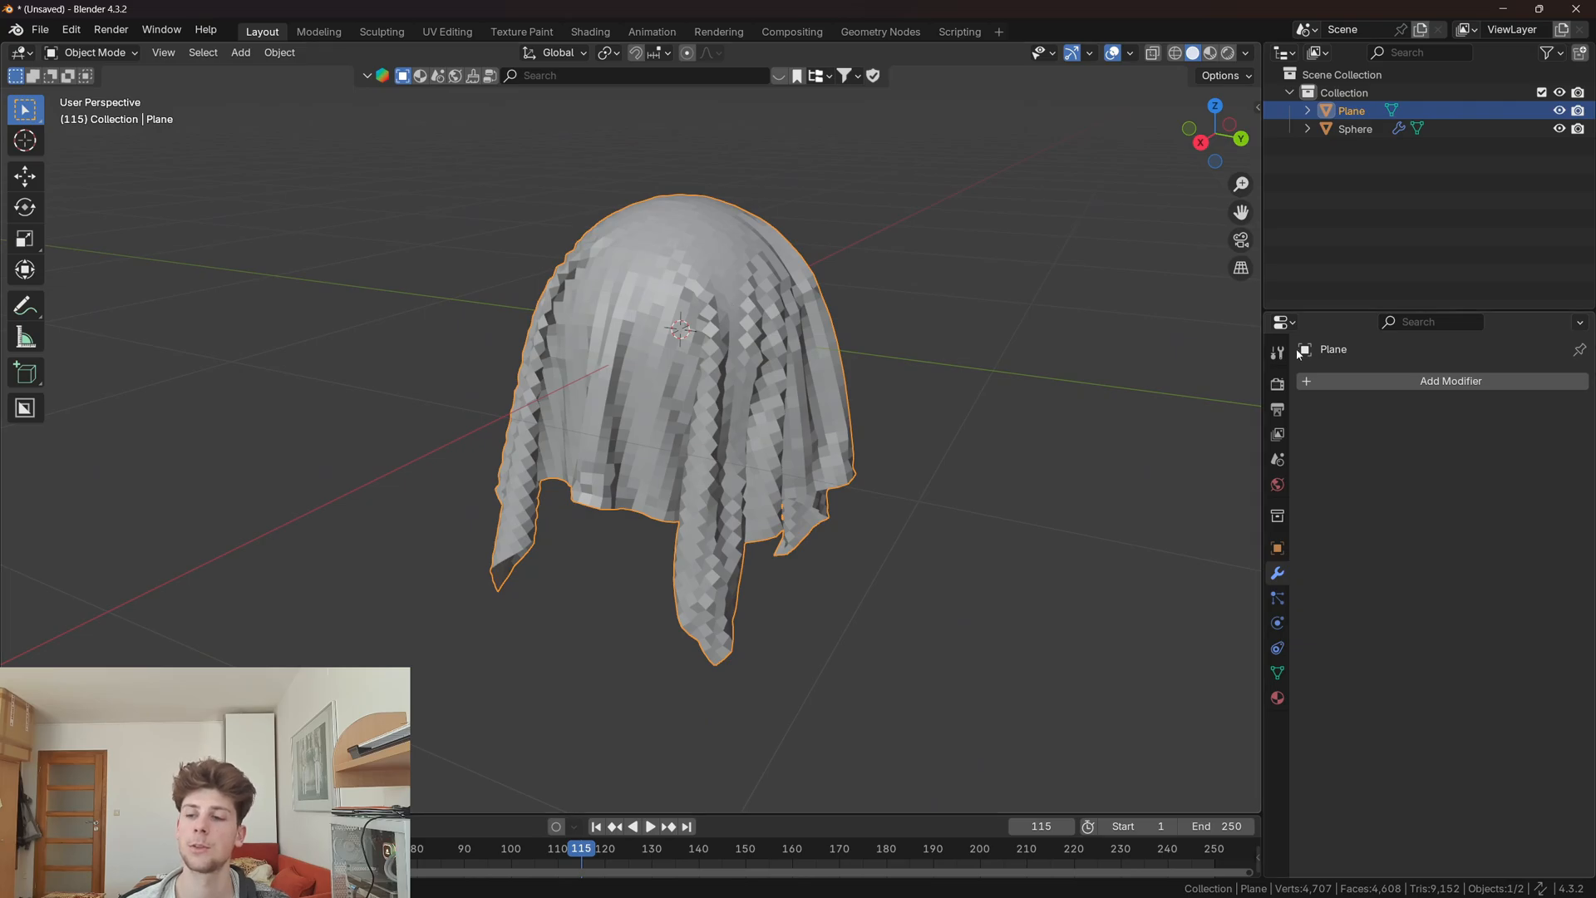
Step: Add a Subdivision Surface modifier to the cloth and expand the cloth's Cache panel
left_click(1450, 381)
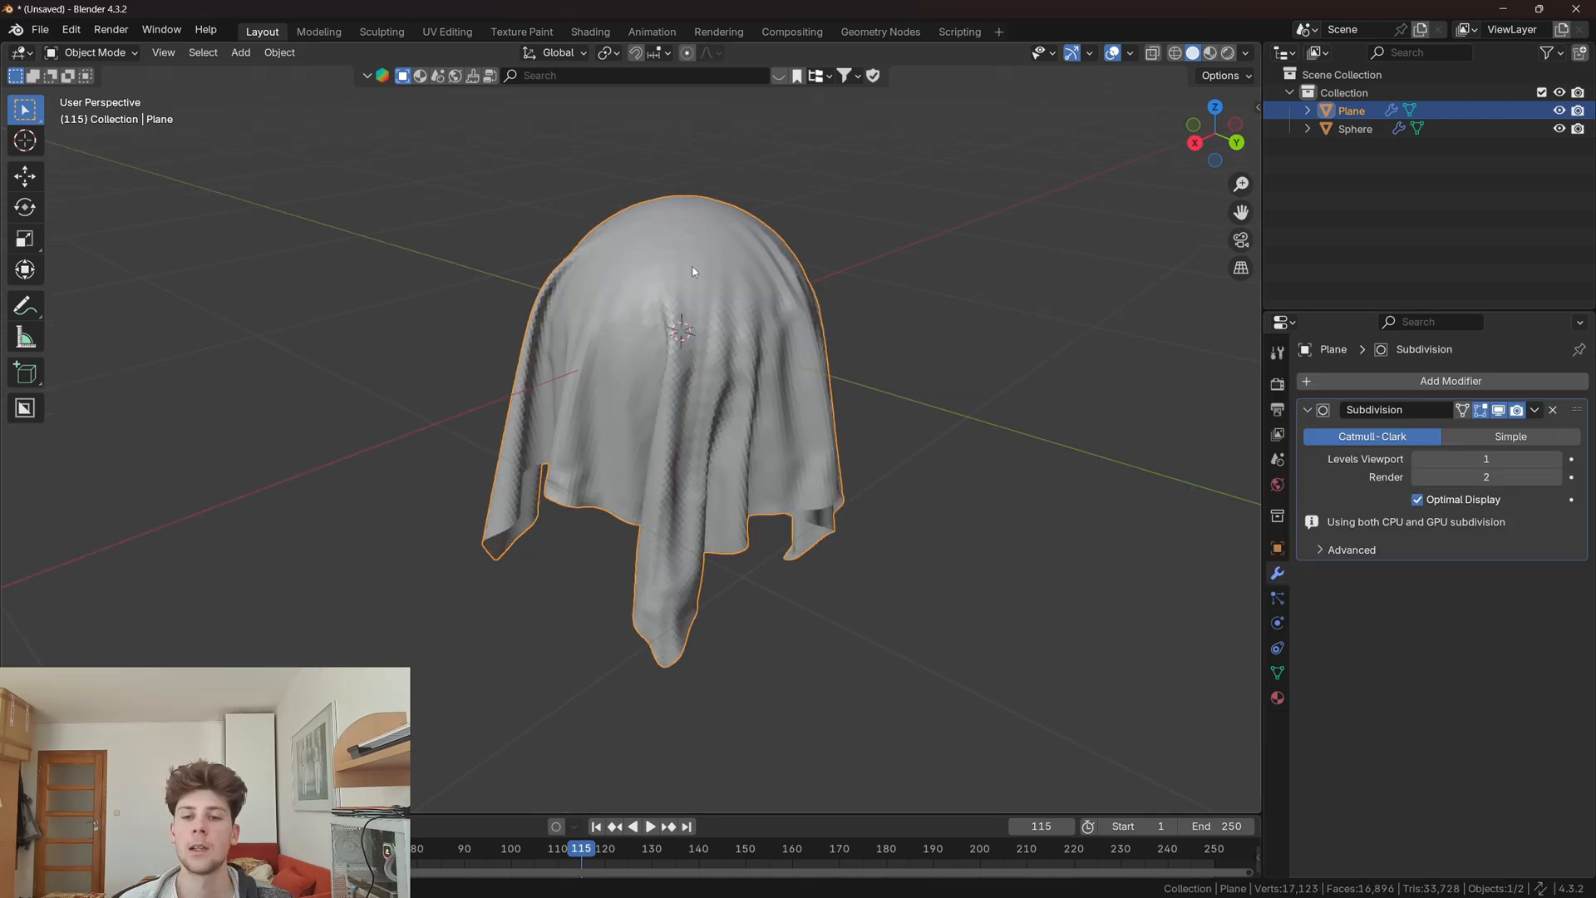
left_click(650, 826)
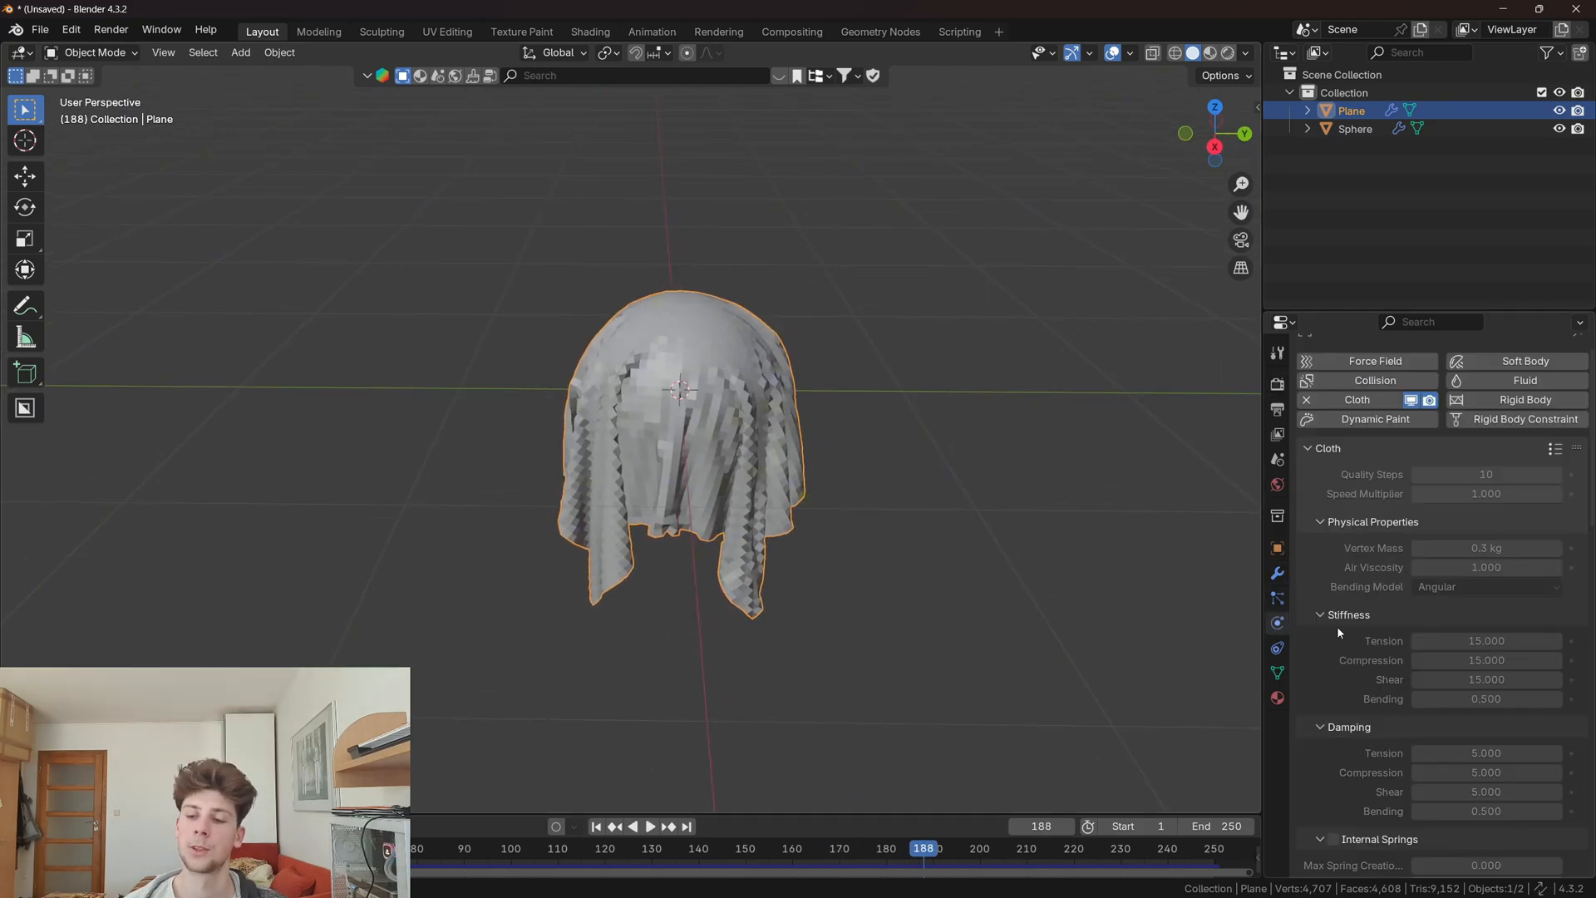
scroll("down", 3)
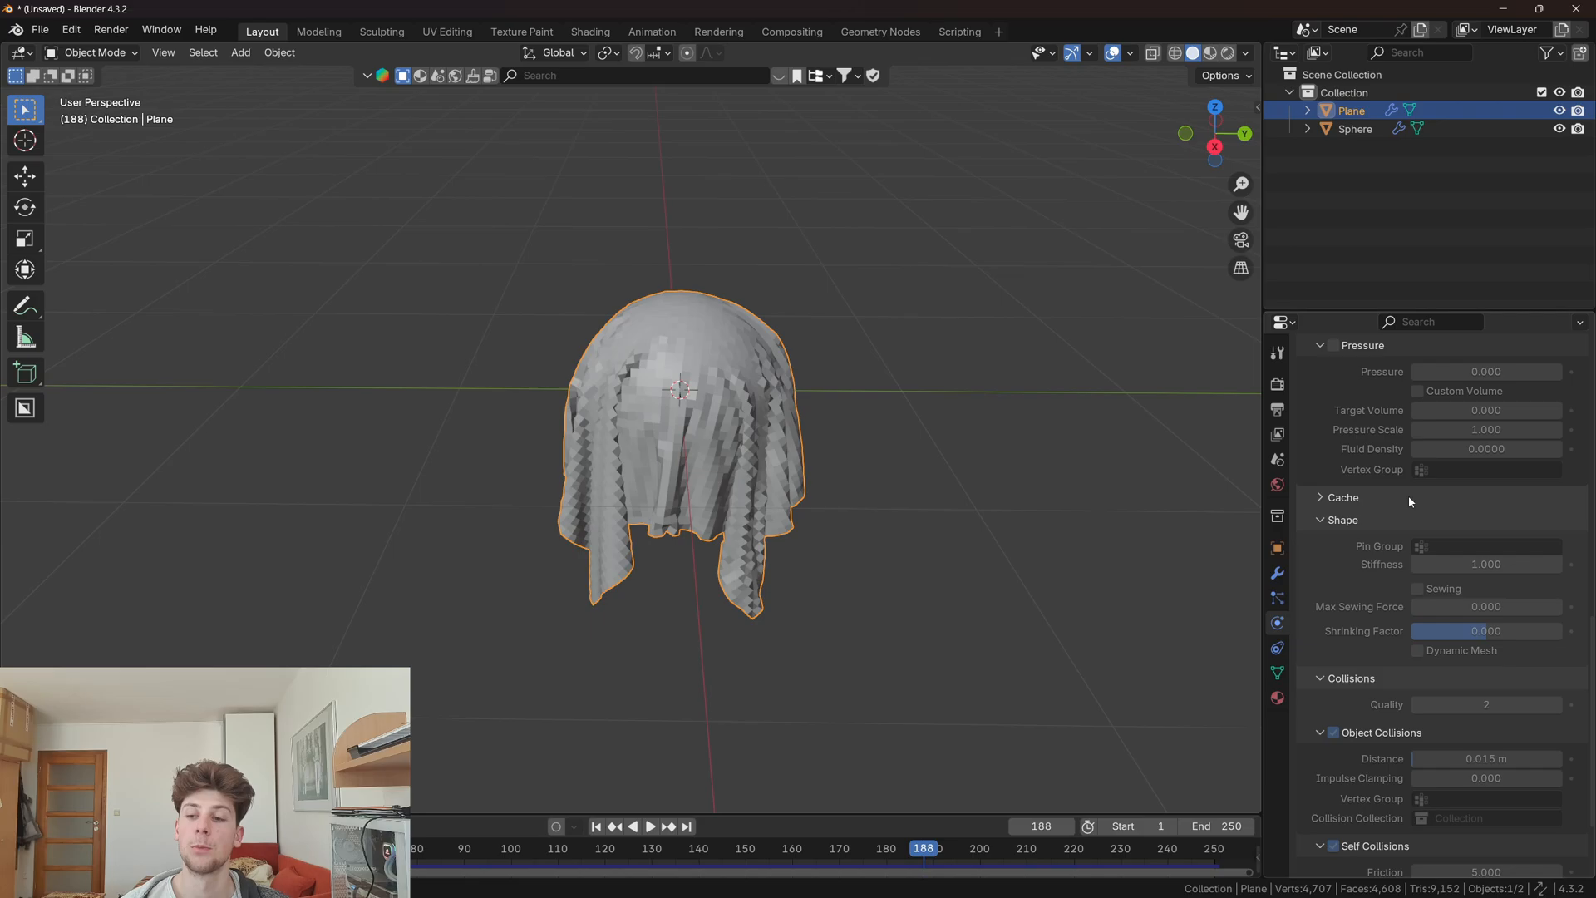
left_click(1342, 497)
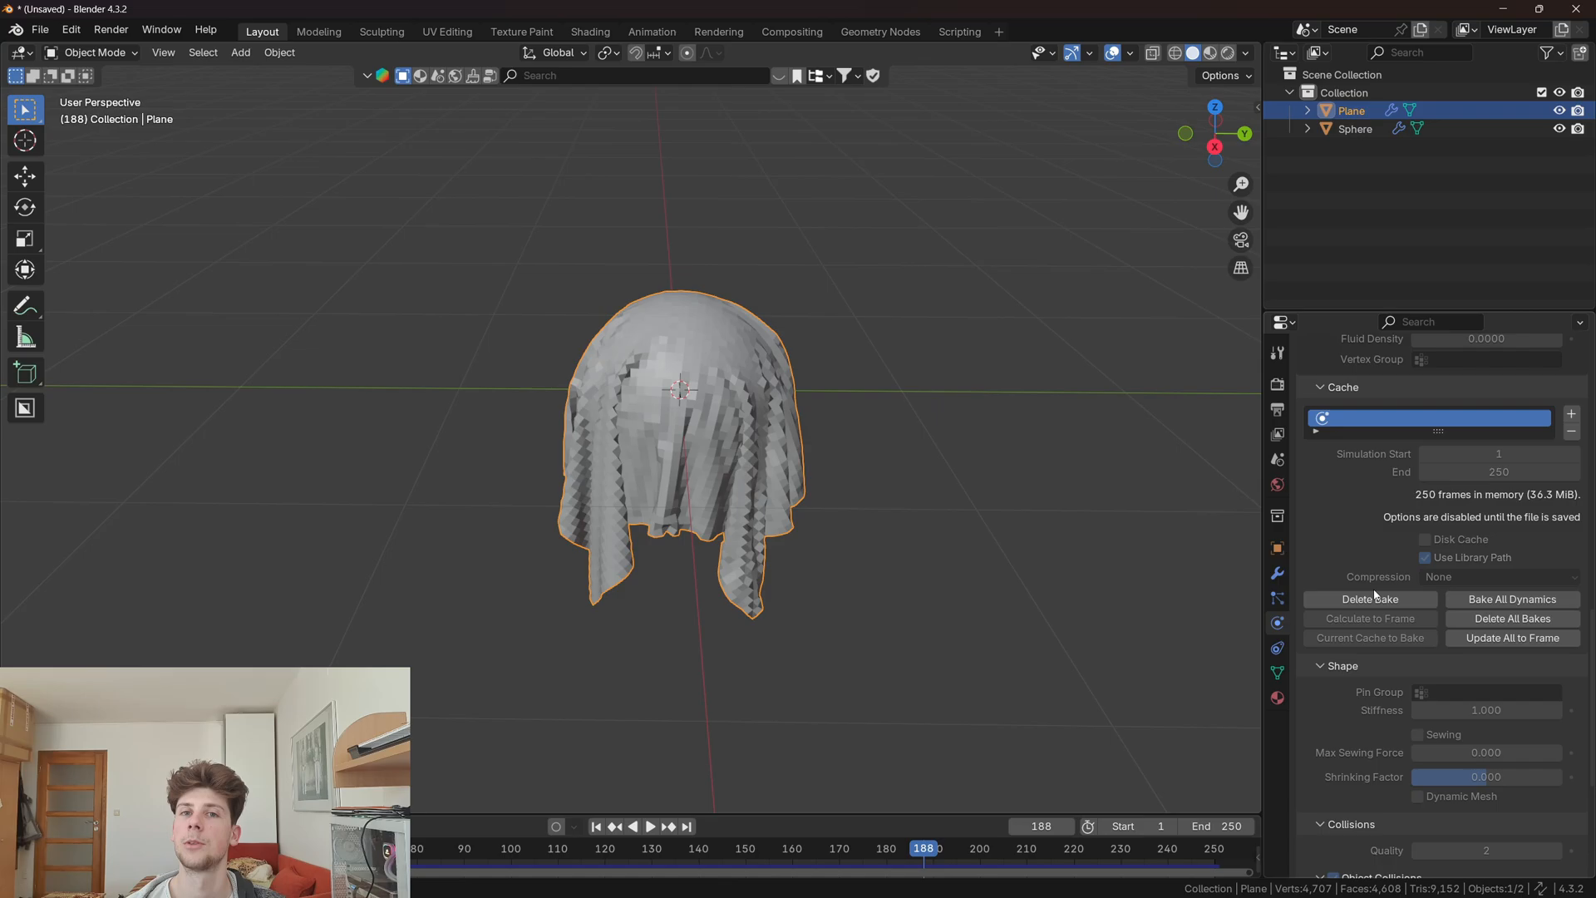
mouse_move(1310, 594)
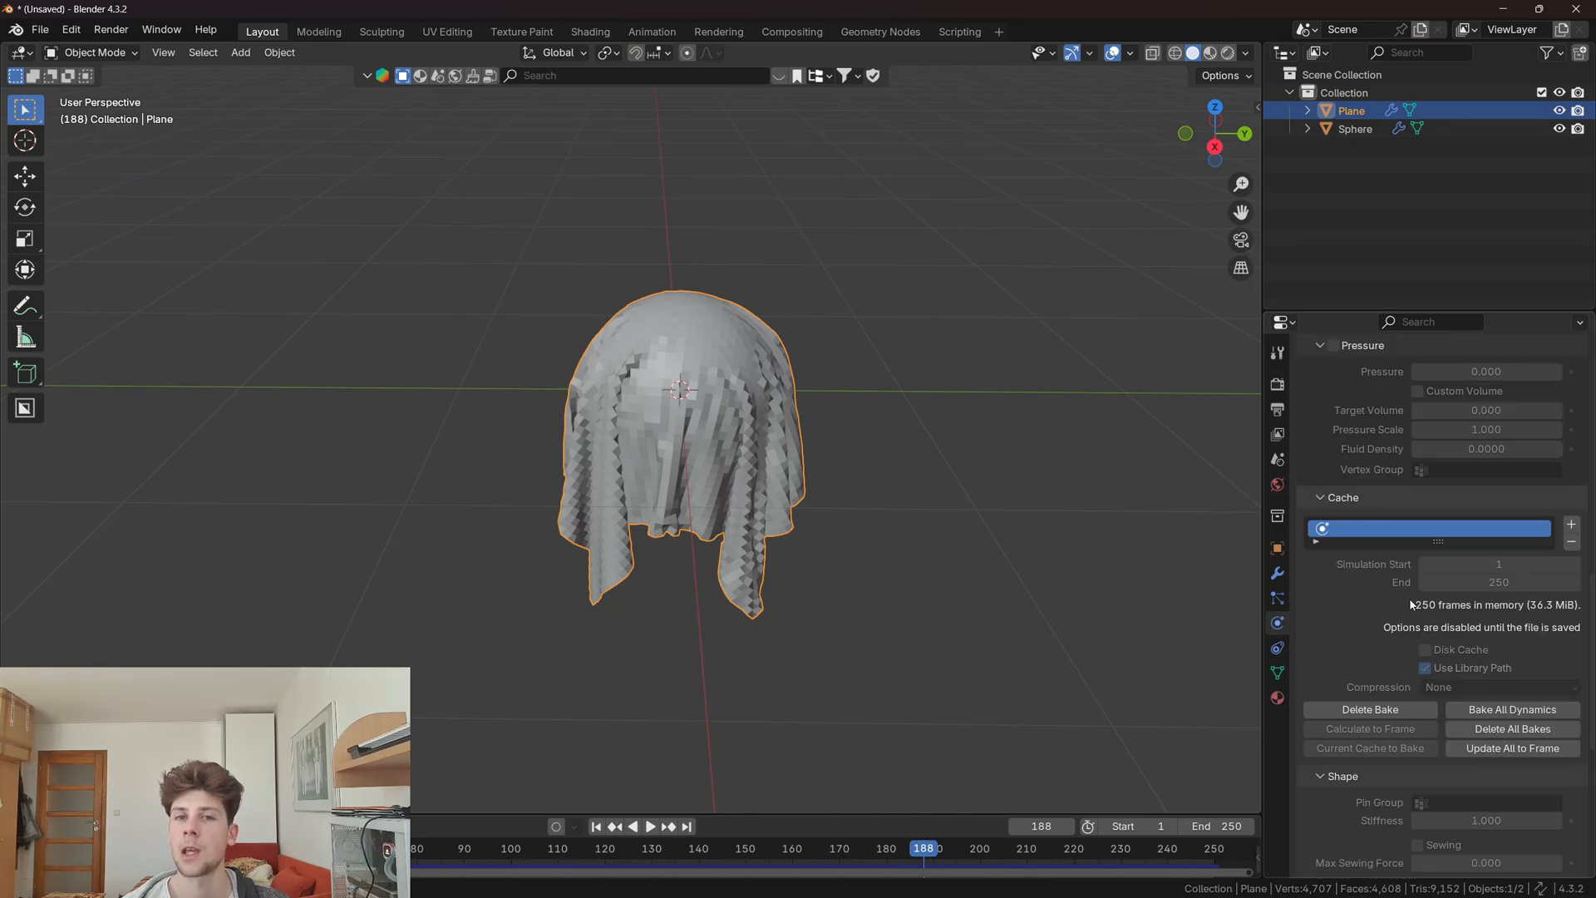
scroll("up", 3)
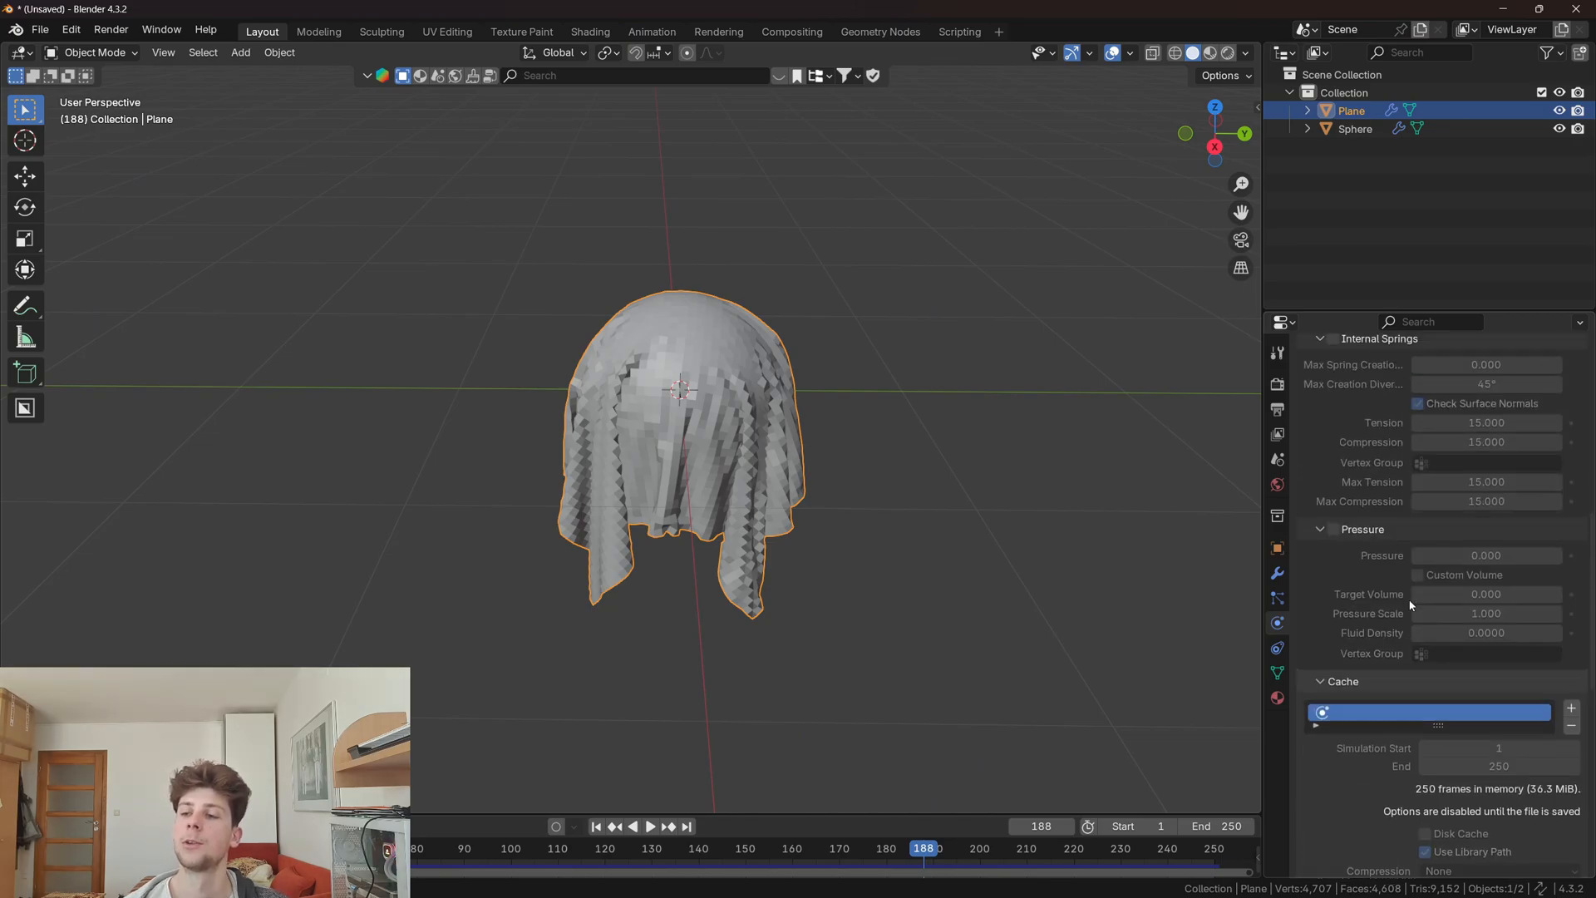
scroll("down", 3)
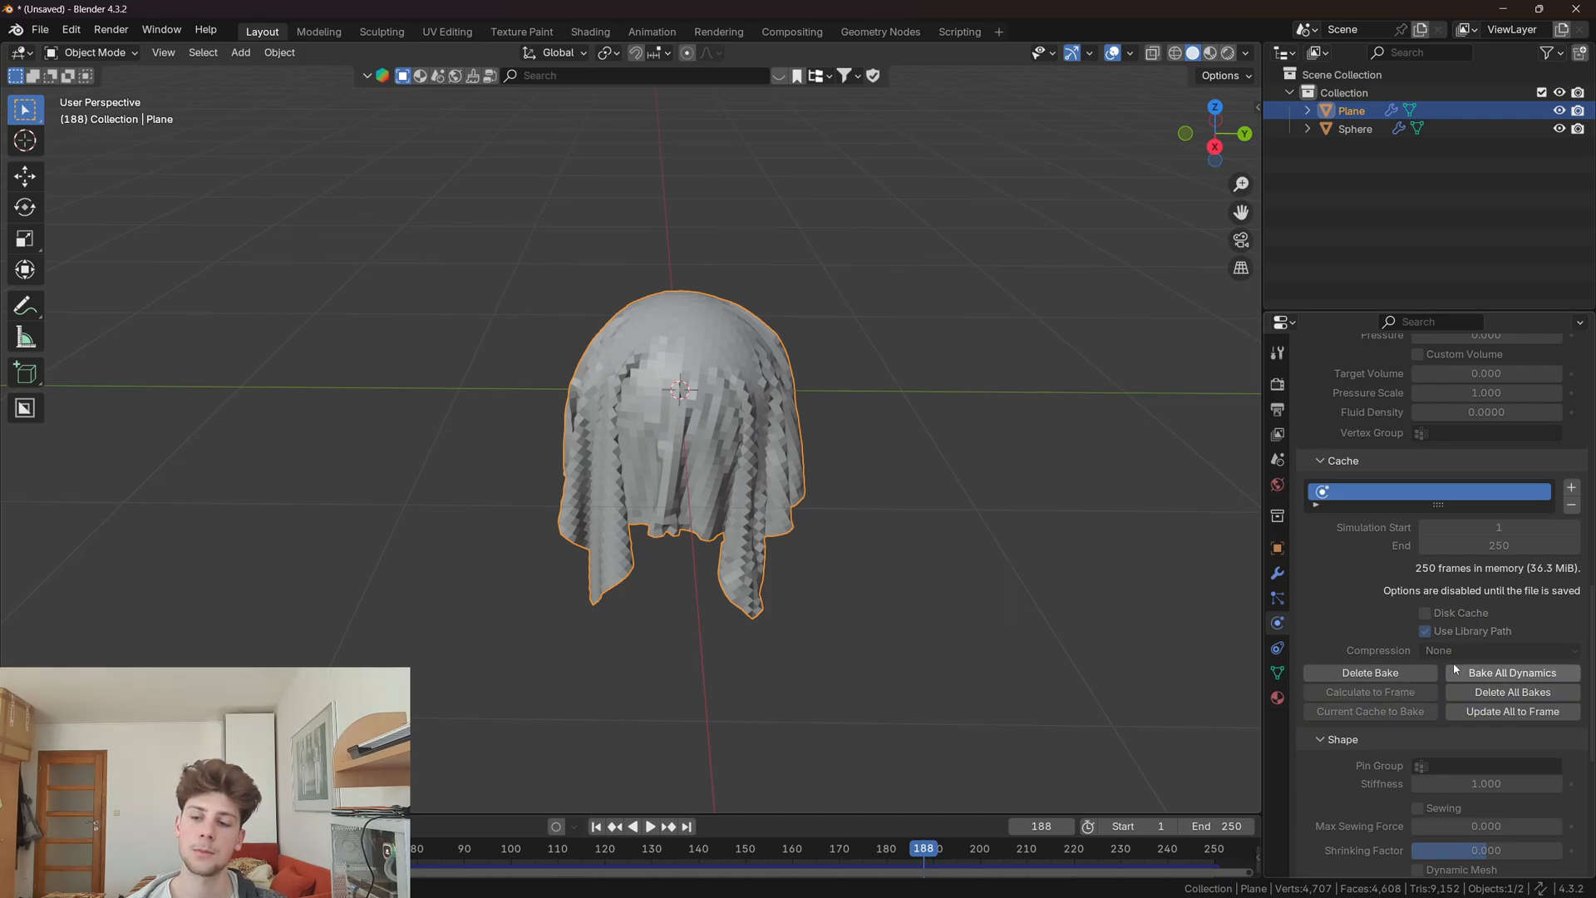
Step: Switch the render engine to Cycles
left_click(1276, 573)
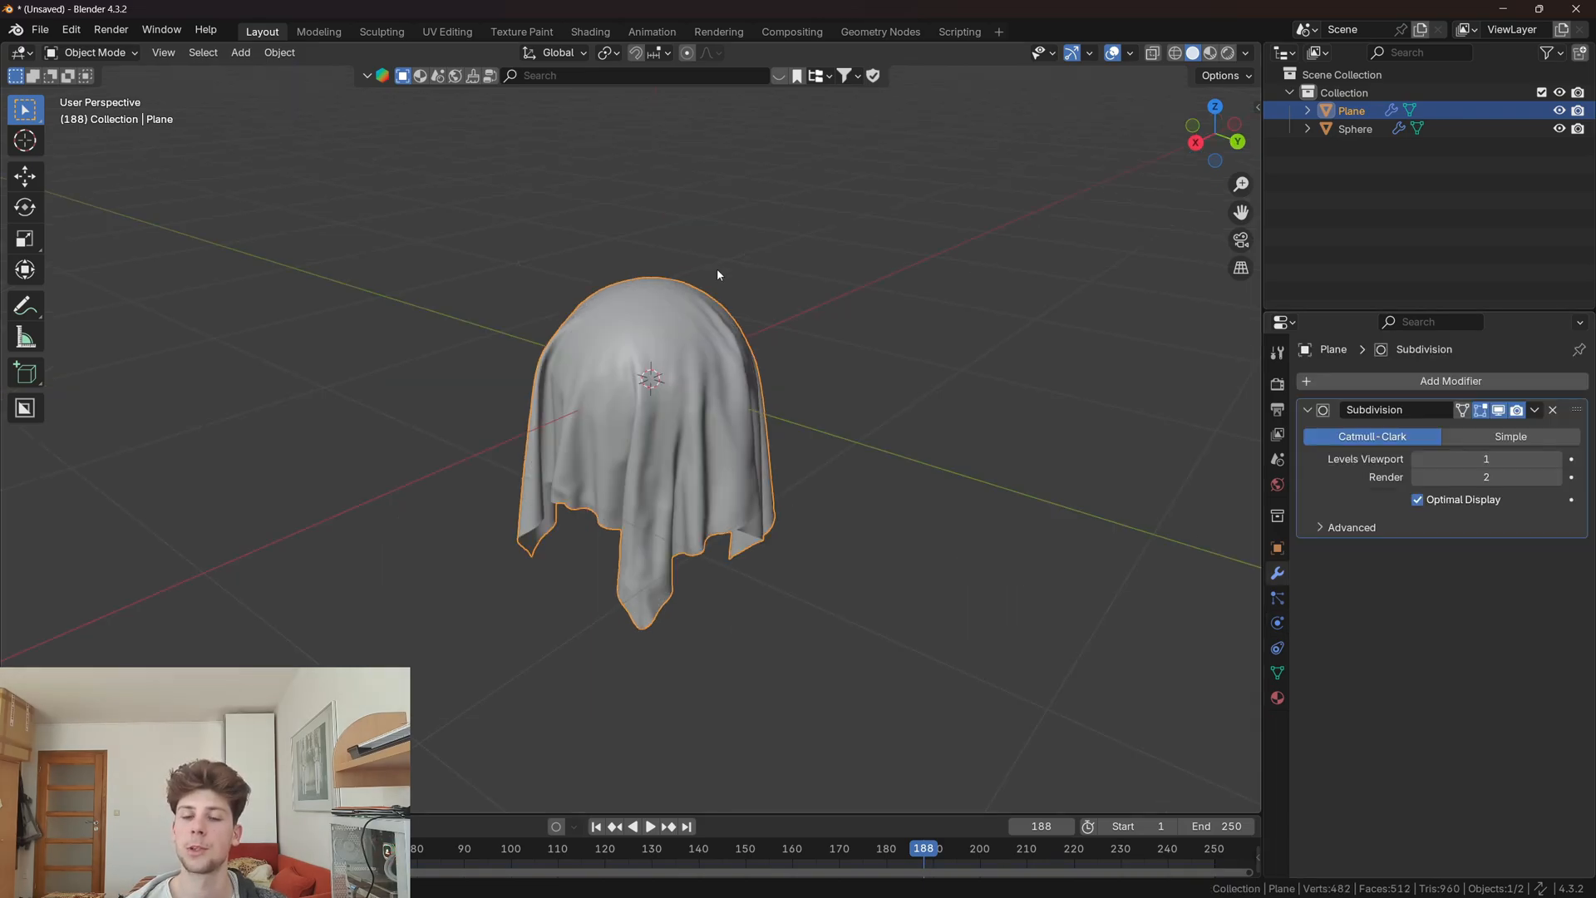
left_click(1277, 385)
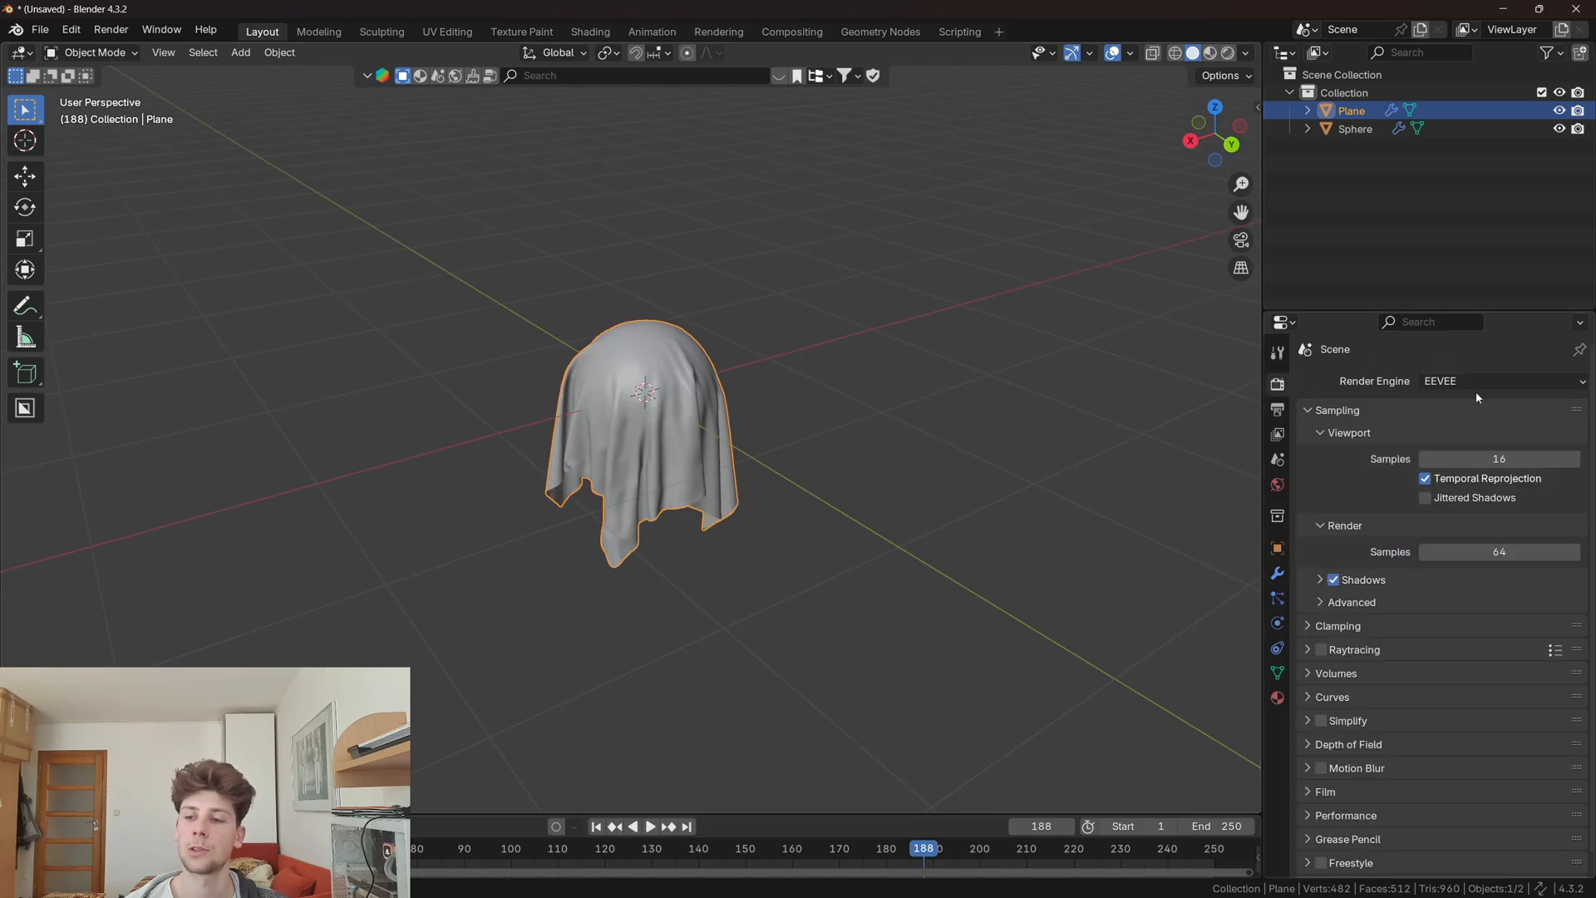
left_click(1497, 381)
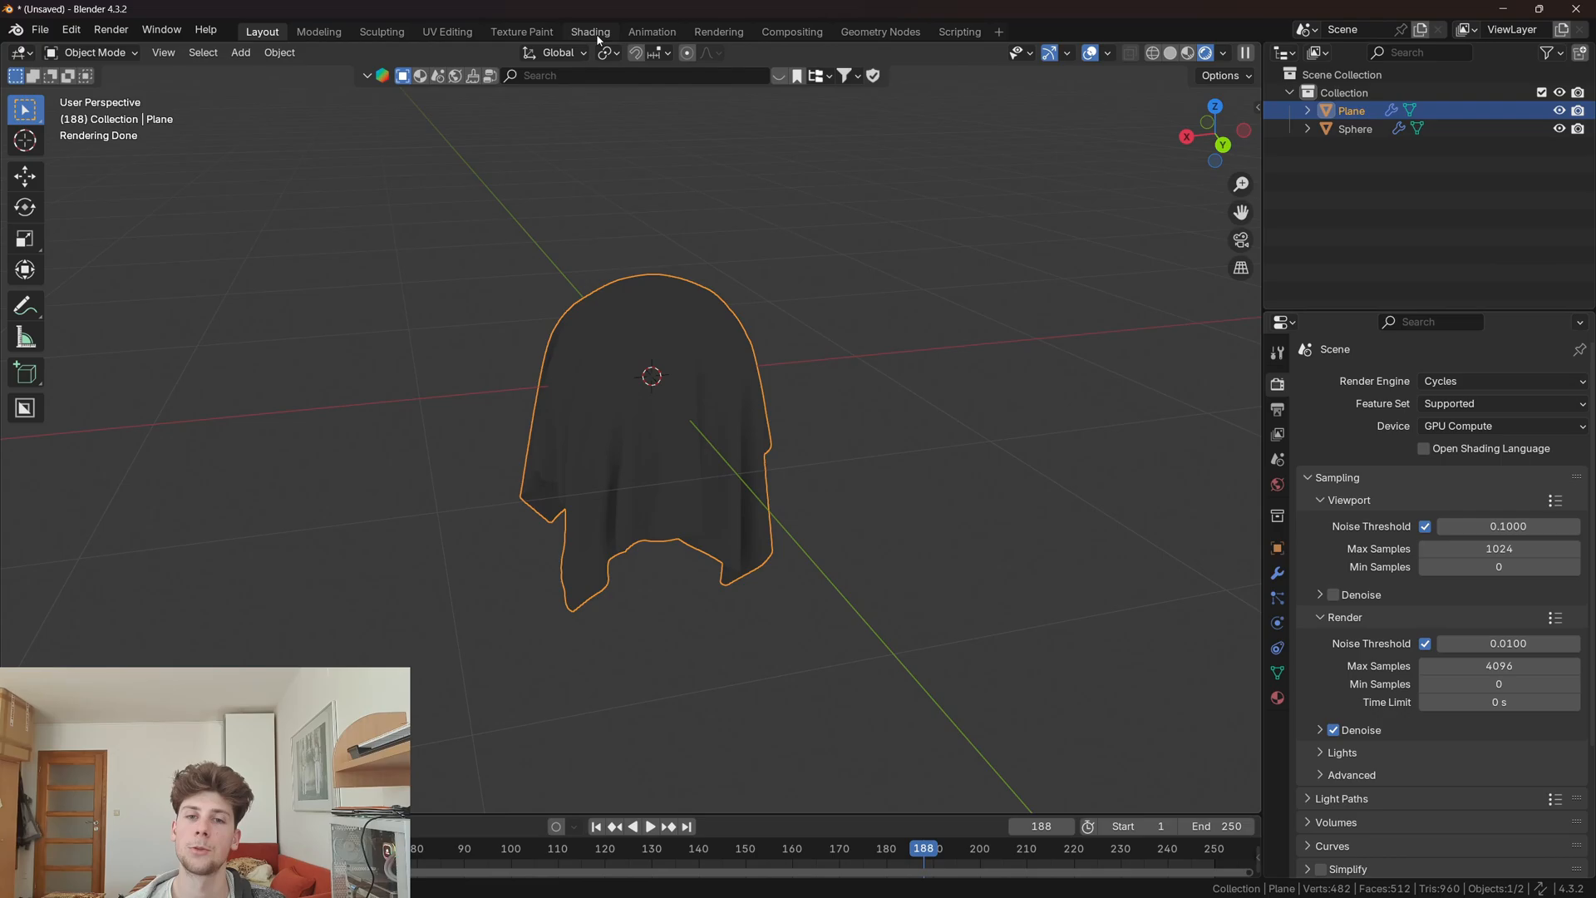
Step: In the Shading workspace, add a World Environment Texture loading the orchard meadow HDRI
left_click(589, 31)
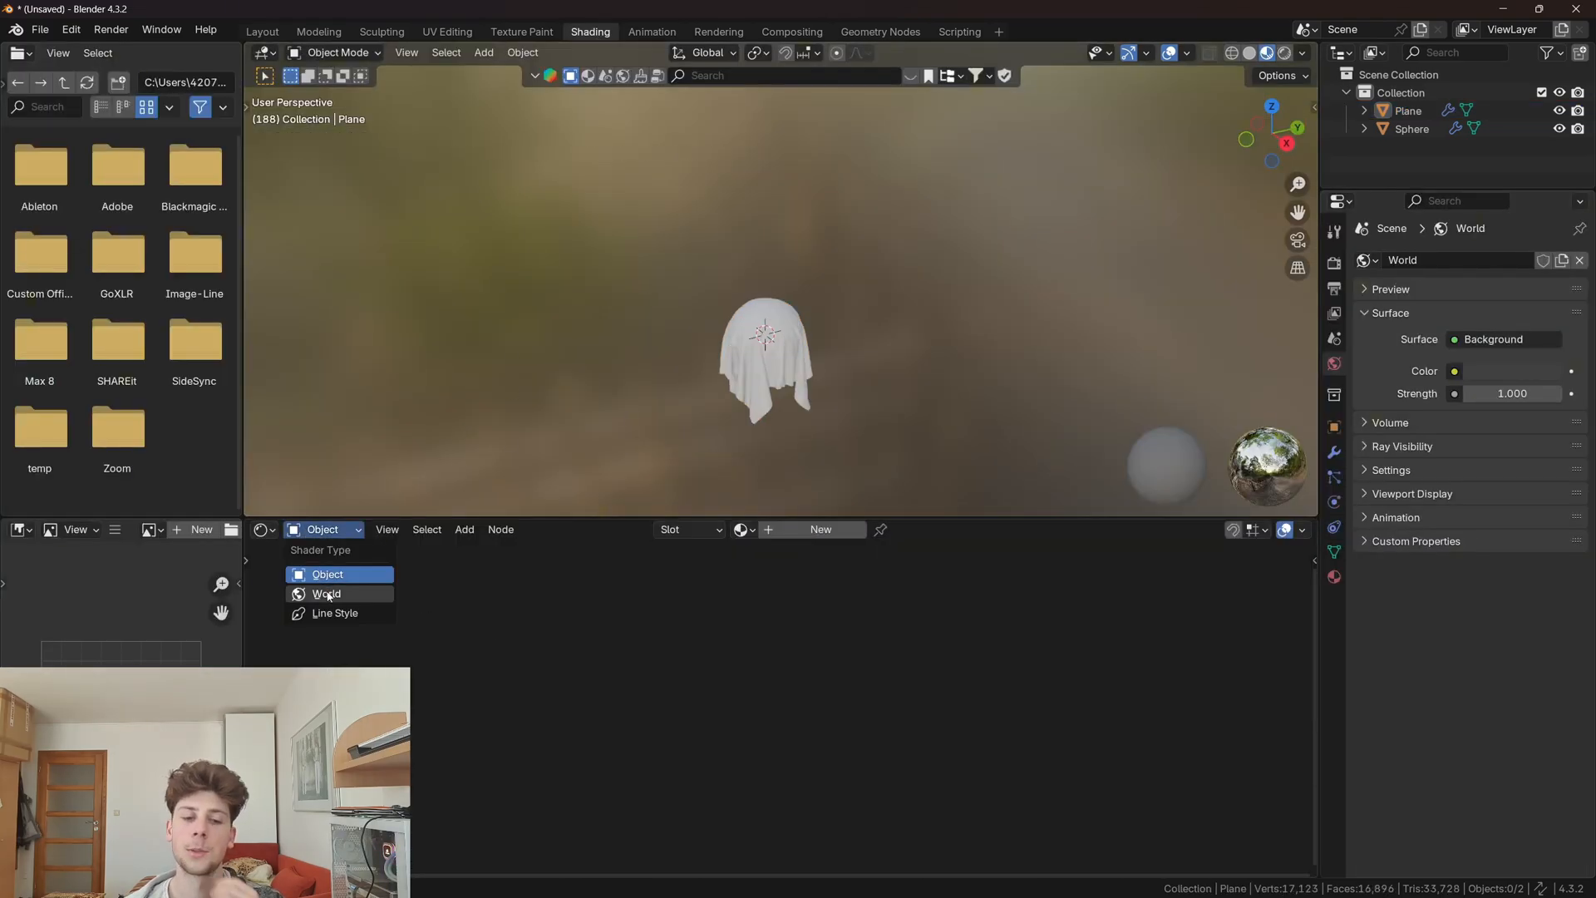
left_click(326, 594)
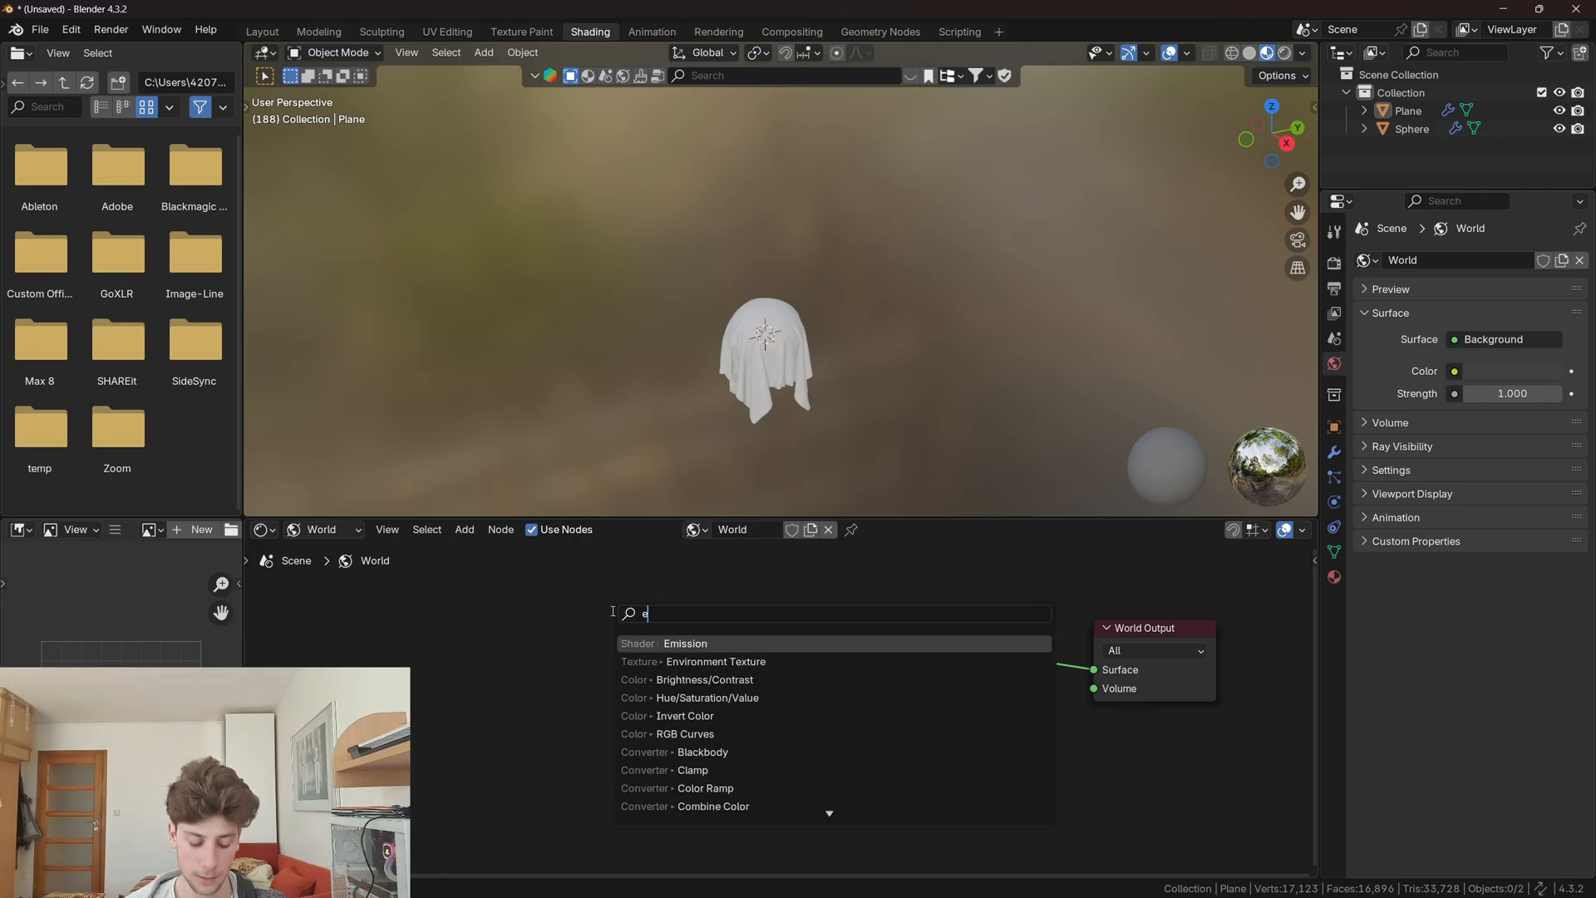
left_click(716, 661)
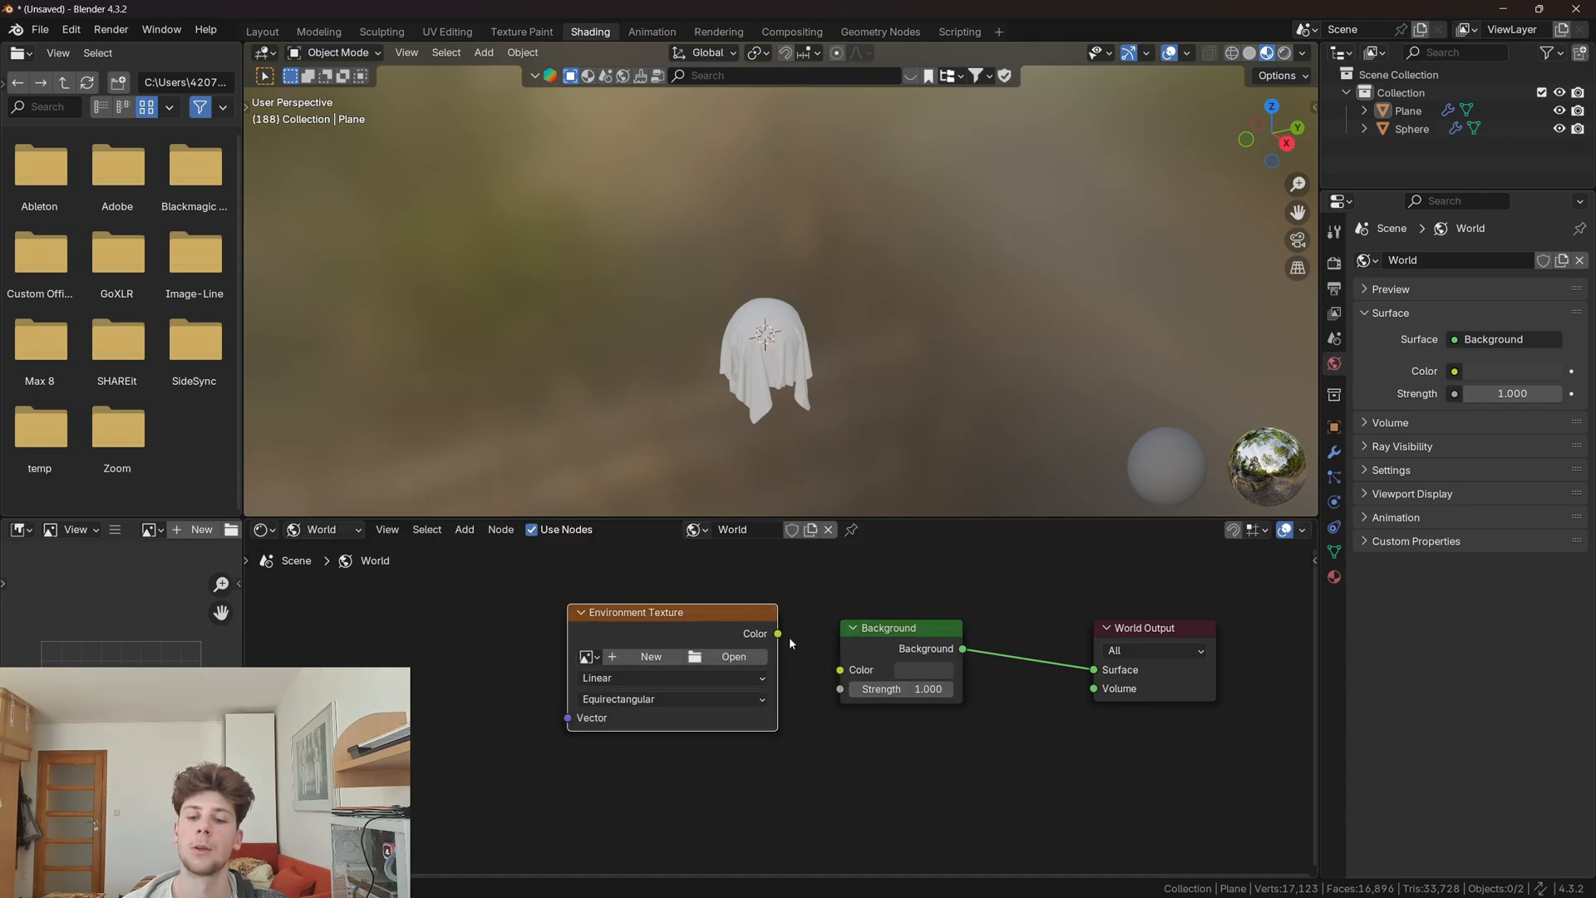
left_click(734, 657)
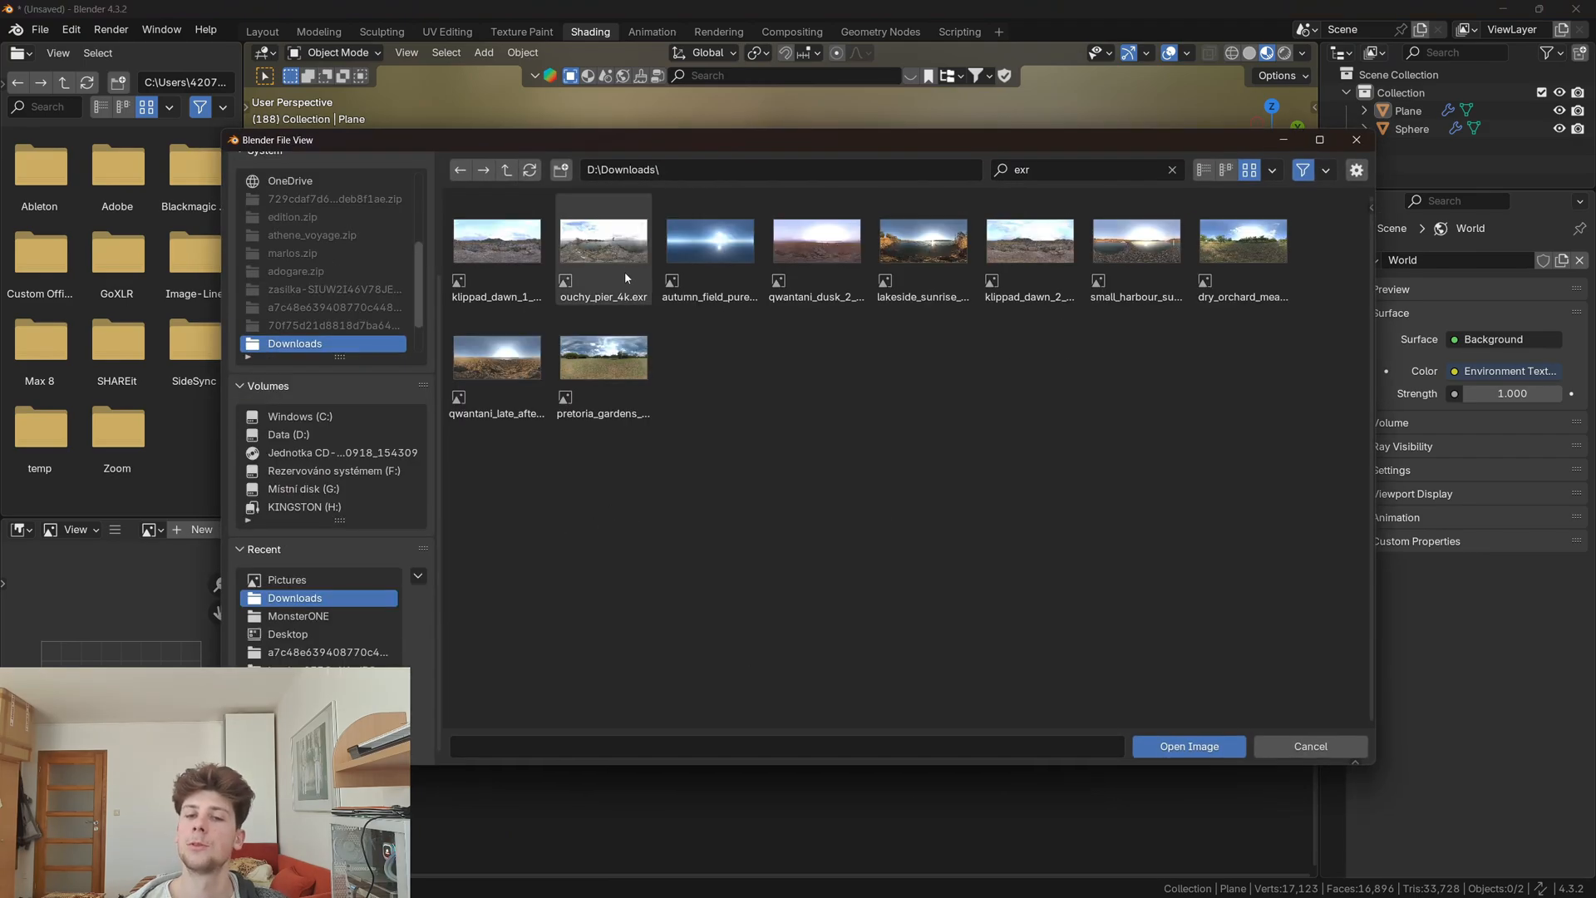
left_click(1188, 746)
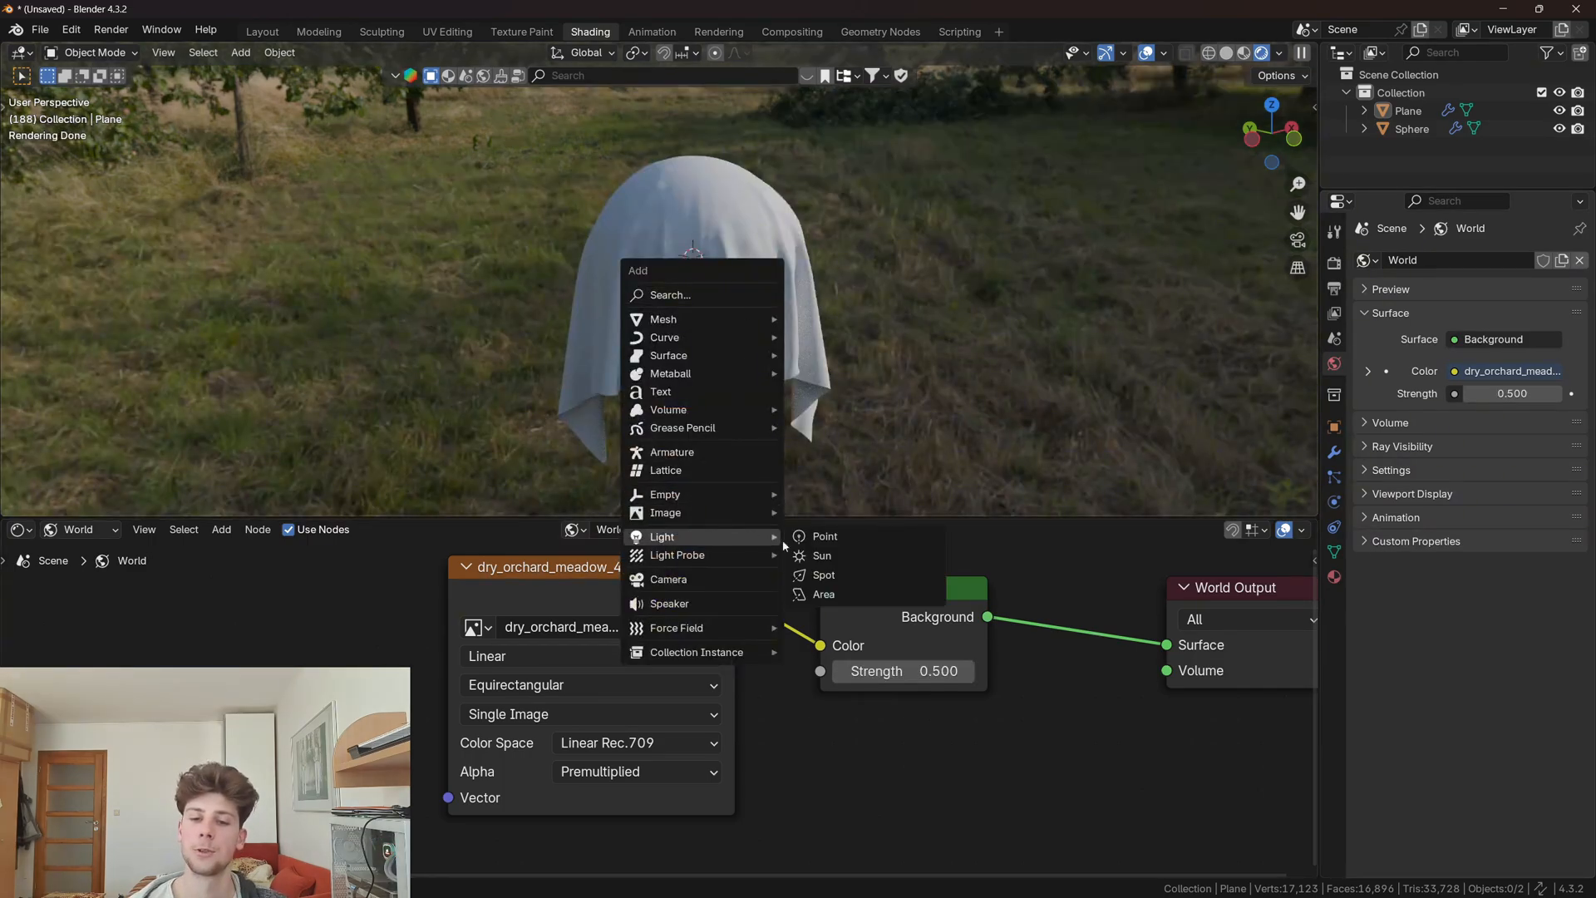
Step: Add an area light, make the film background transparent, and edit Object shader nodes
left_click(822, 593)
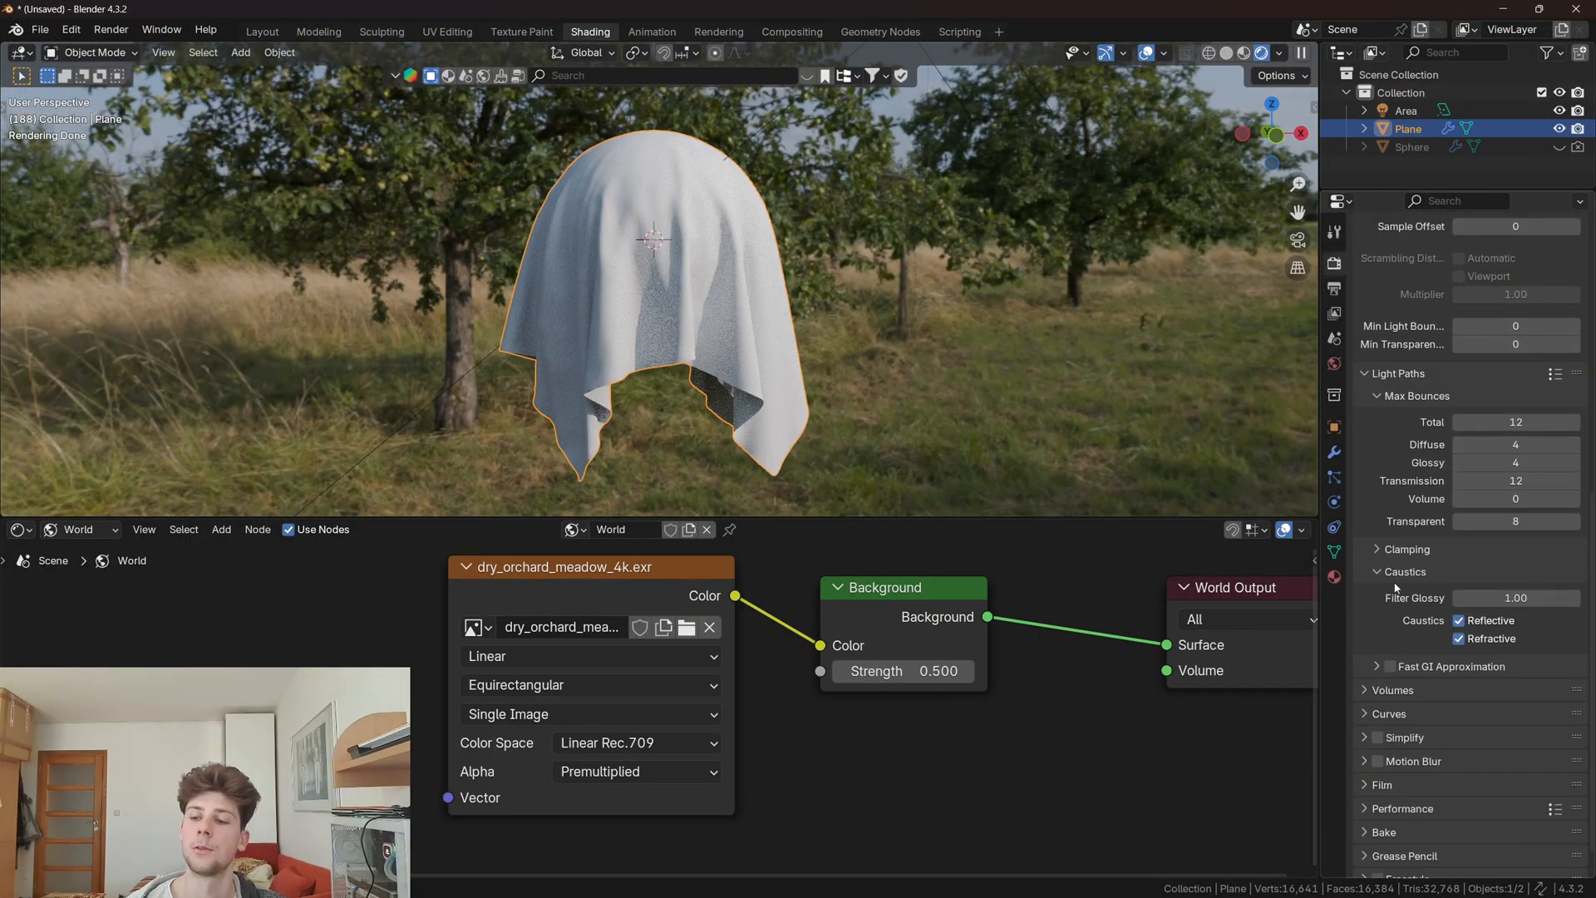
scroll("down", 3)
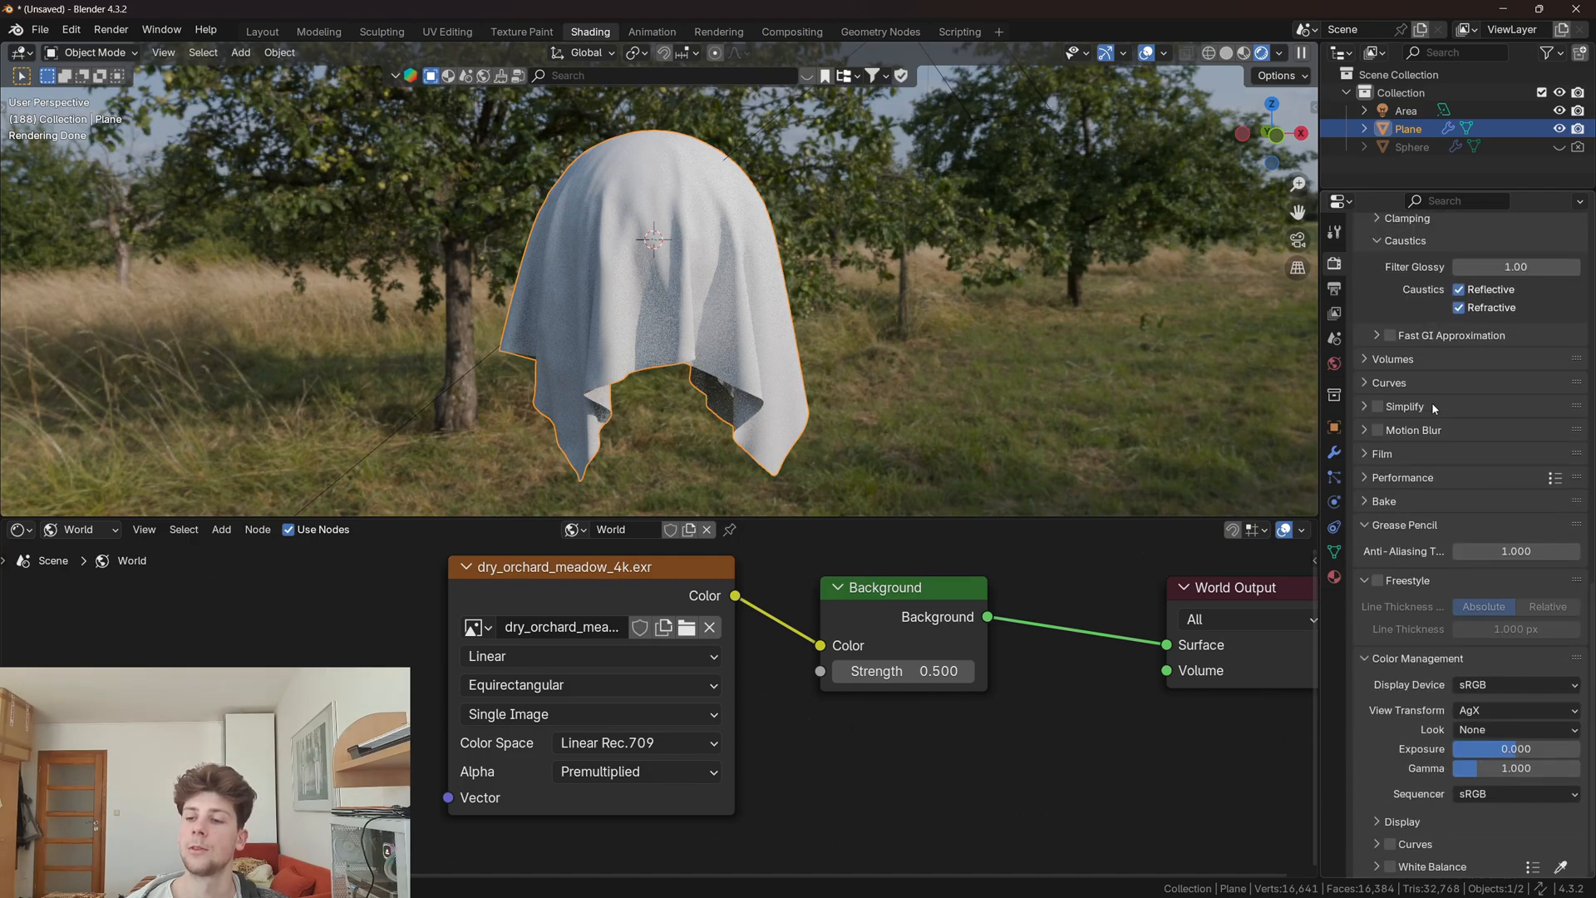
left_click(1382, 453)
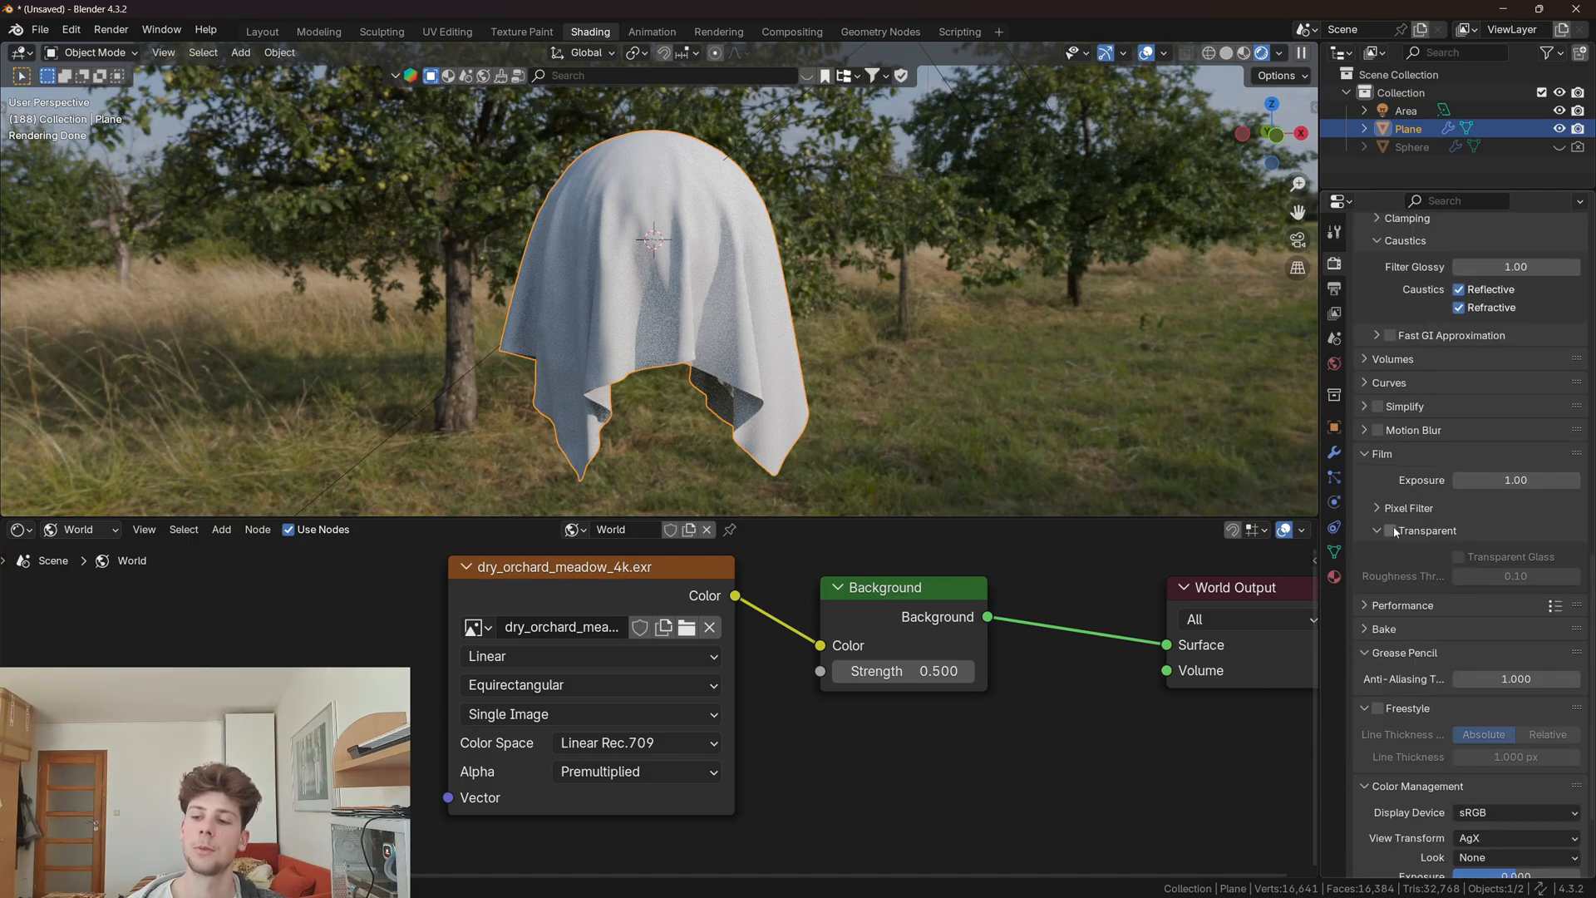
left_click(1389, 531)
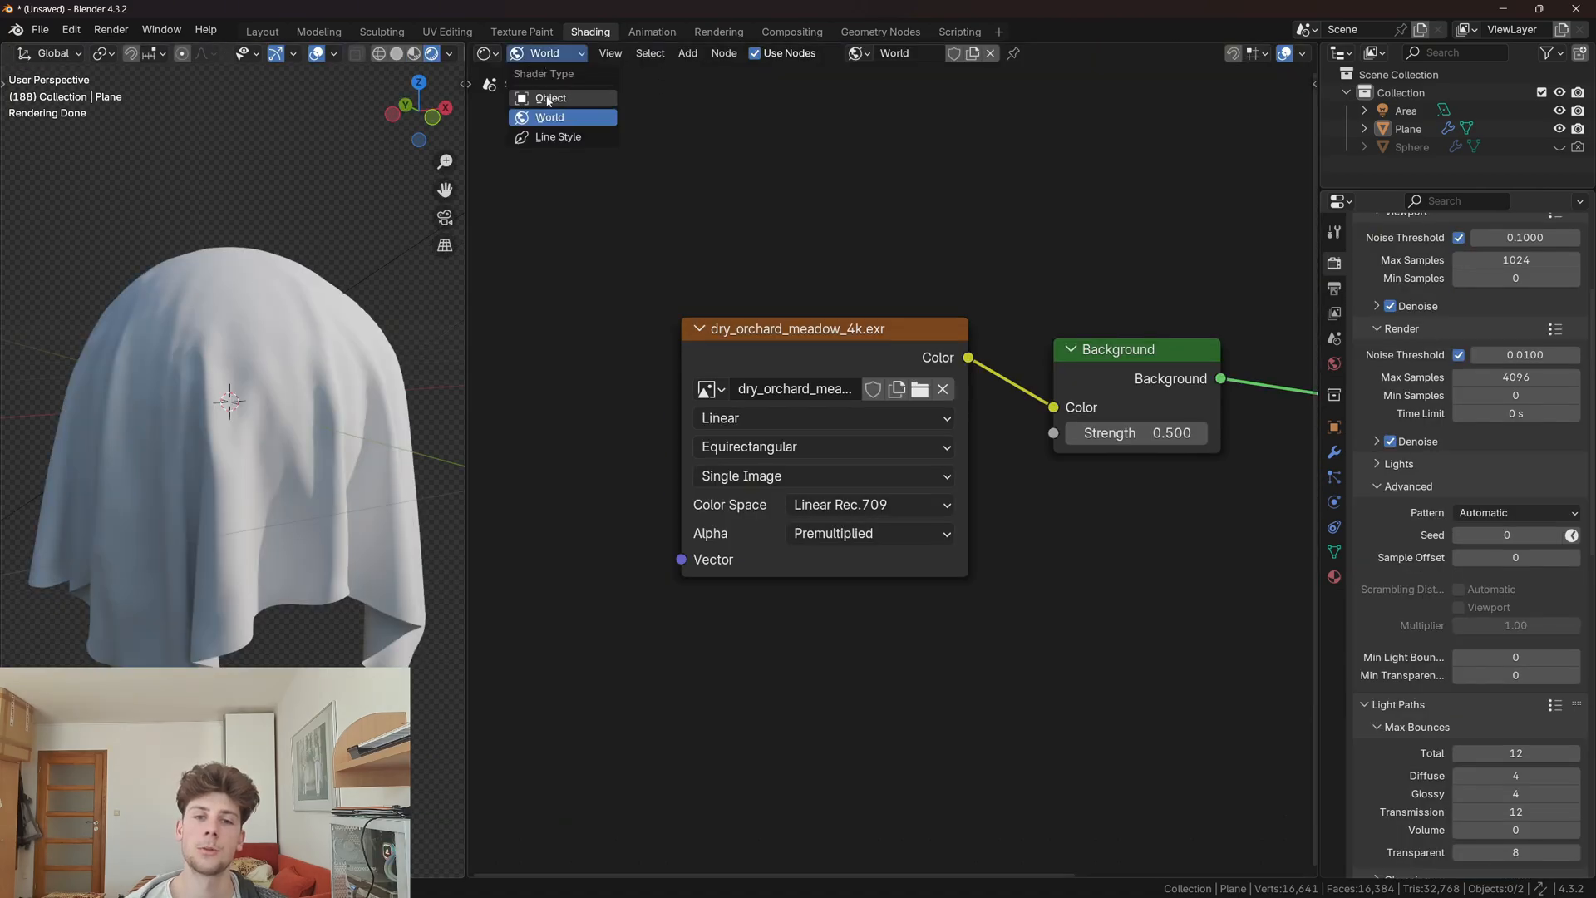
left_click(551, 98)
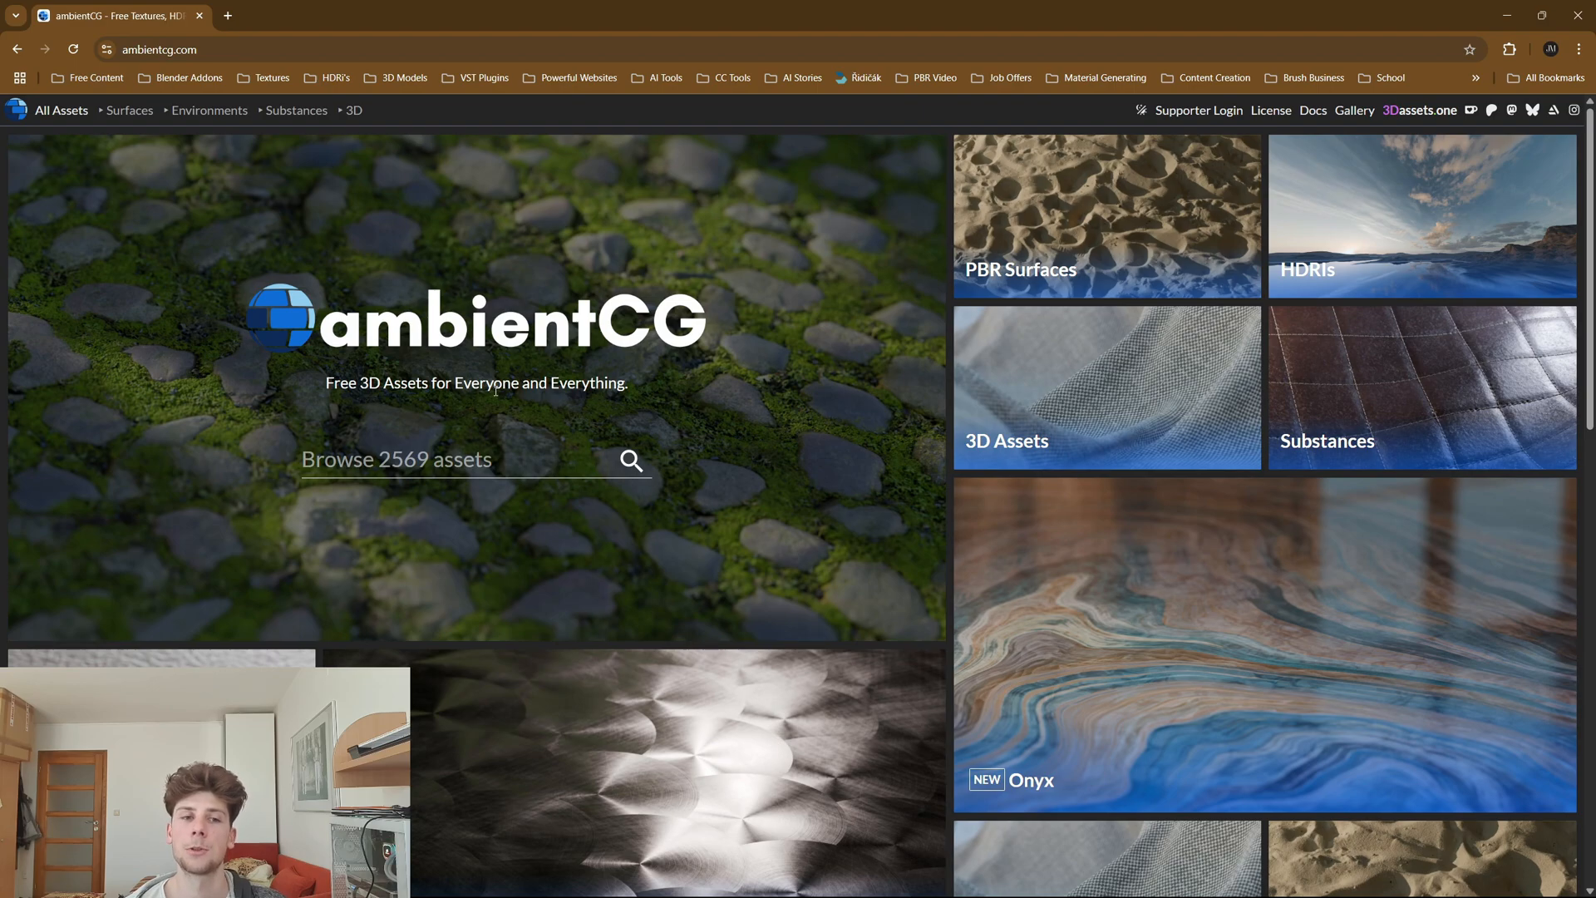
mouse_move(436, 326)
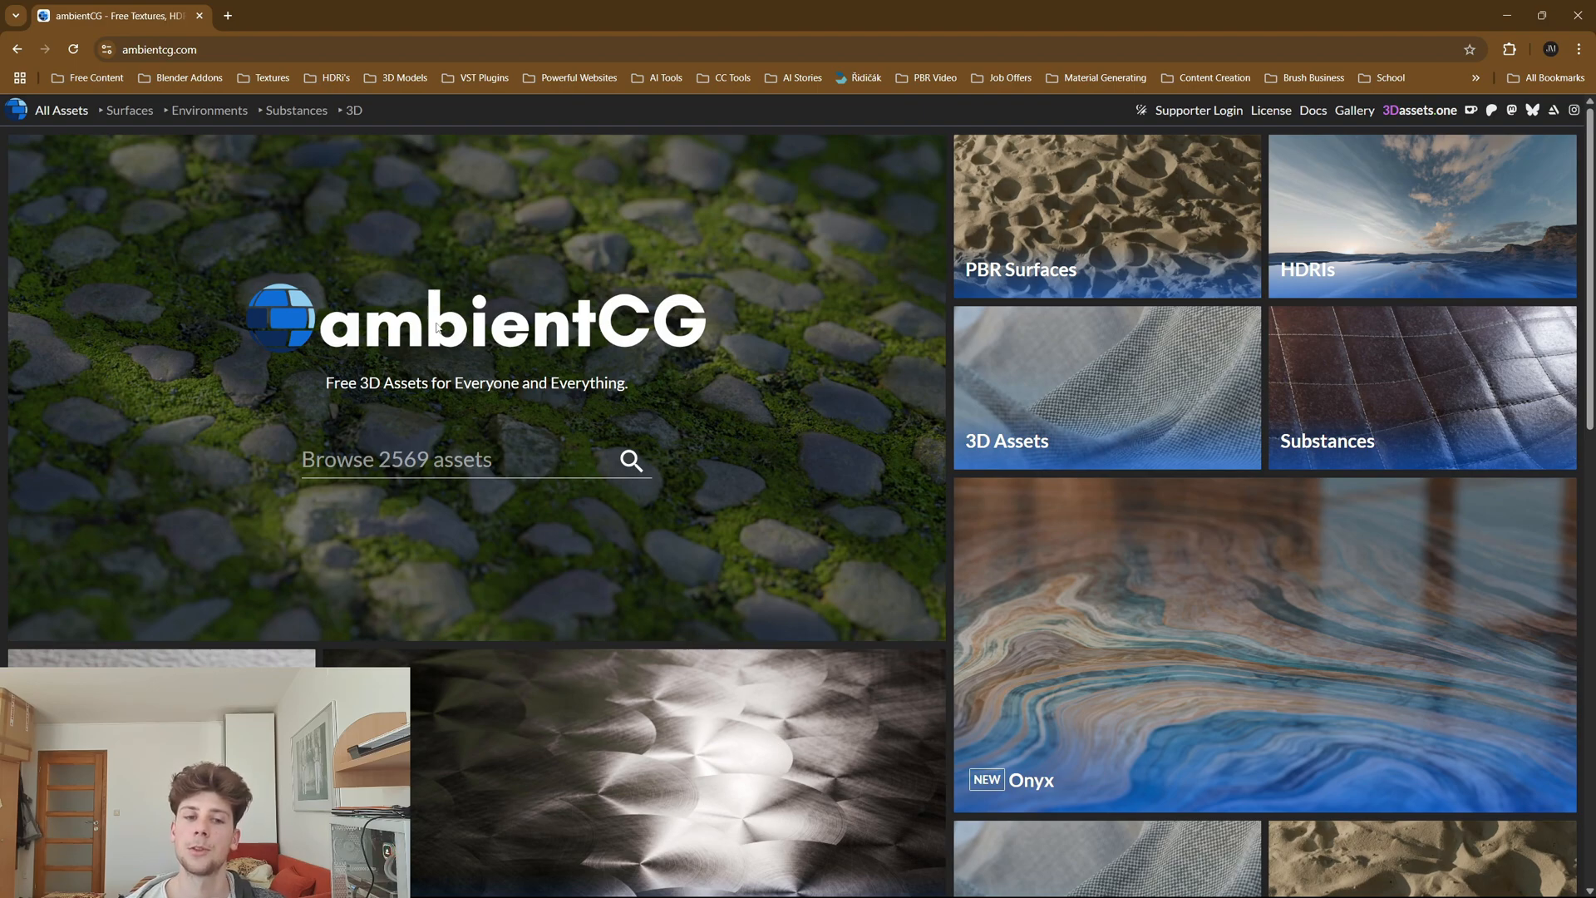
mouse_move(535, 336)
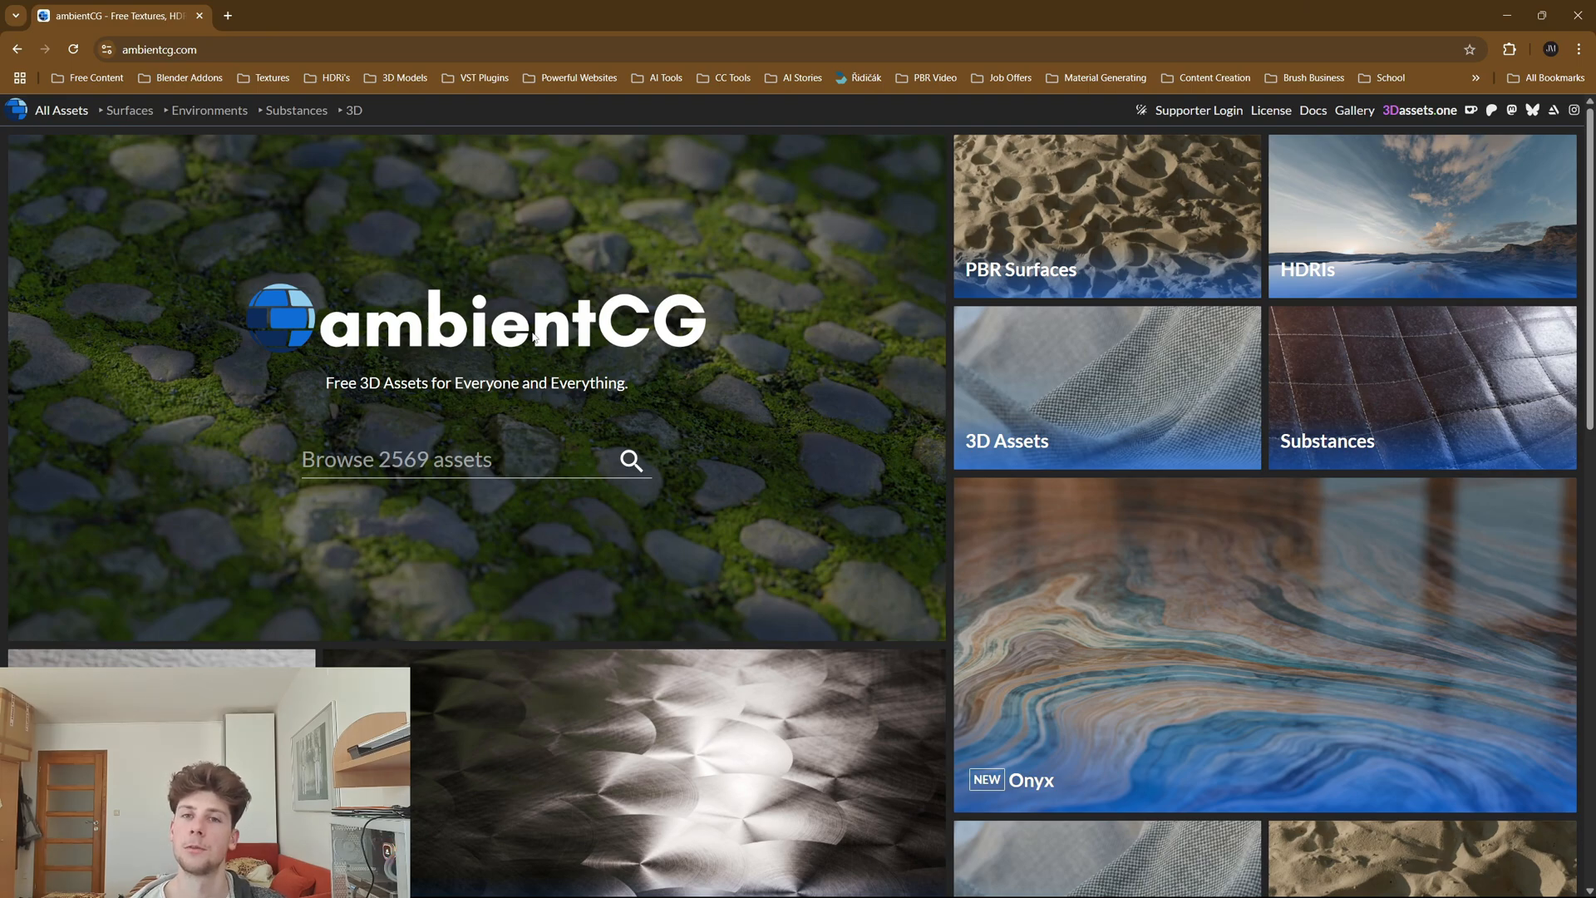
mouse_move(327, 287)
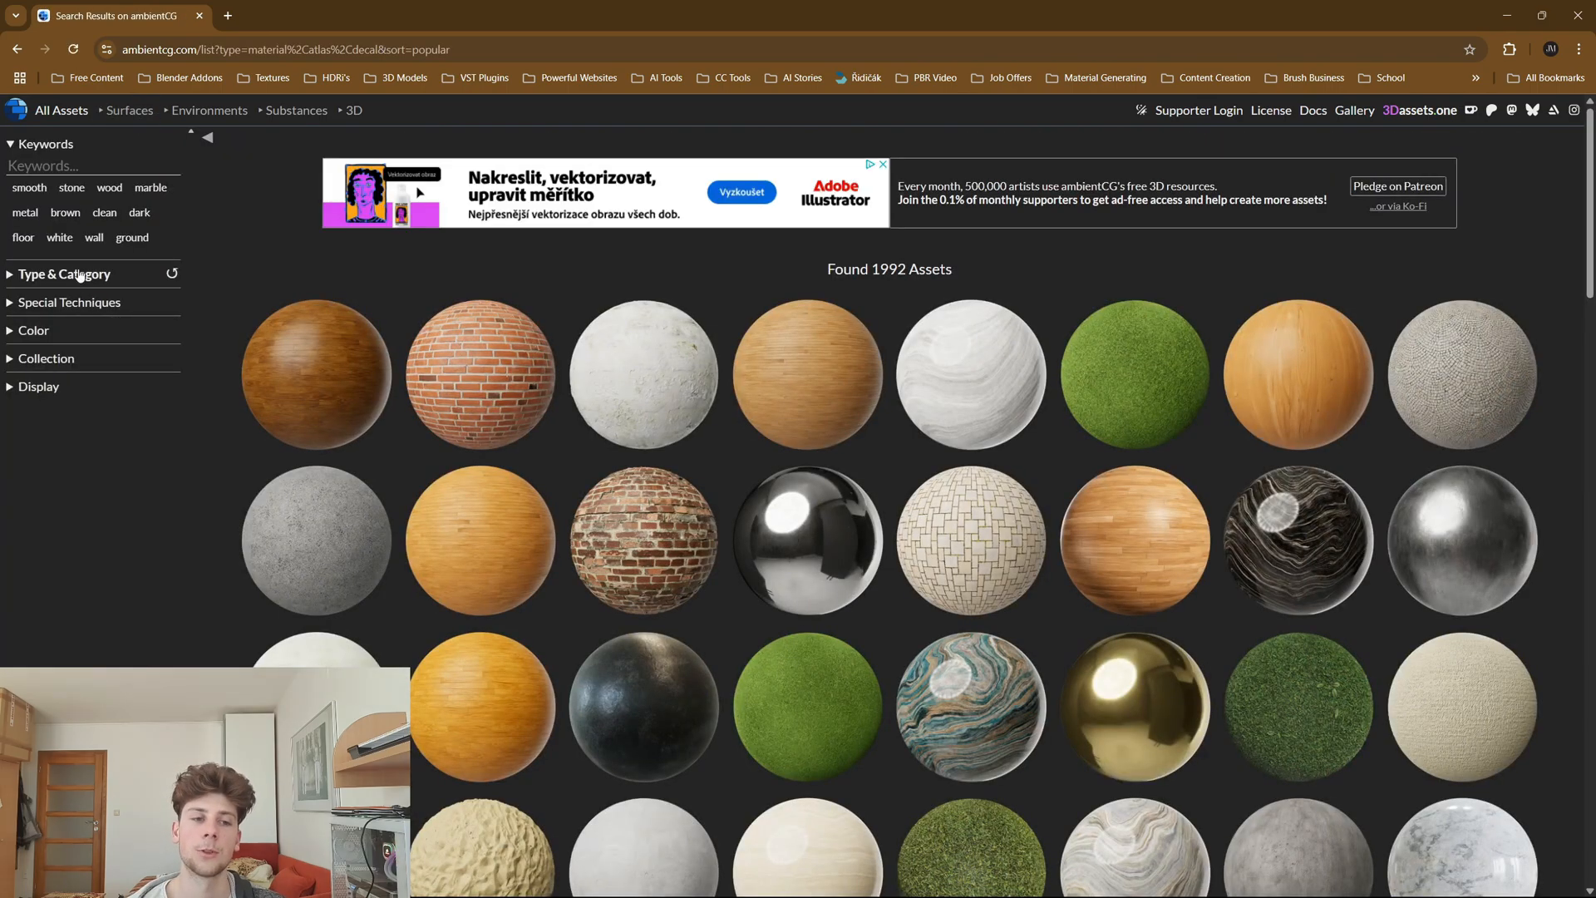
Step: Expand the type and category filters in ambientCG's PBR surface catalogue
left_click(63, 274)
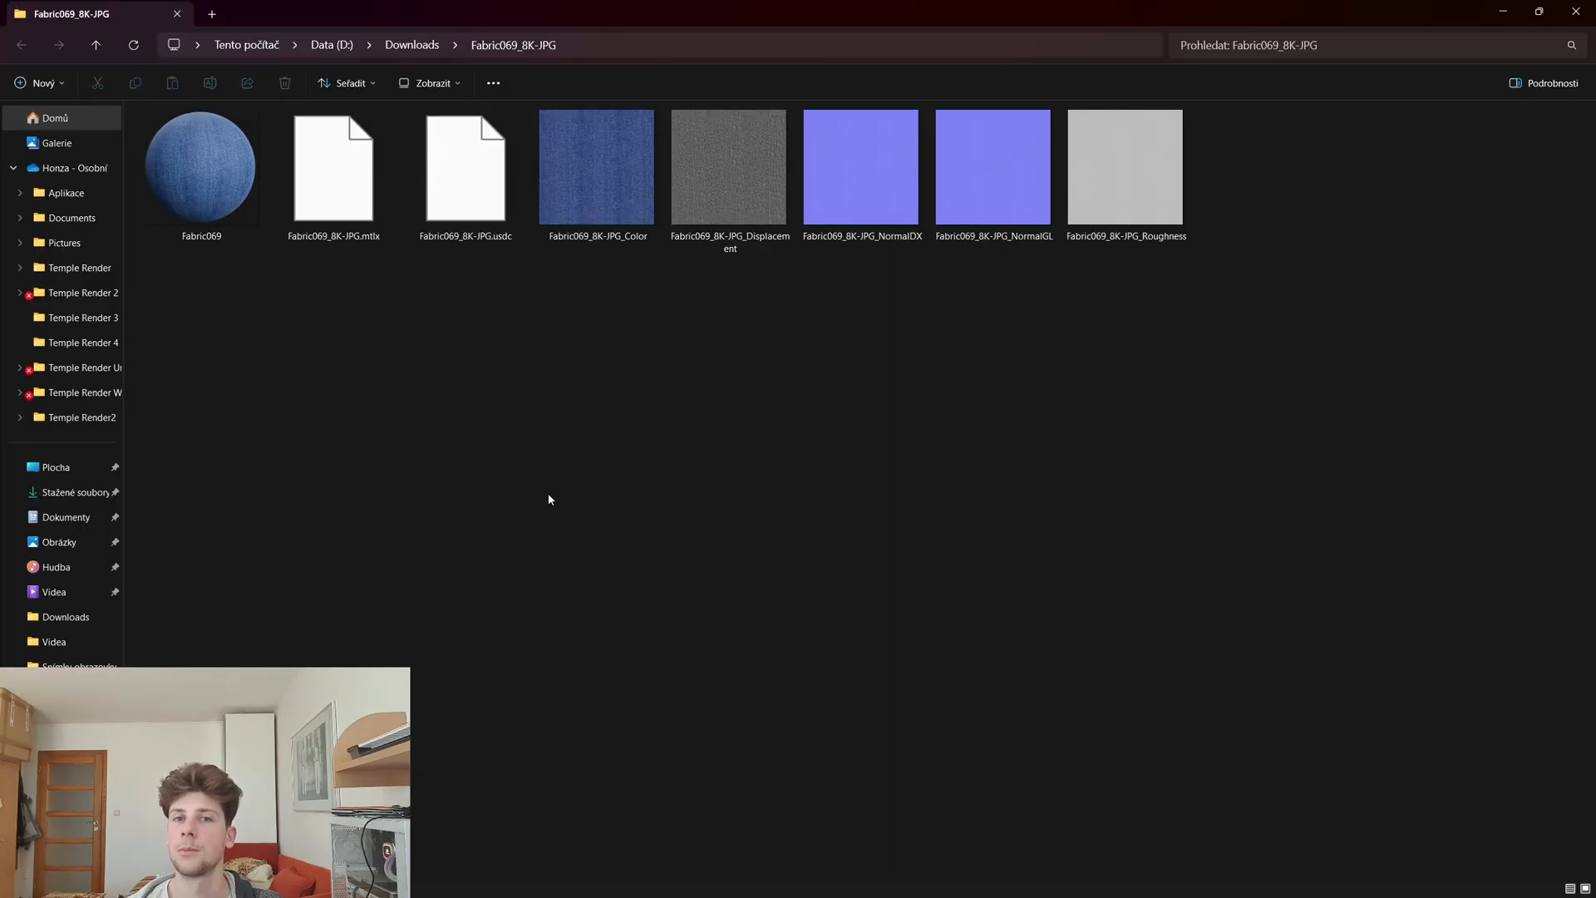
mouse_move(731, 413)
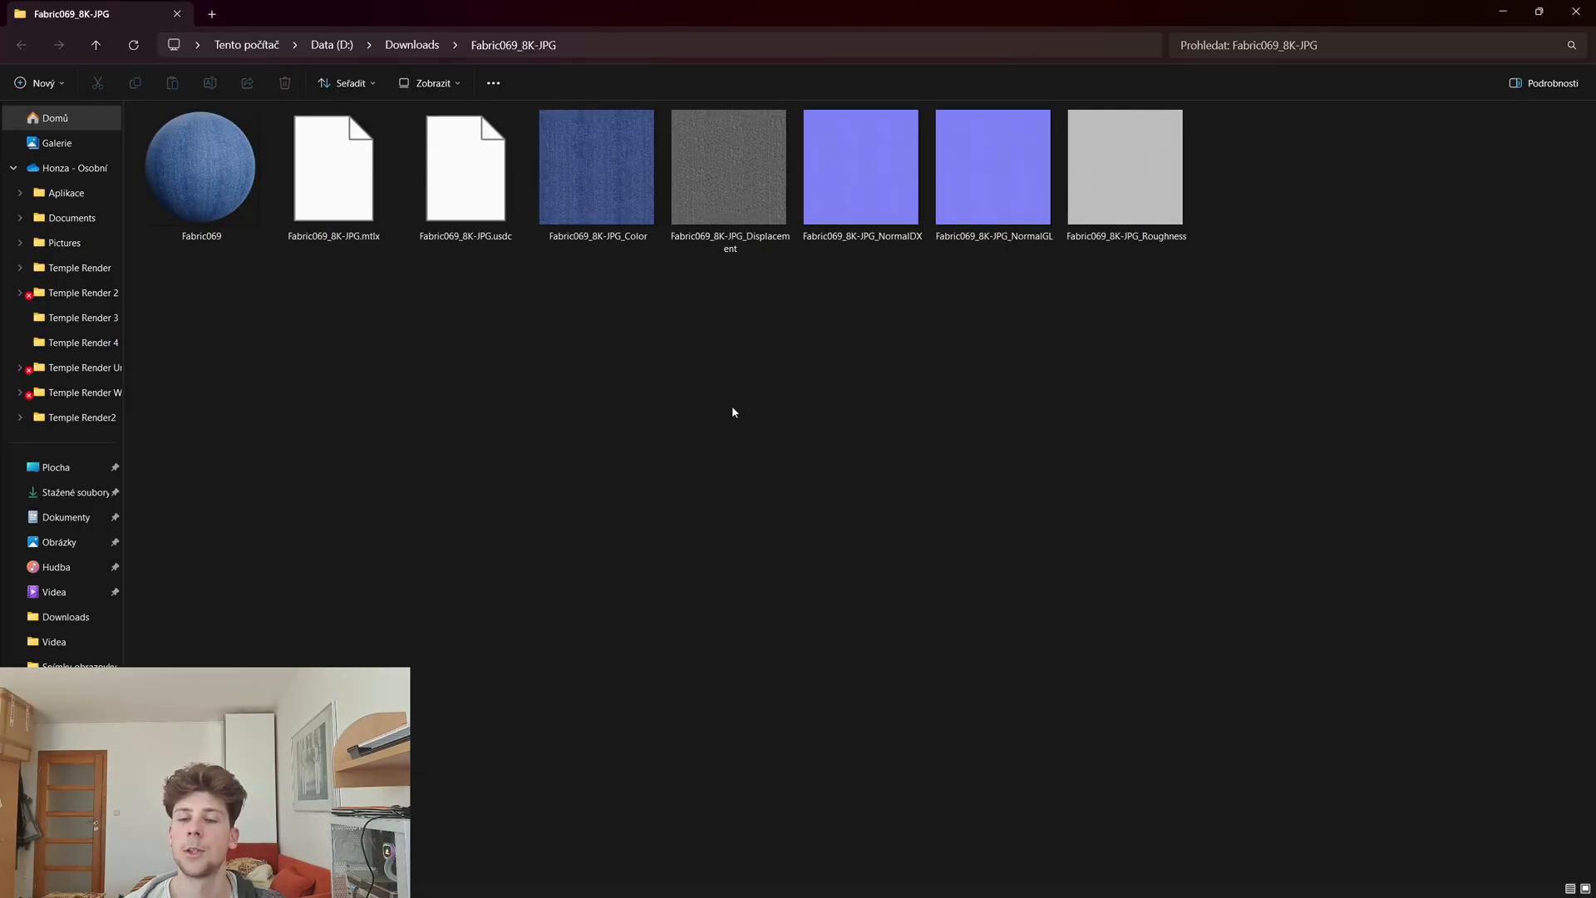
mouse_move(1007, 438)
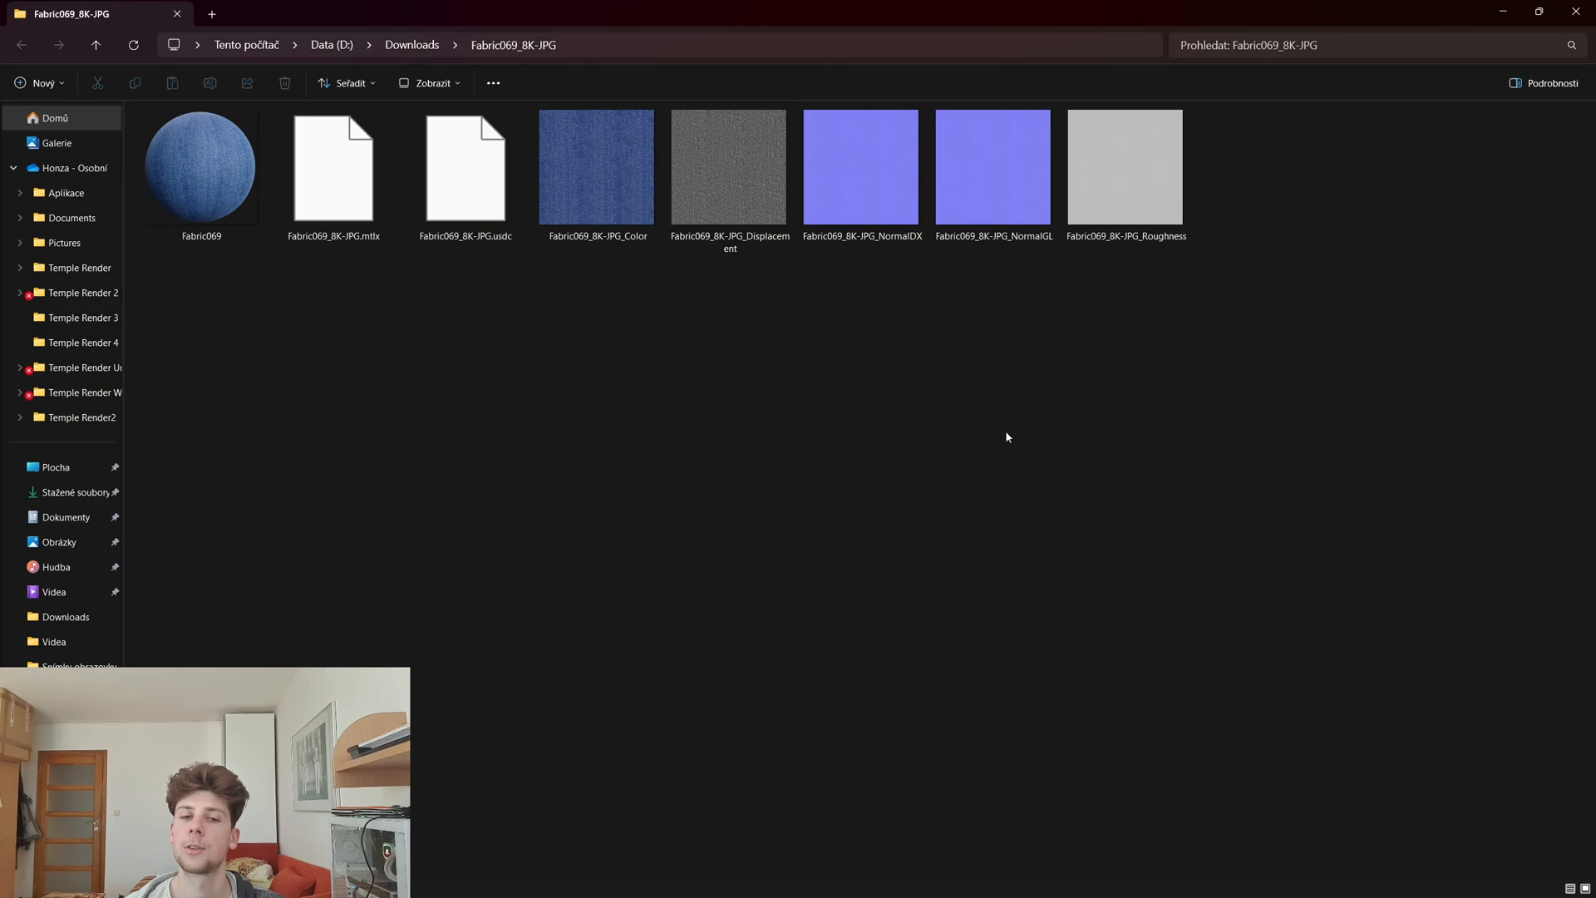
mouse_move(941, 431)
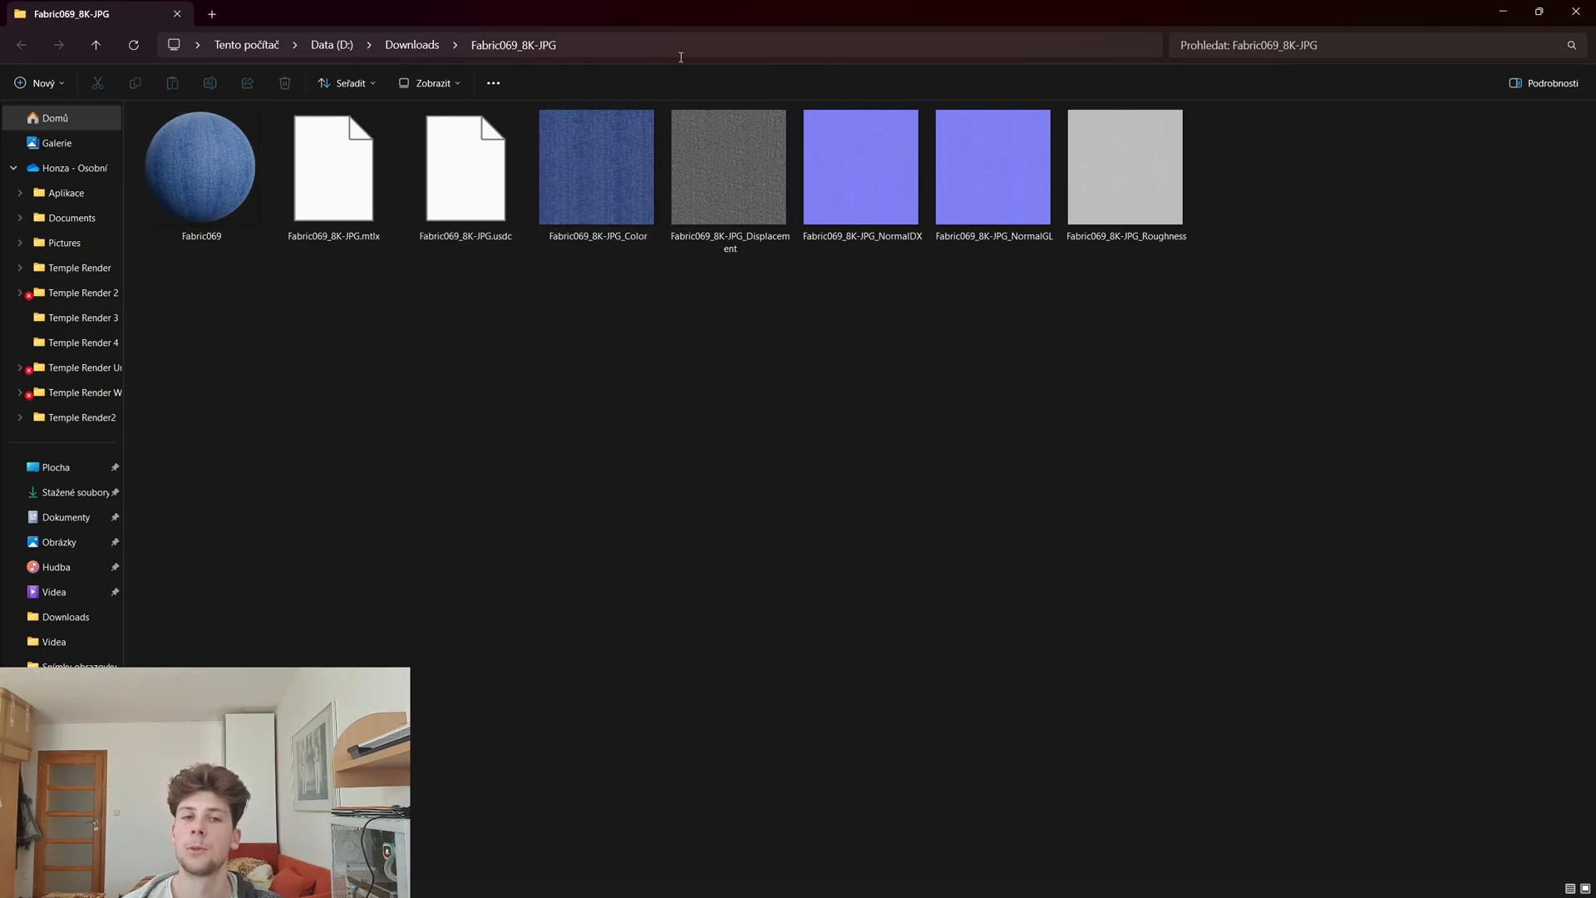
Step: Select the Fabric069_8K-JPG folder path in the File Explorer address bar
left_click(509, 45)
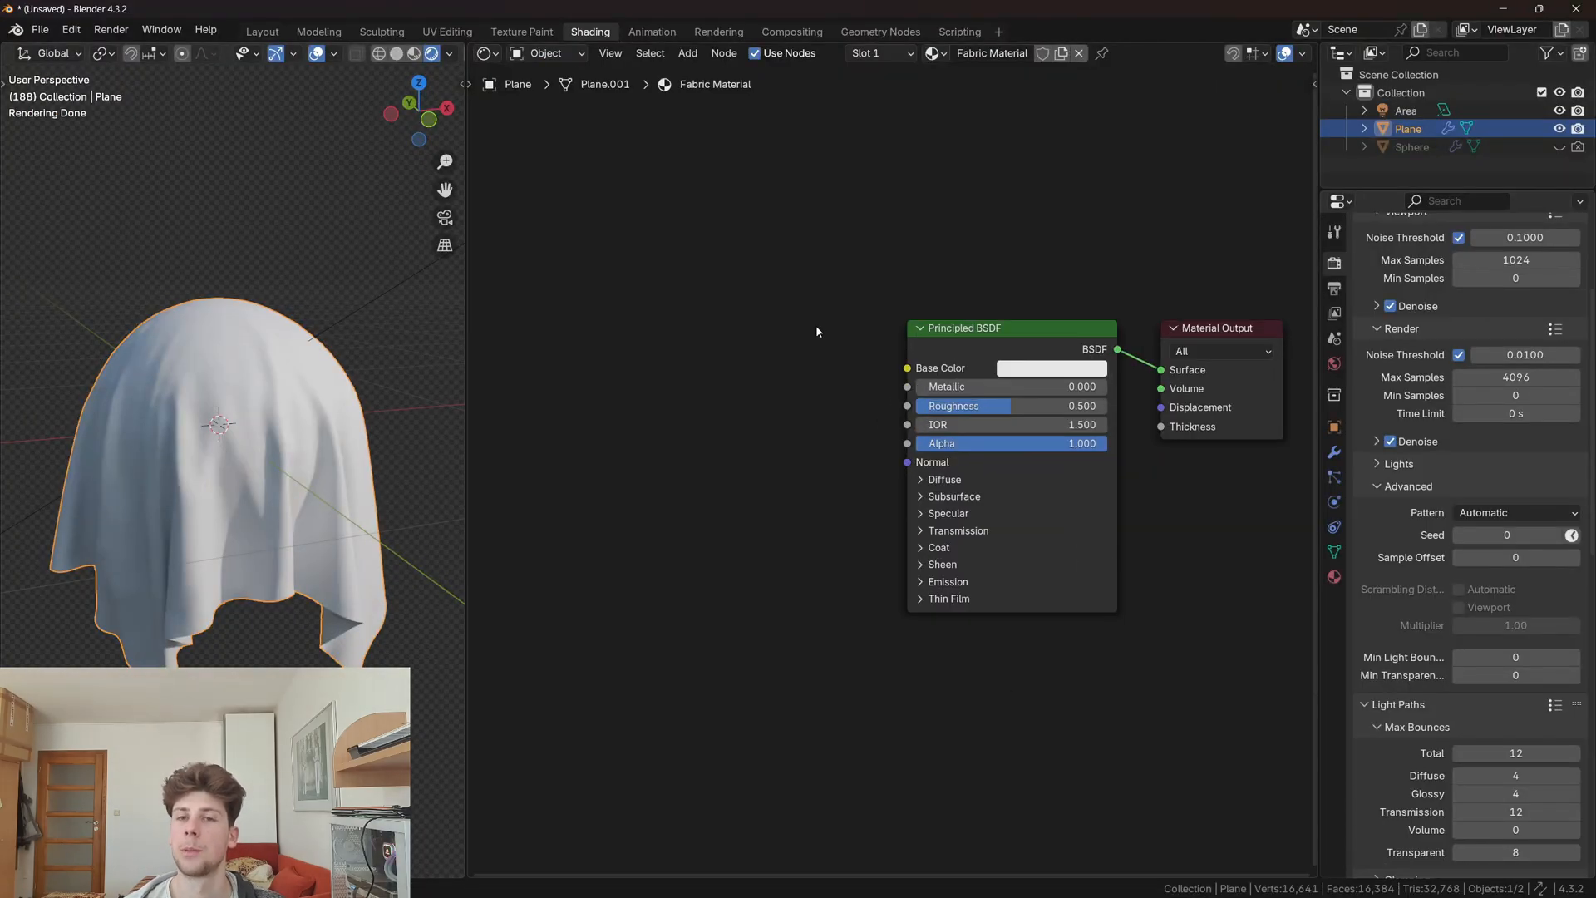
mouse_move(808, 329)
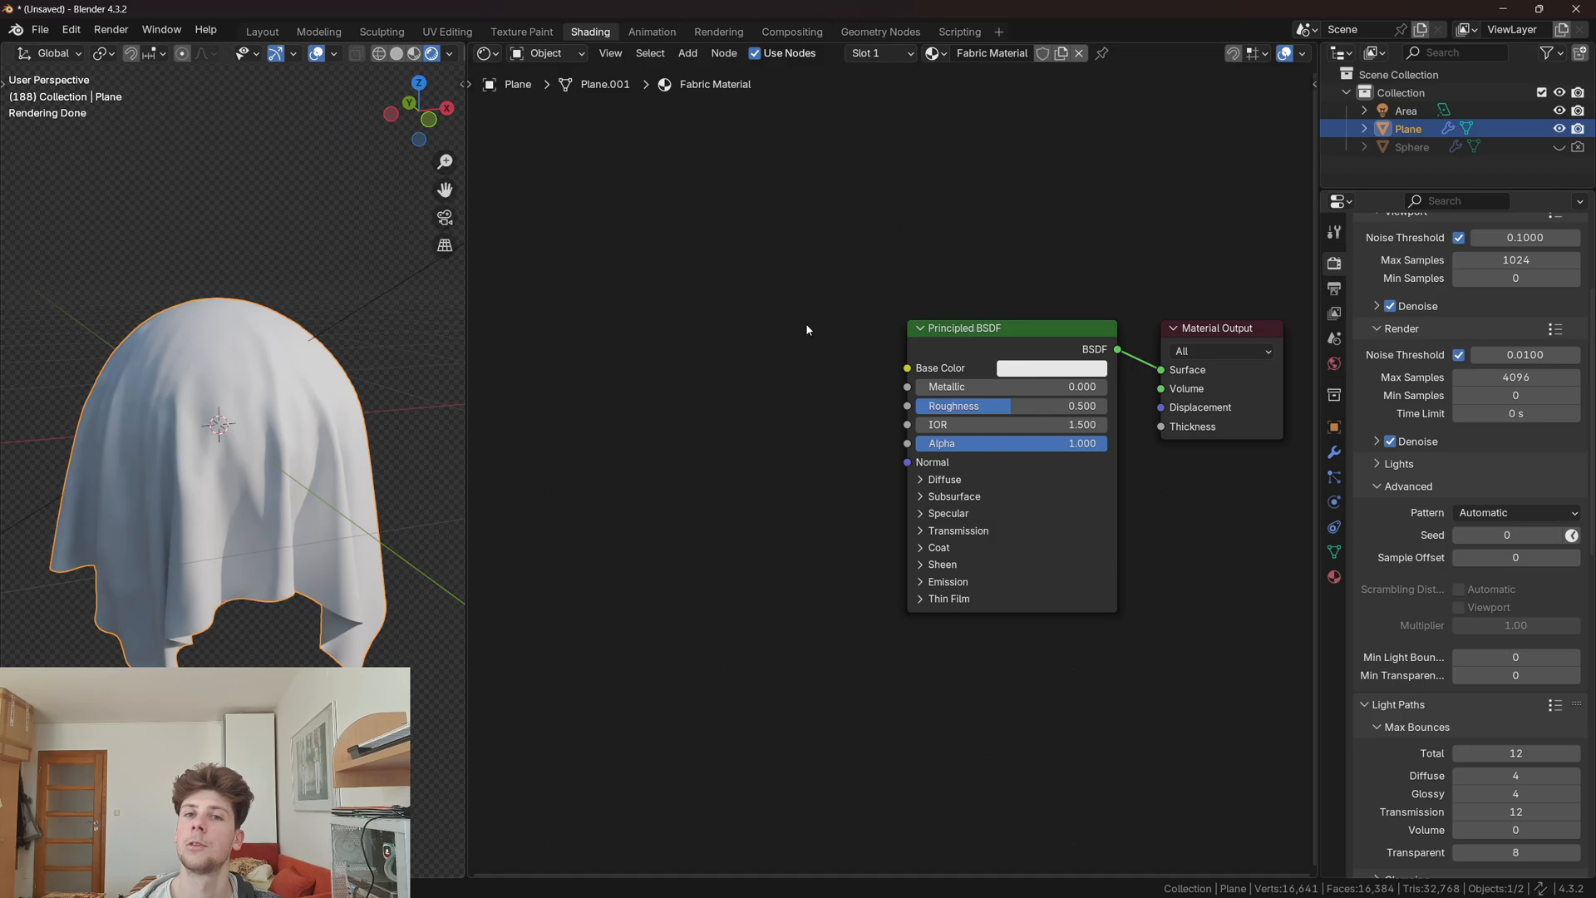
mouse_move(608, 449)
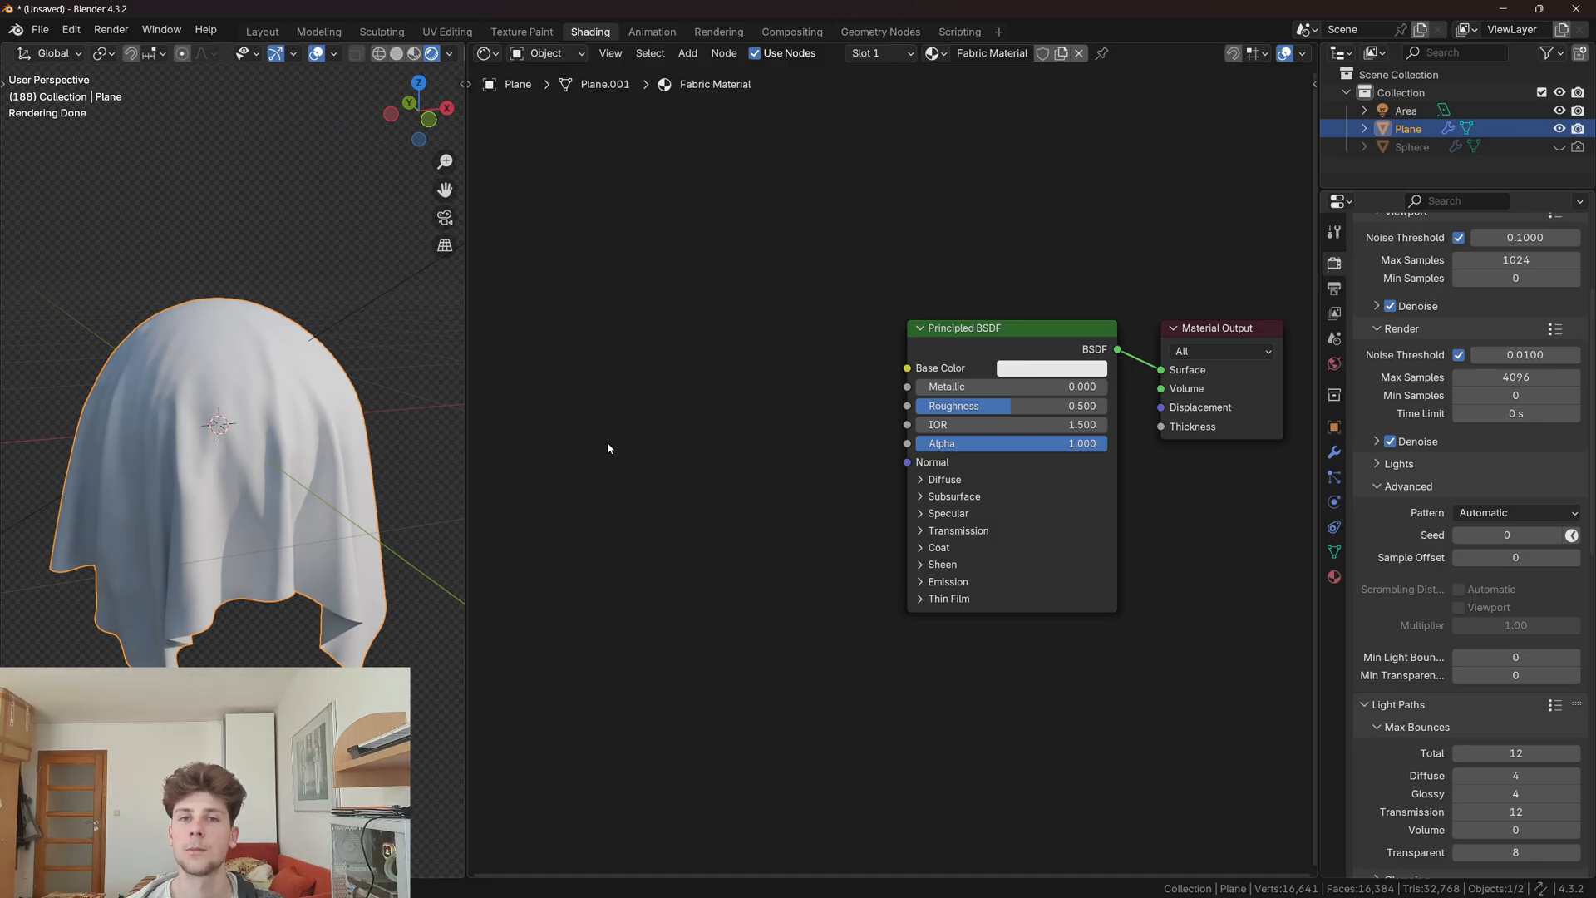
Step: Enable Node Wrangler and load the Fabric069 maps with Principled Texture Setup
left_click(70, 29)
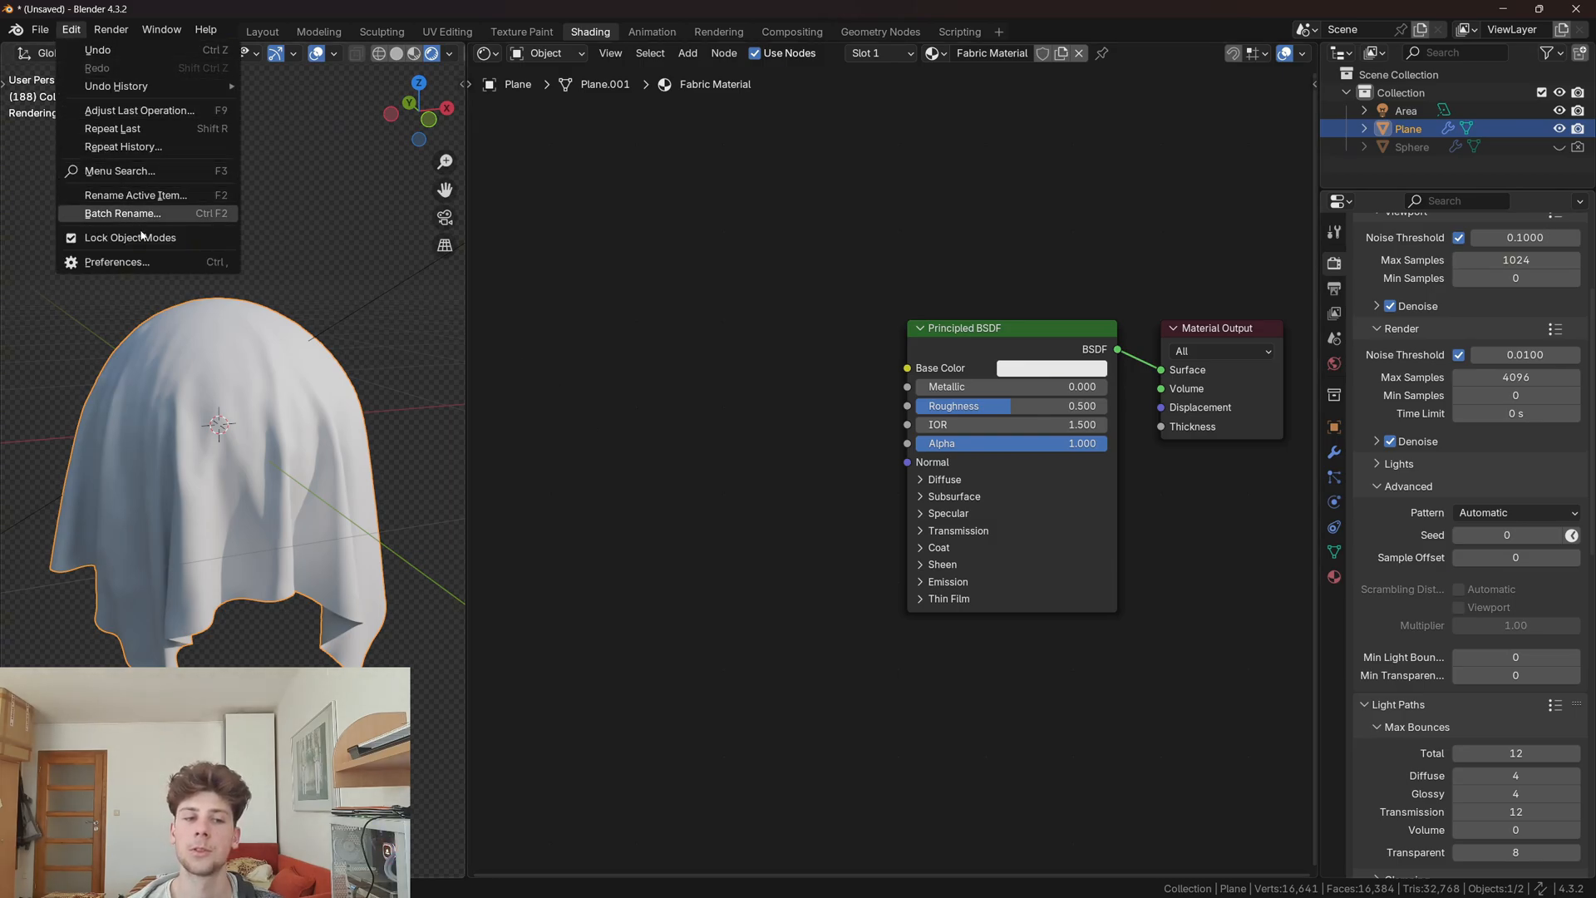
left_click(117, 262)
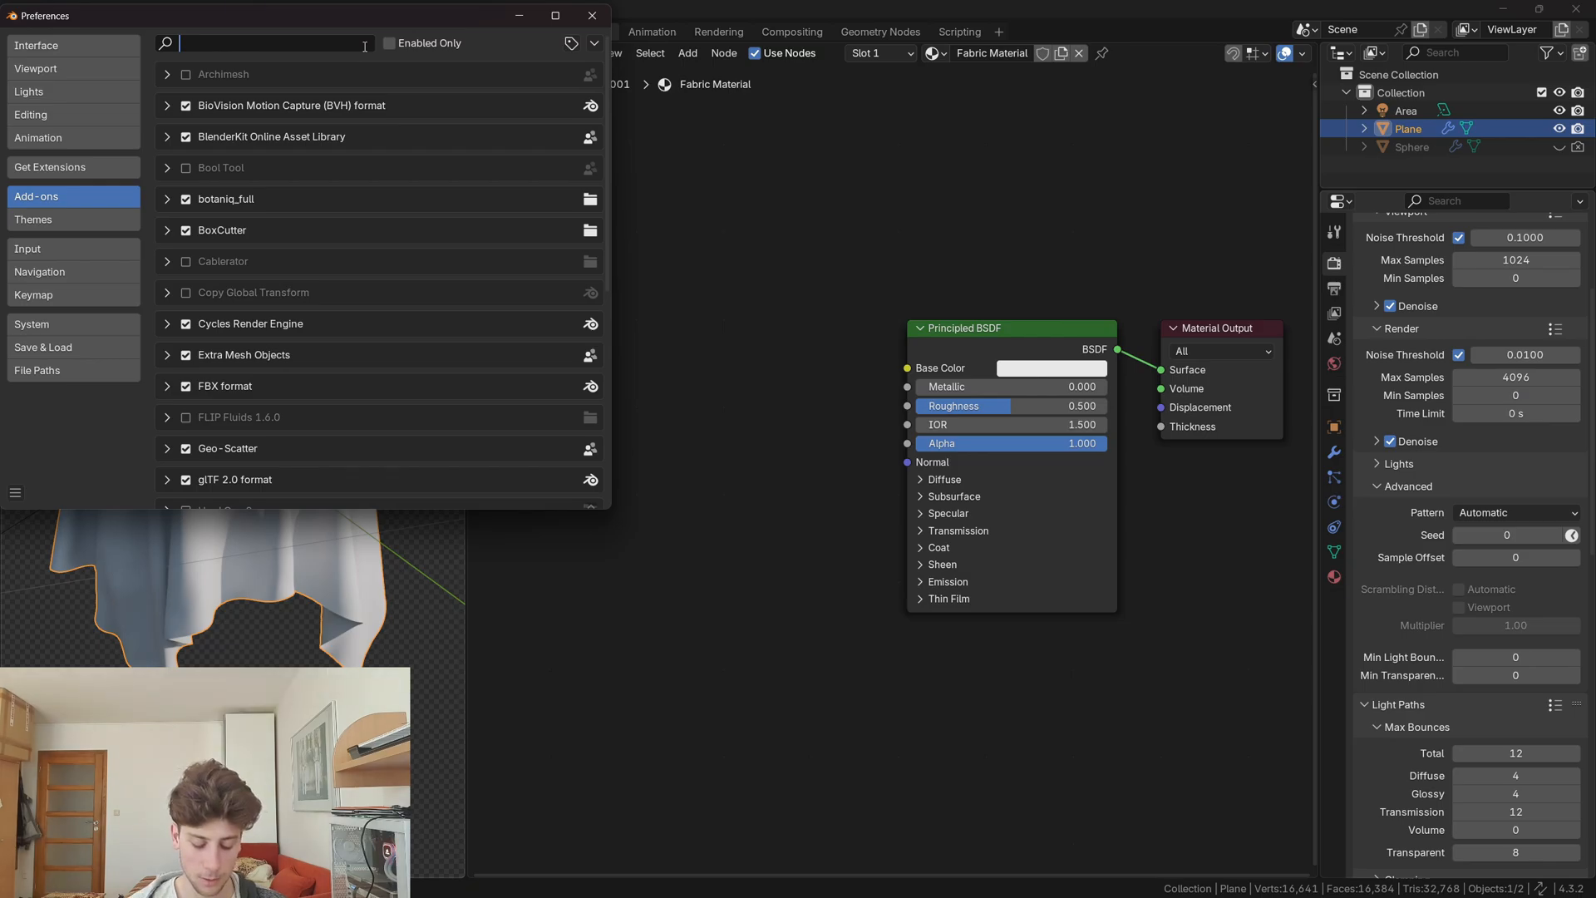
type("node")
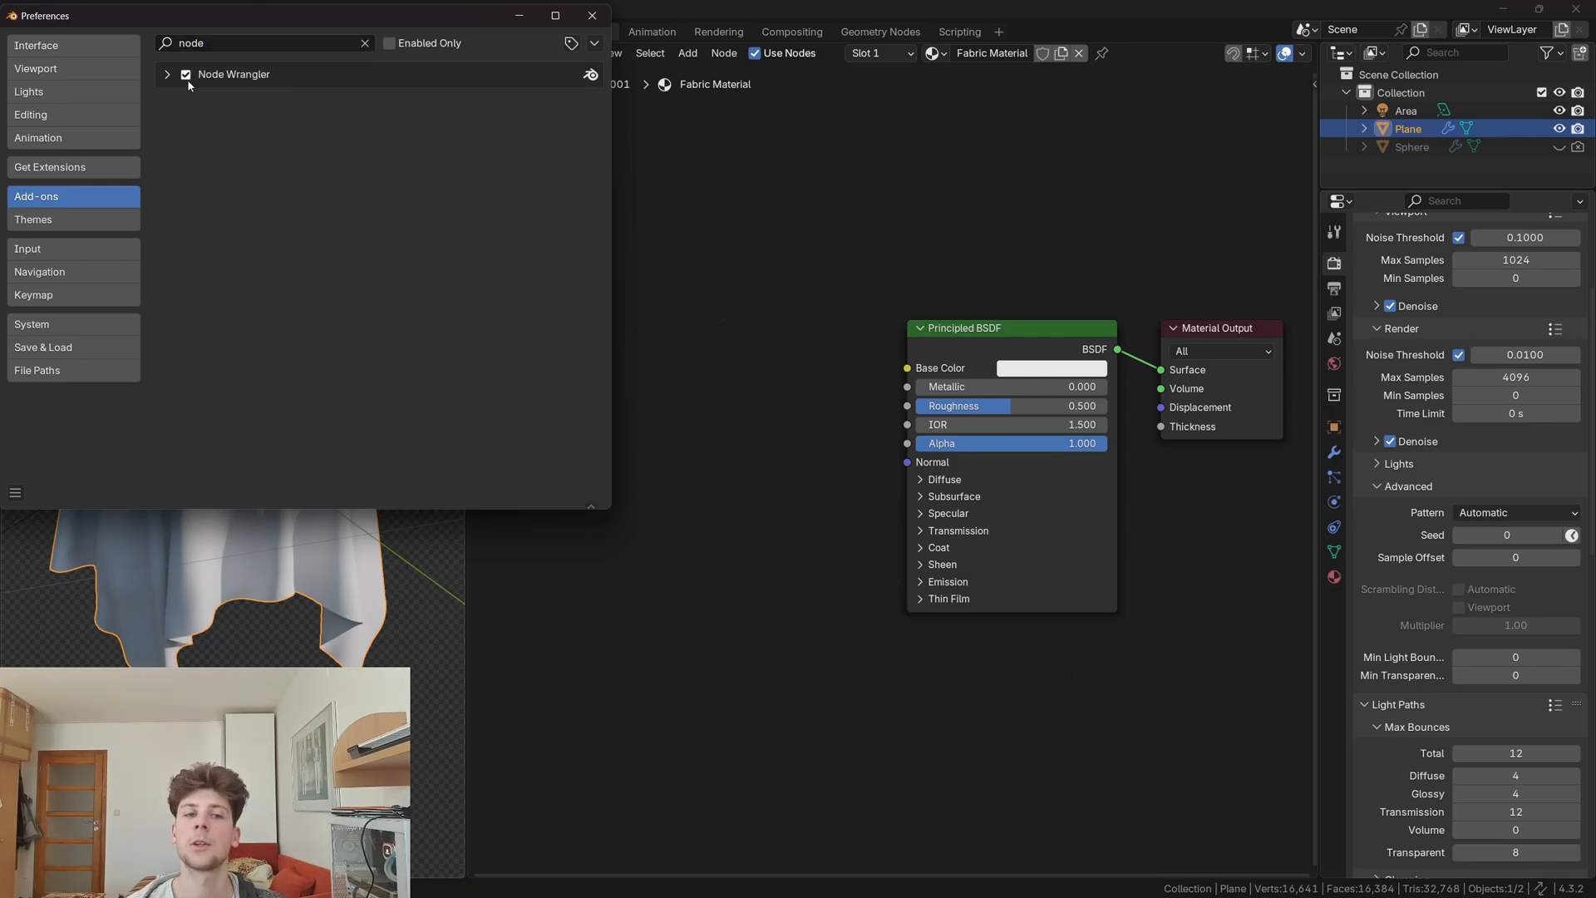
left_click(591, 15)
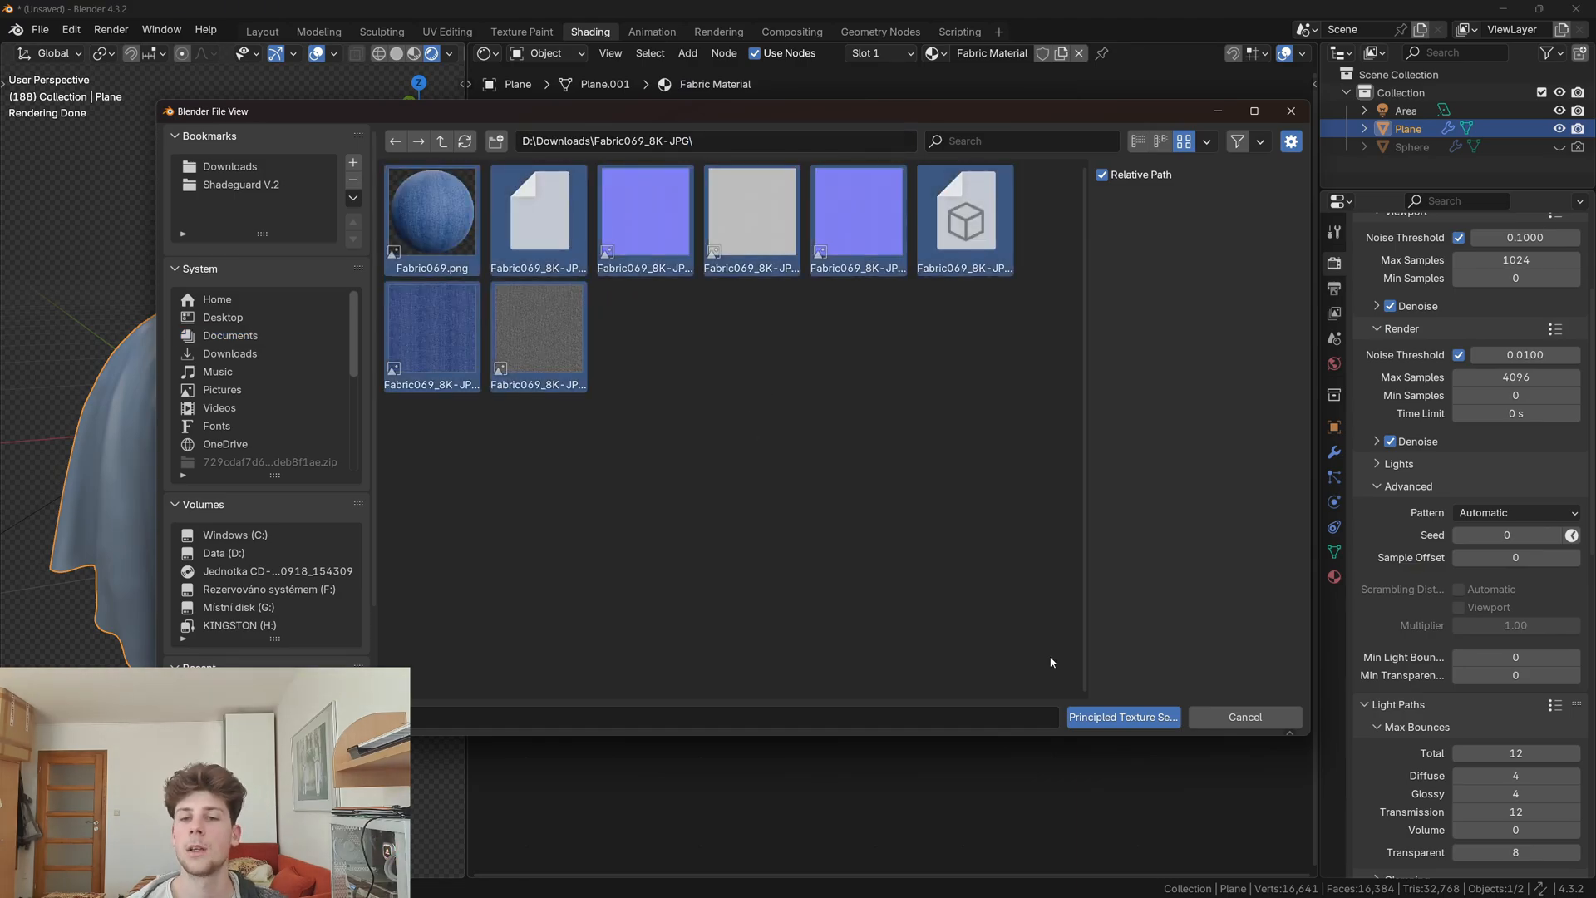
left_click(1122, 717)
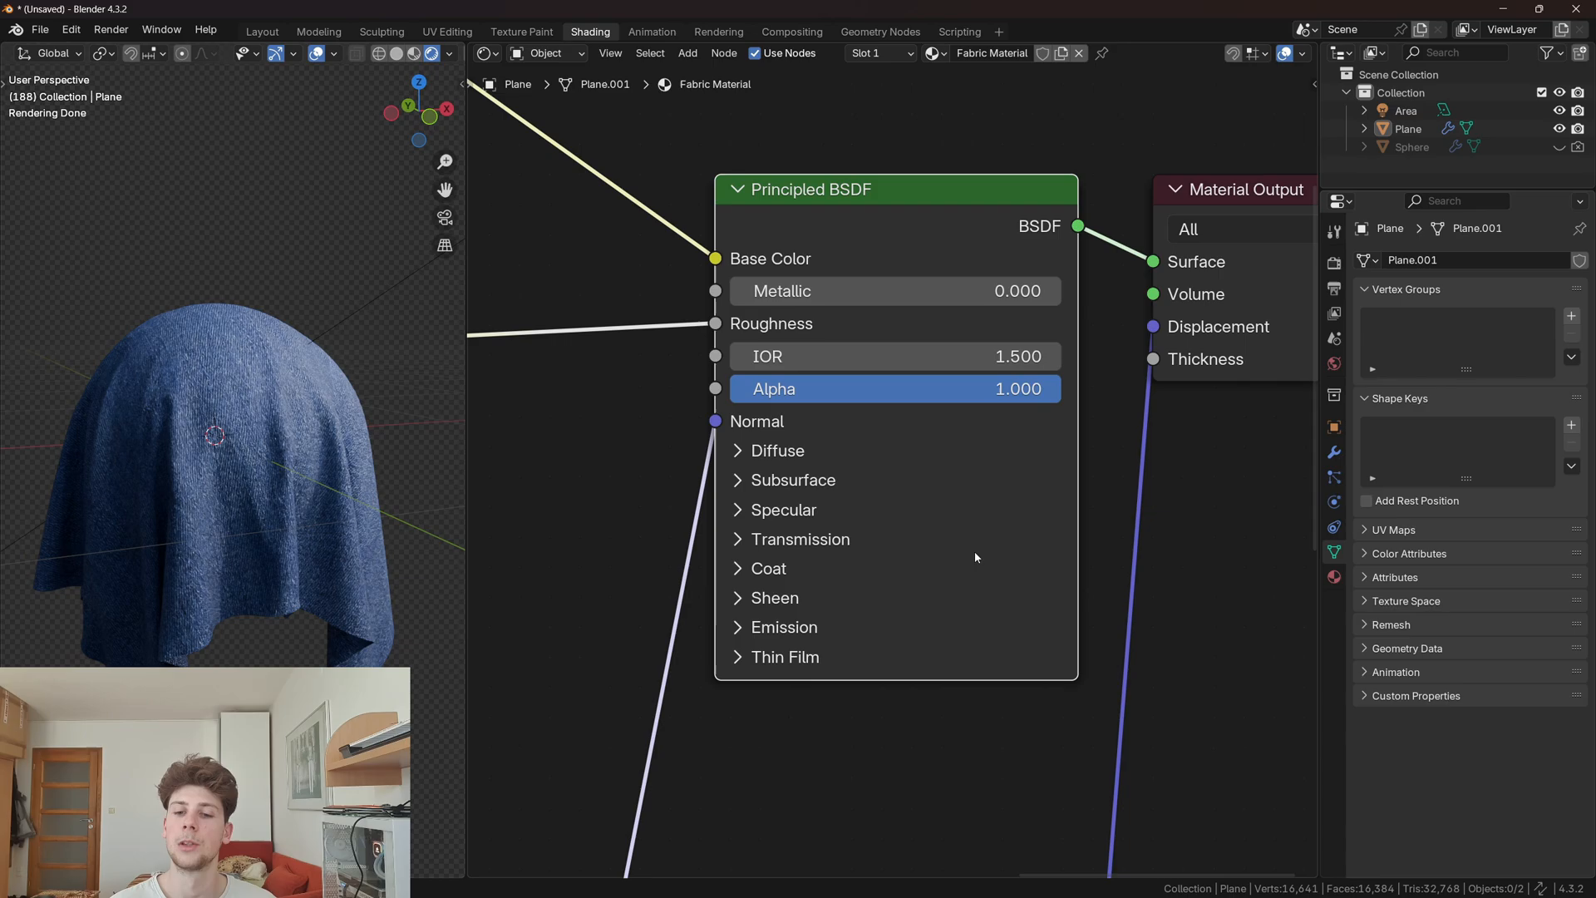
Step: Set the Principled BSDF sheen weight to 1.0 with a light blue tint
left_click(737, 598)
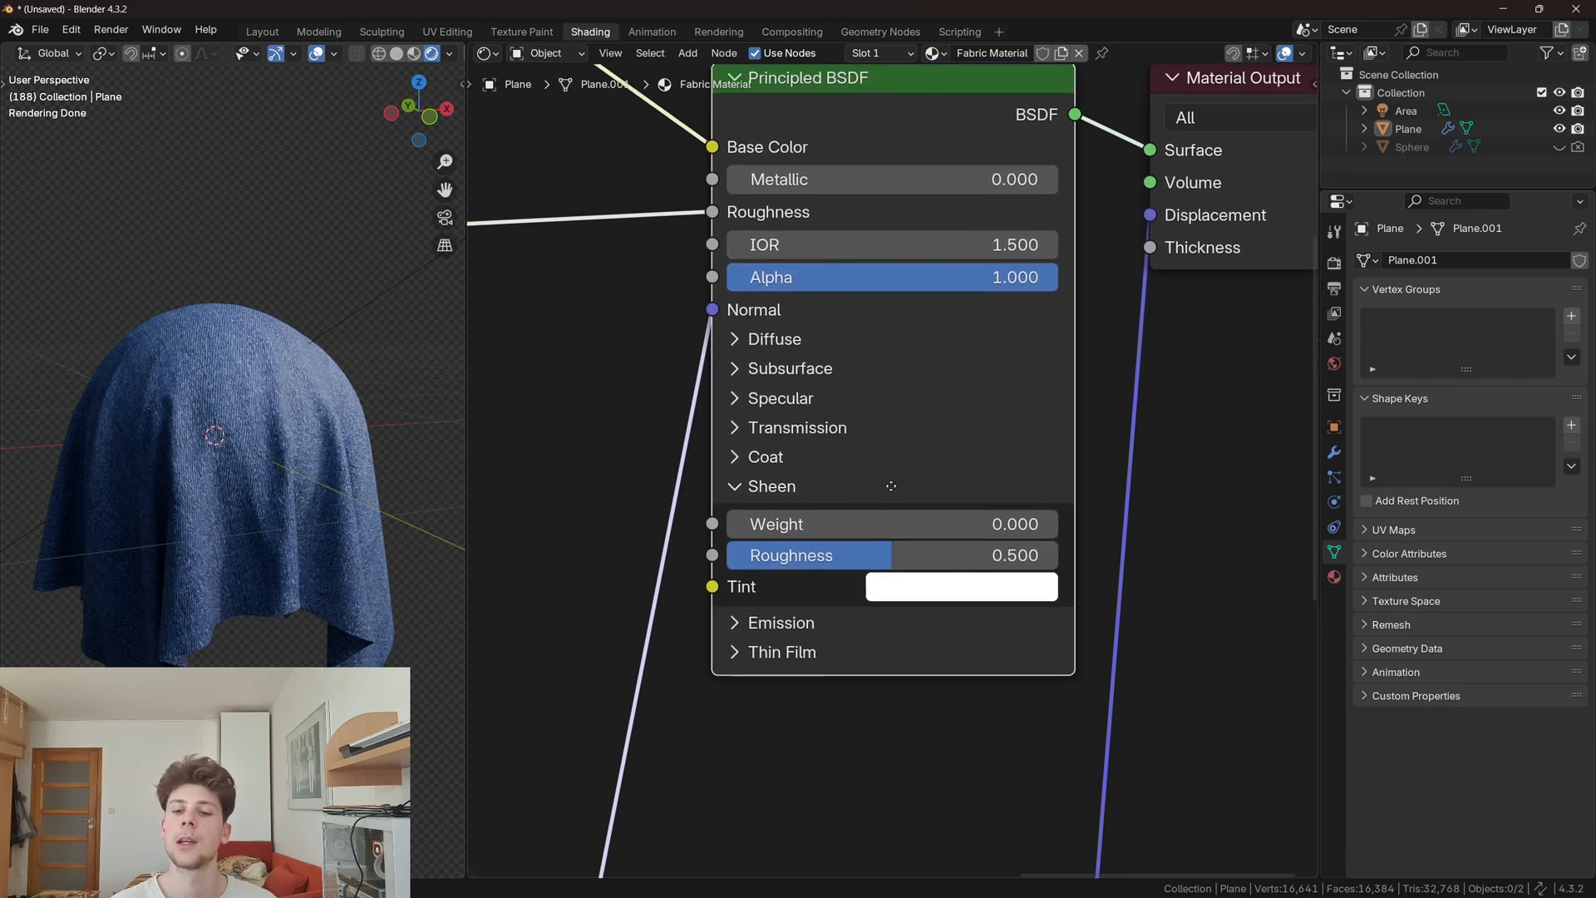
left_click(891, 523)
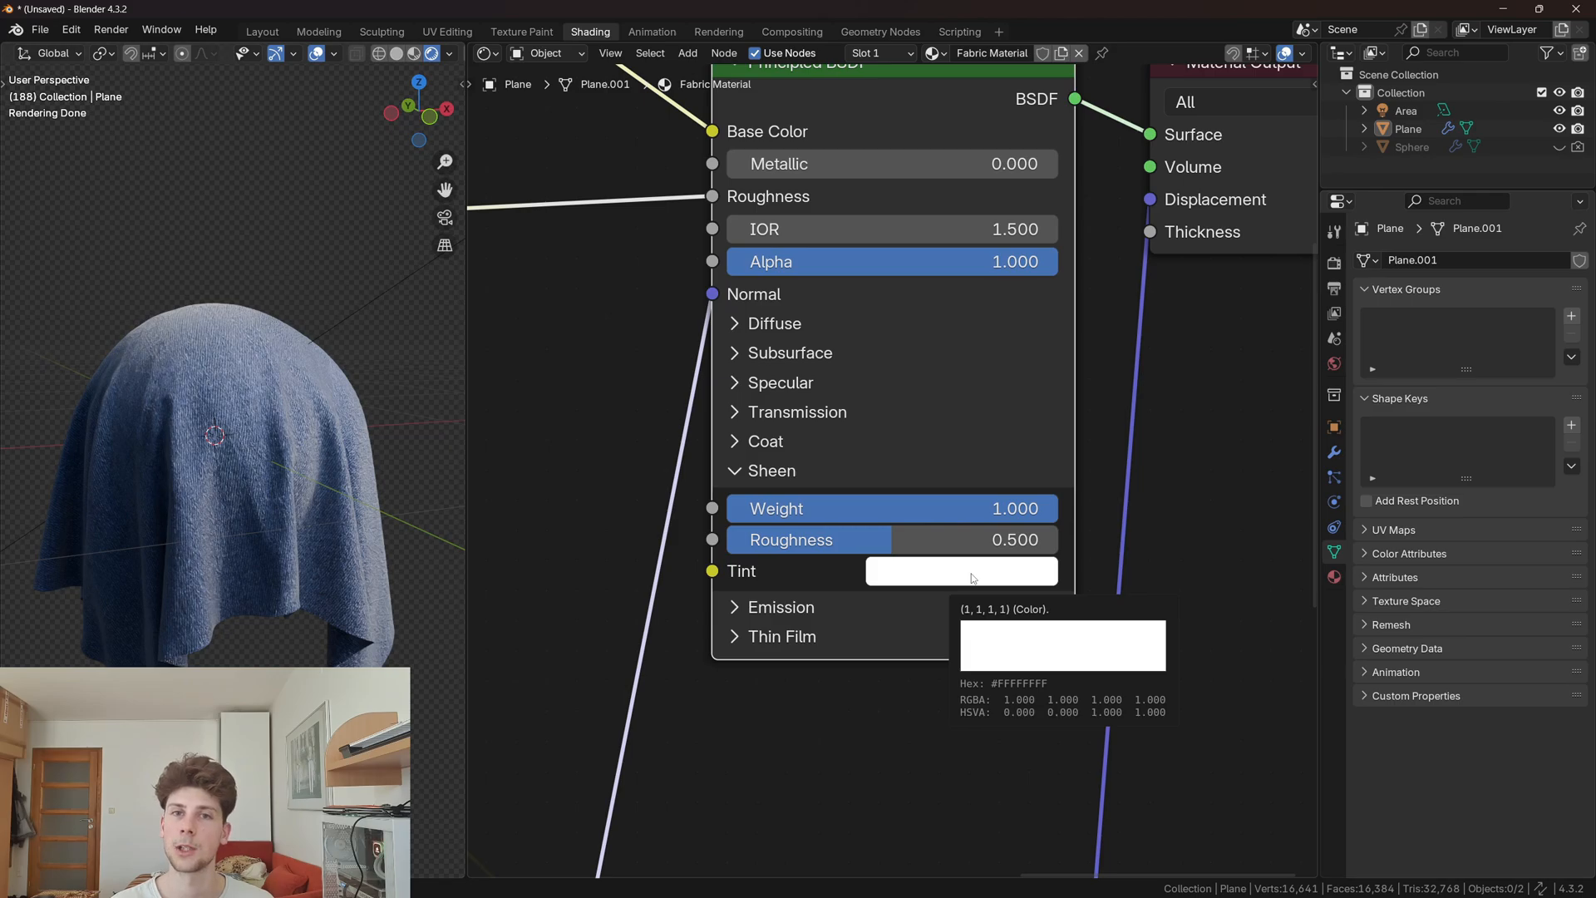
left_click(960, 570)
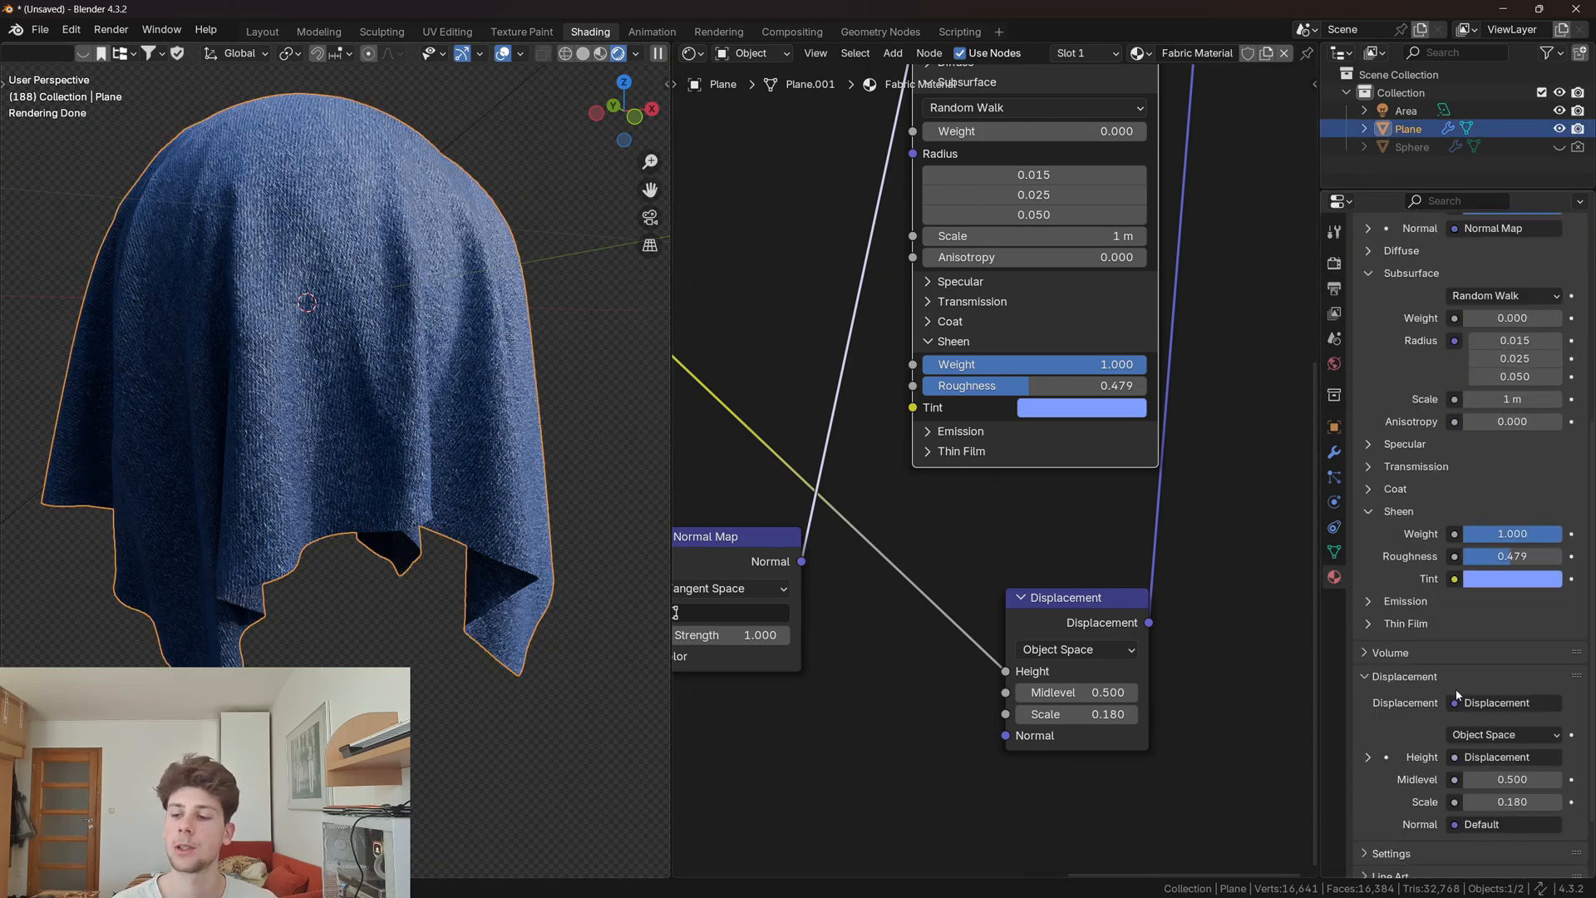
Step: Set Displacement and Bump, Experimental feature set, and Adaptive Subdivision on the cloth
scroll("down", 3)
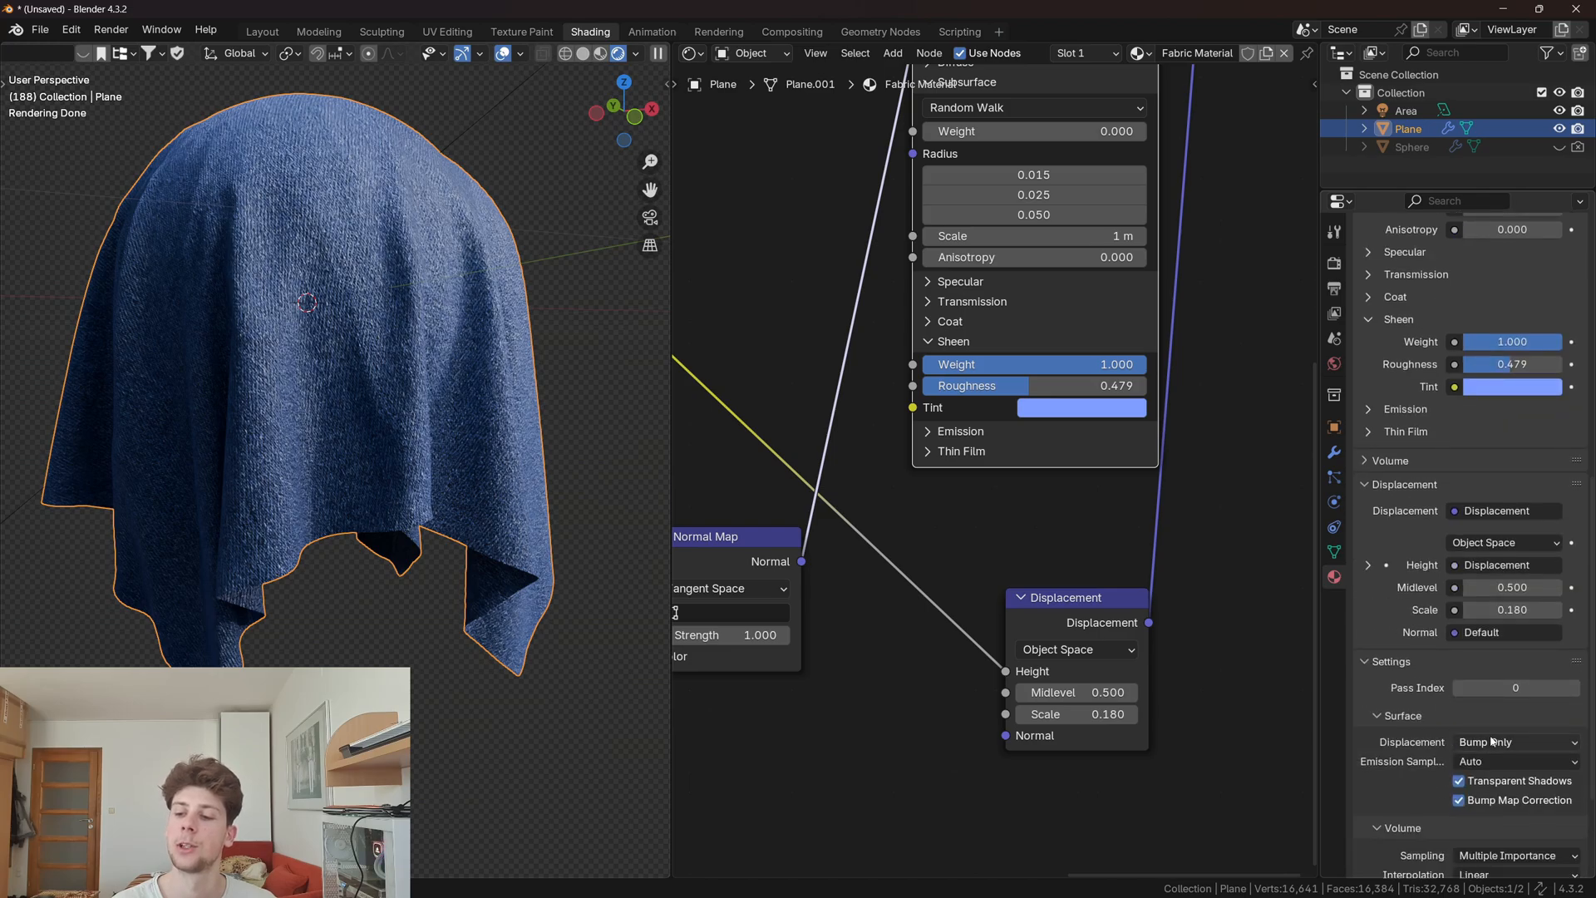
left_click(1334, 265)
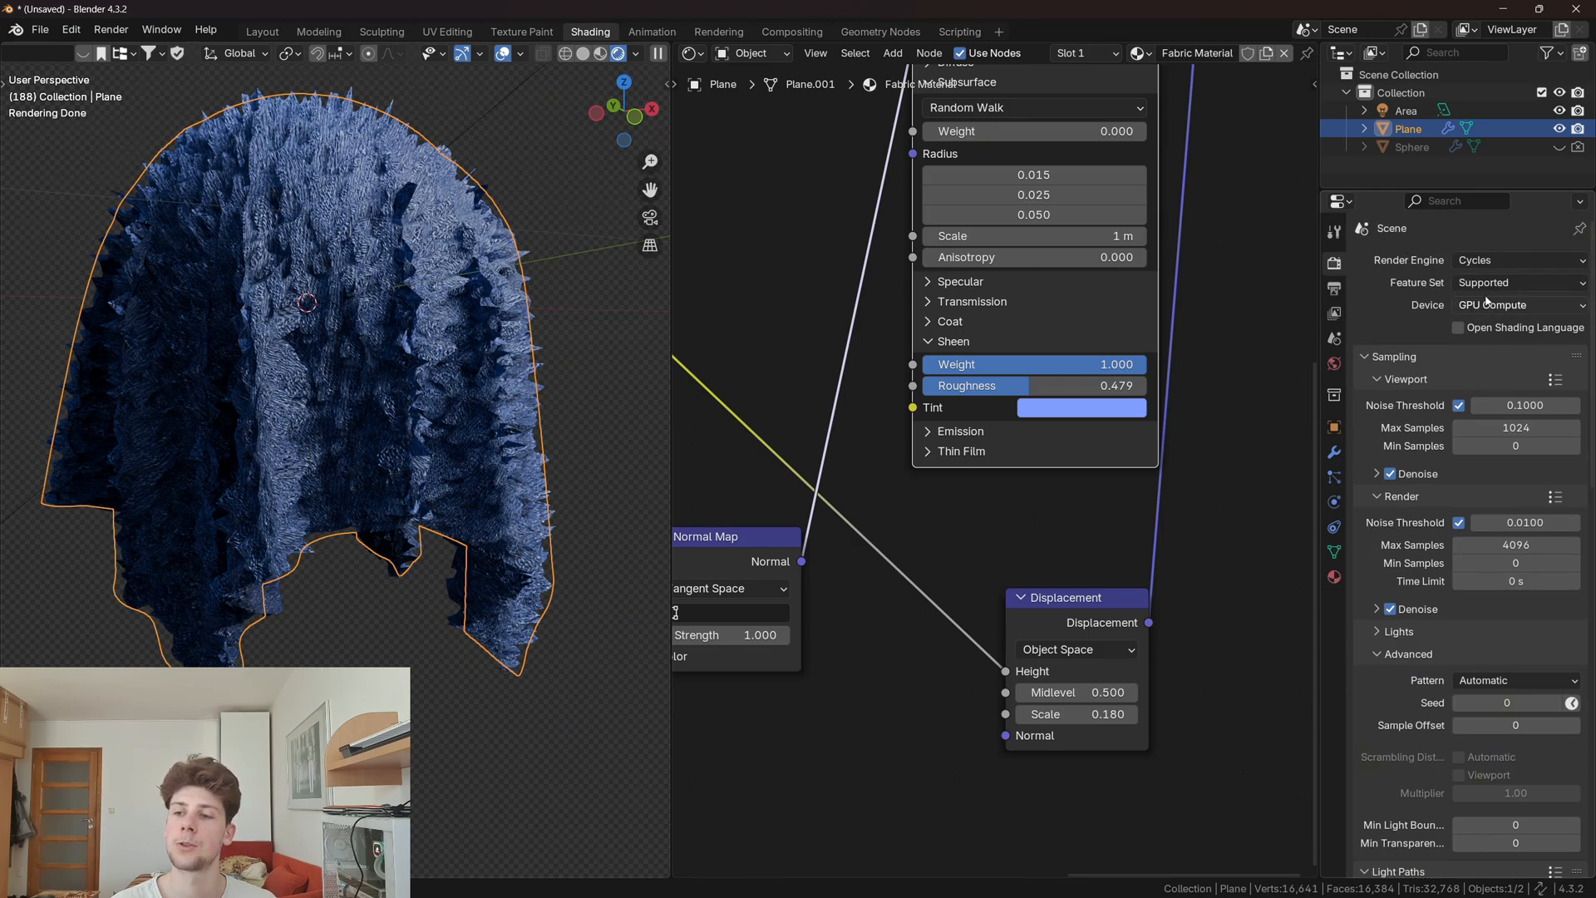
left_click(1516, 282)
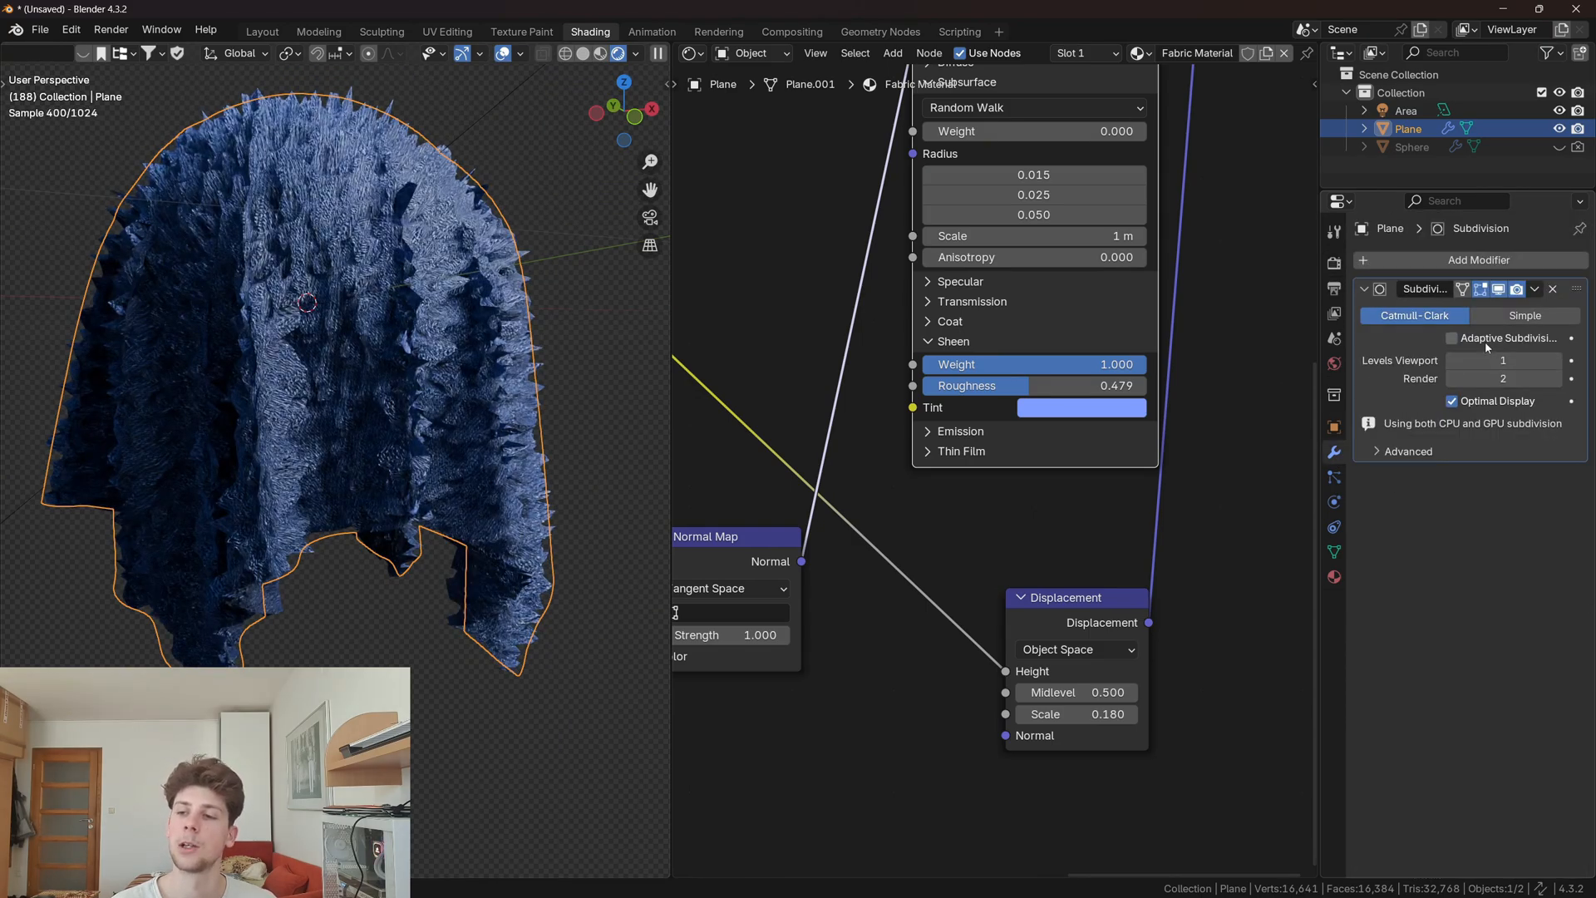
left_click(1451, 337)
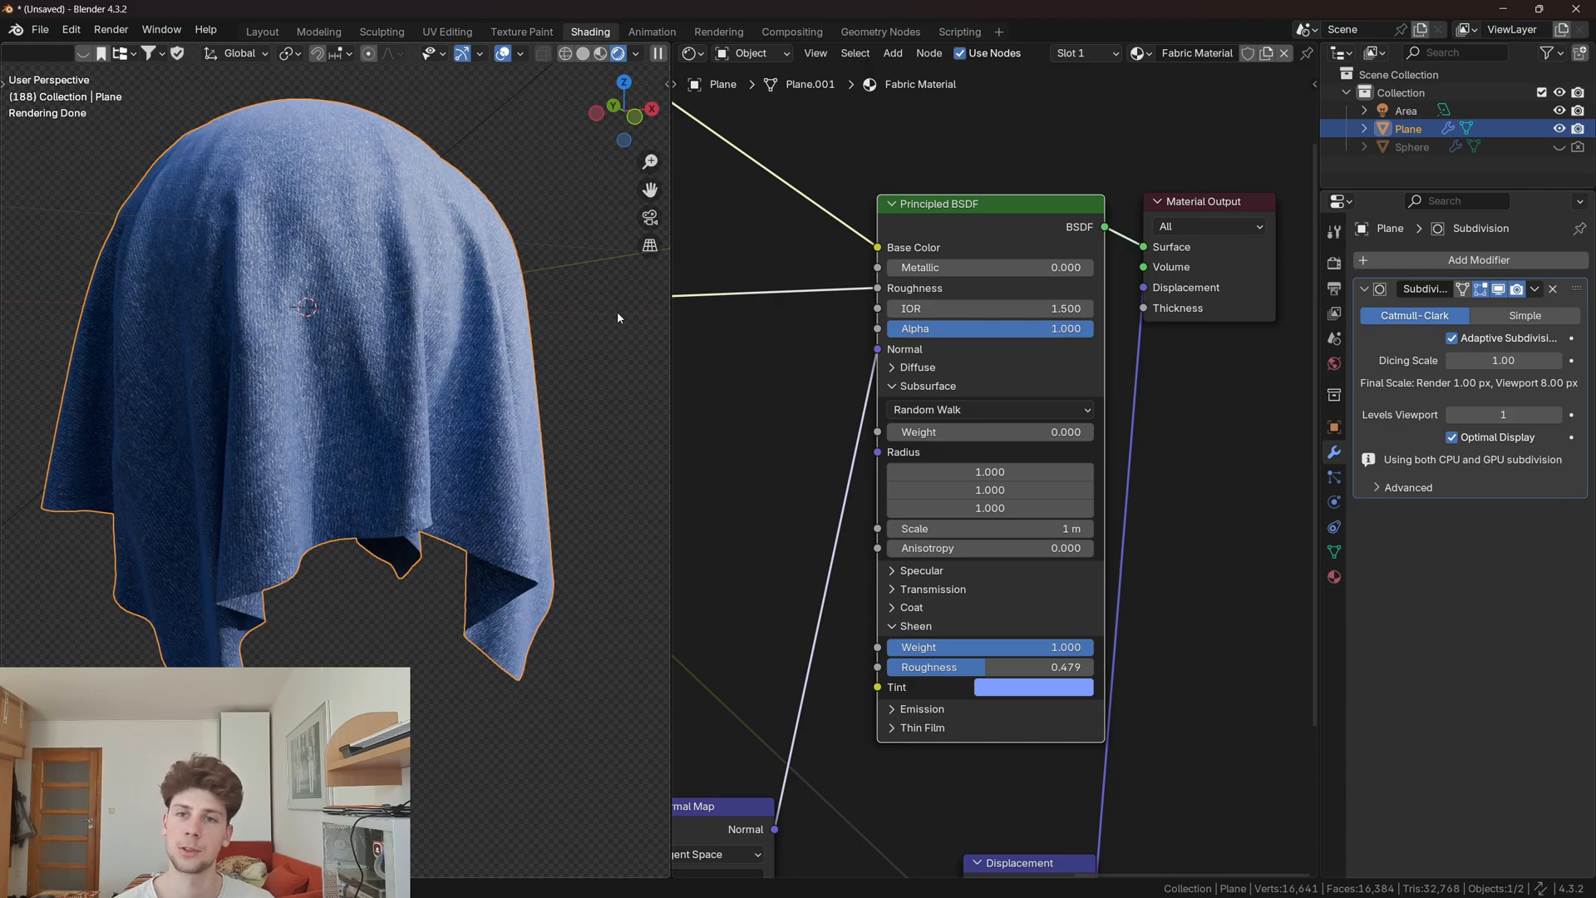
mouse_move(689, 294)
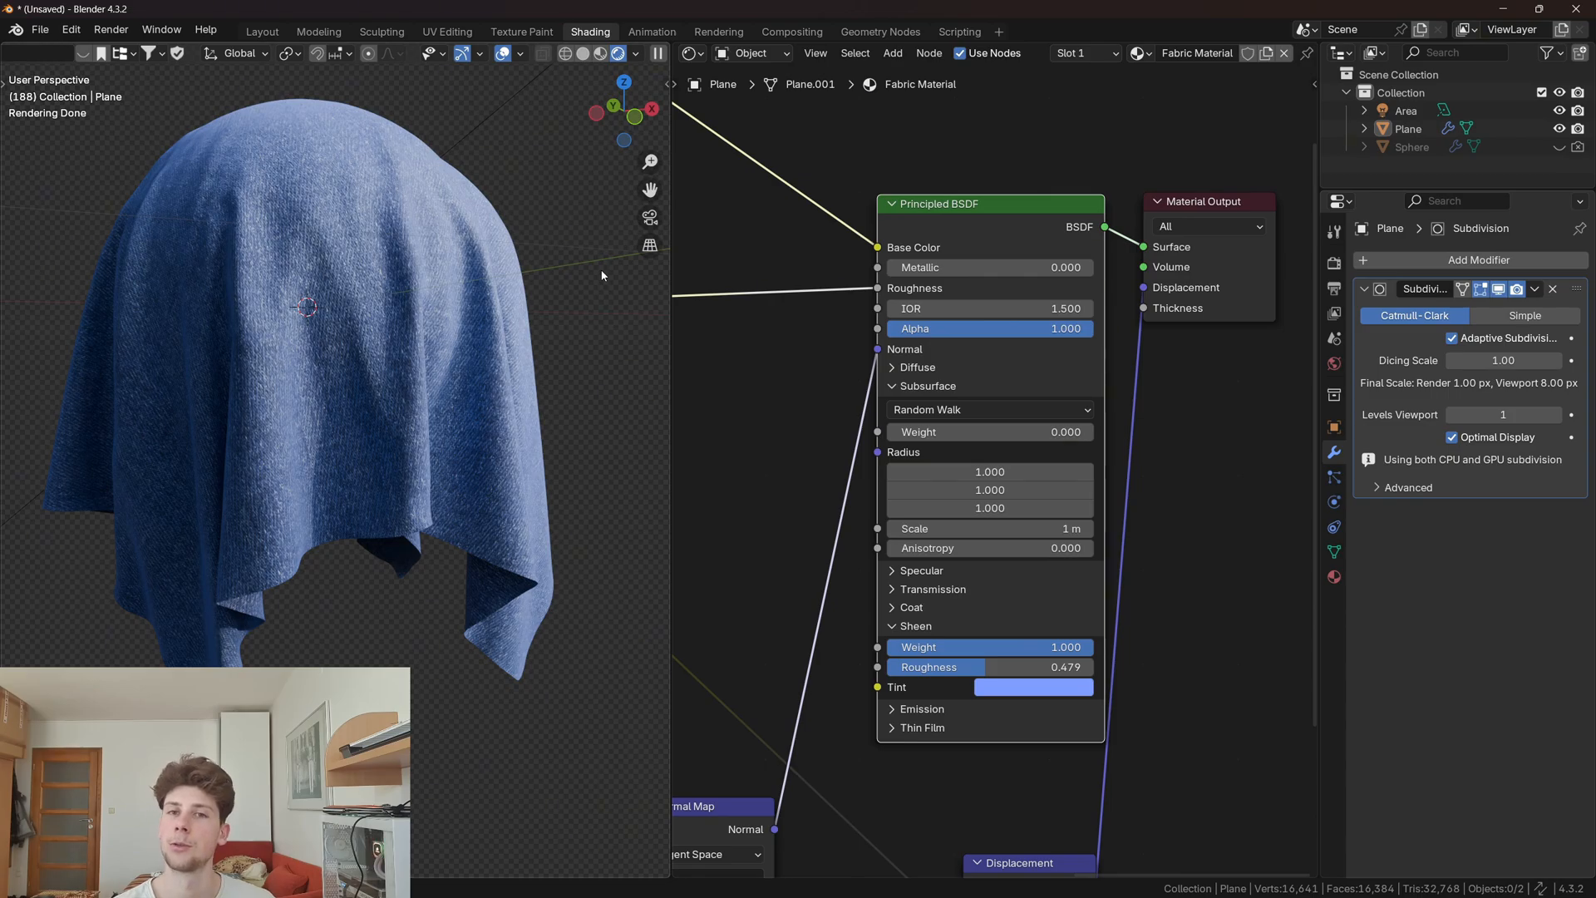
mouse_move(613, 404)
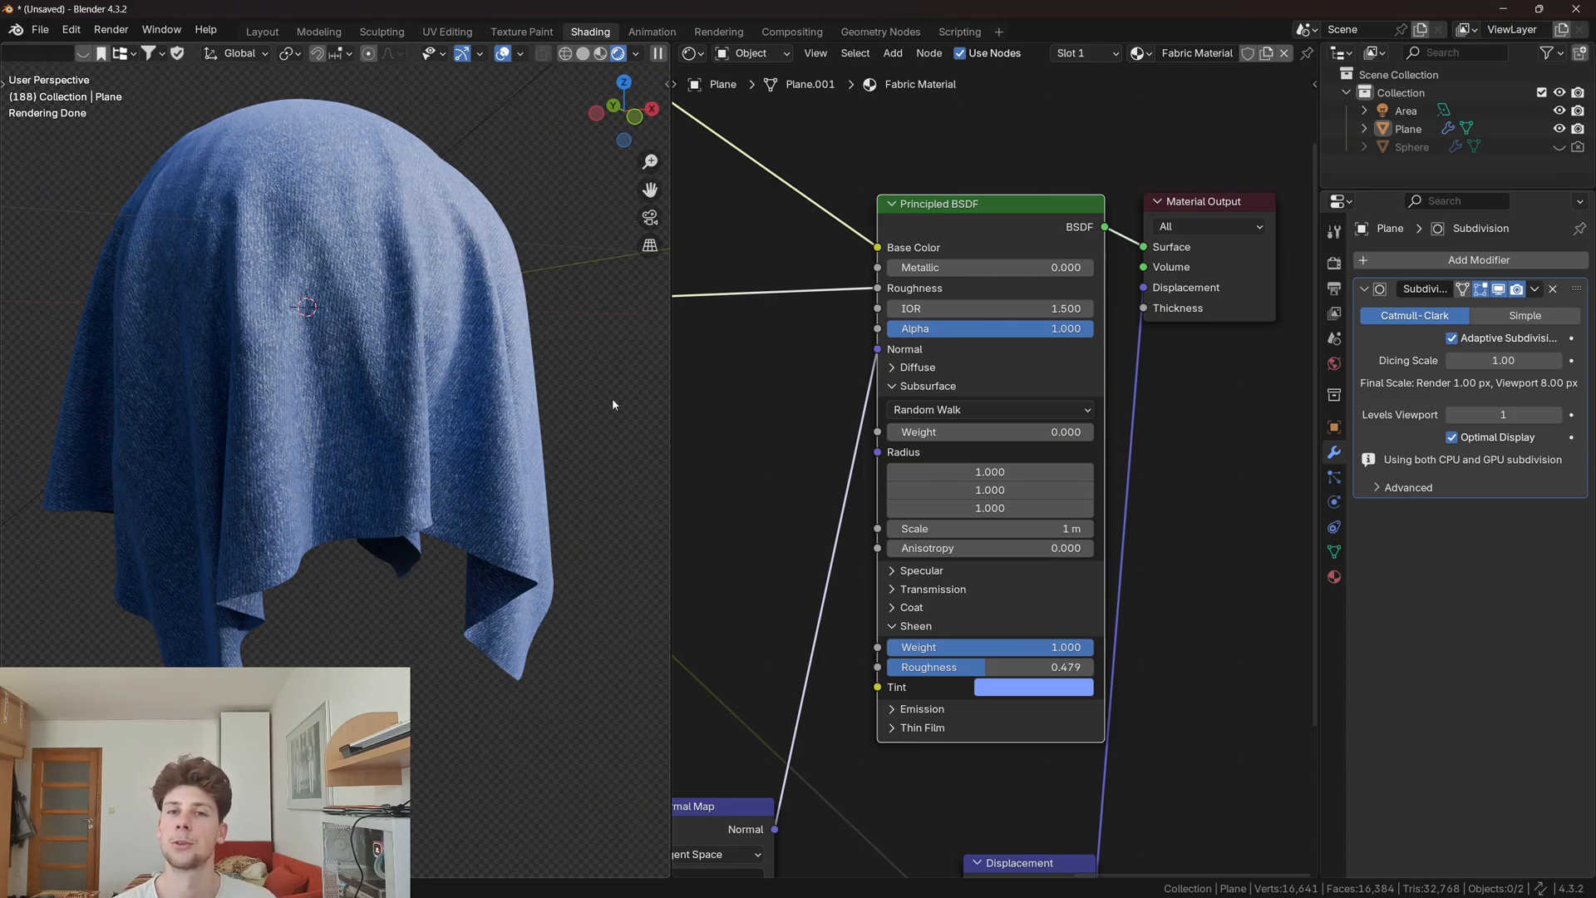
mouse_move(952, 432)
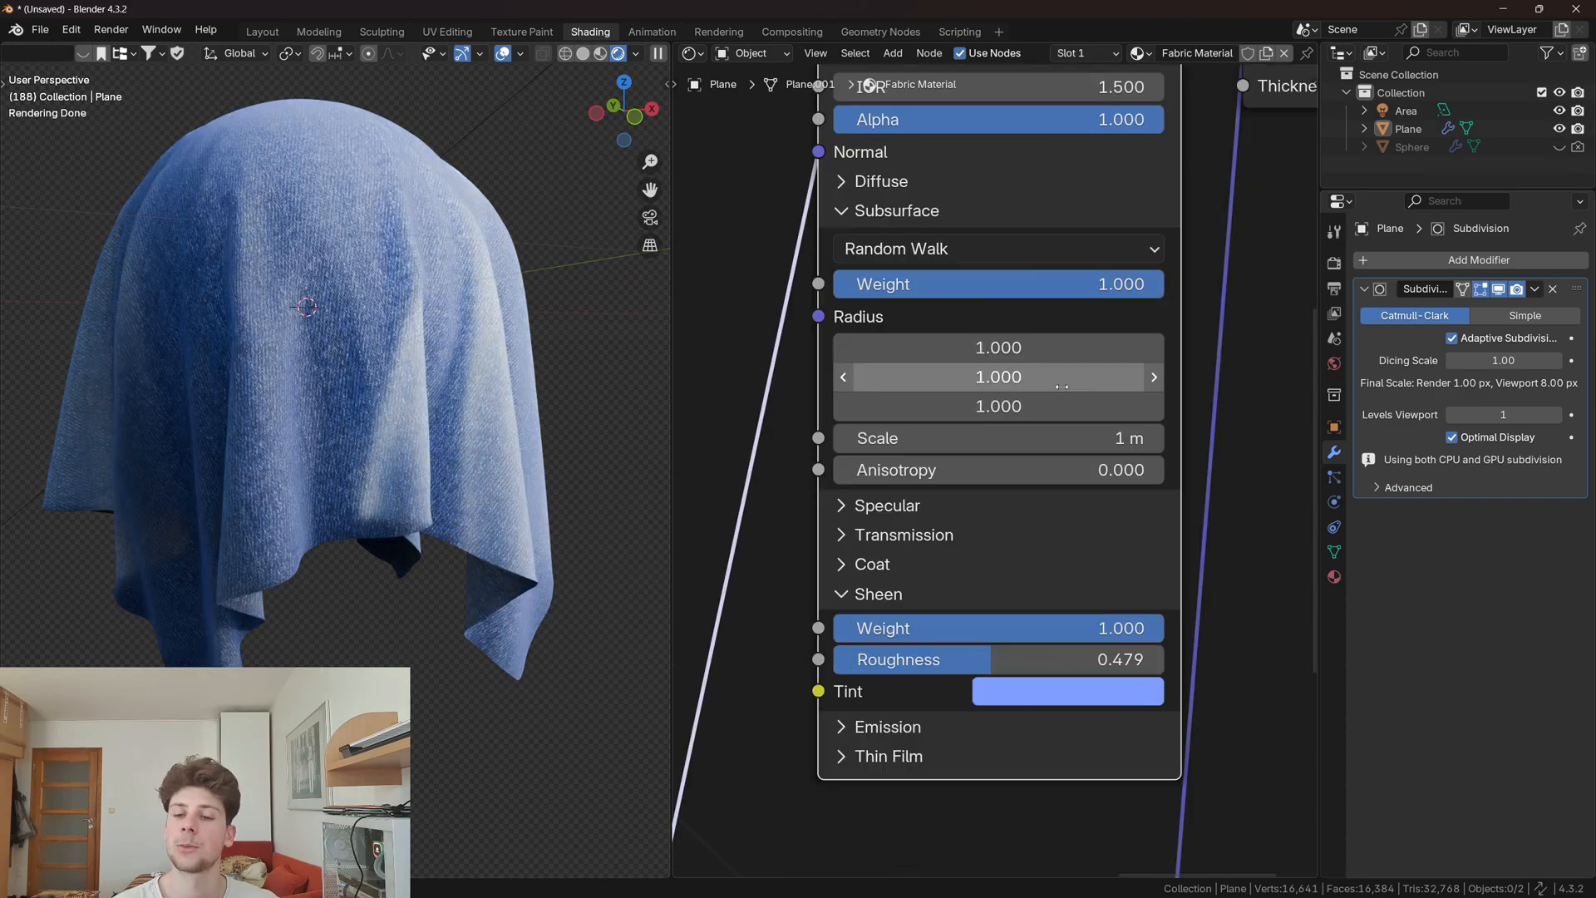
Step: Set the denim Principled BSDF subsurface radius values to 0.015 and 0.05
double_click(997, 348)
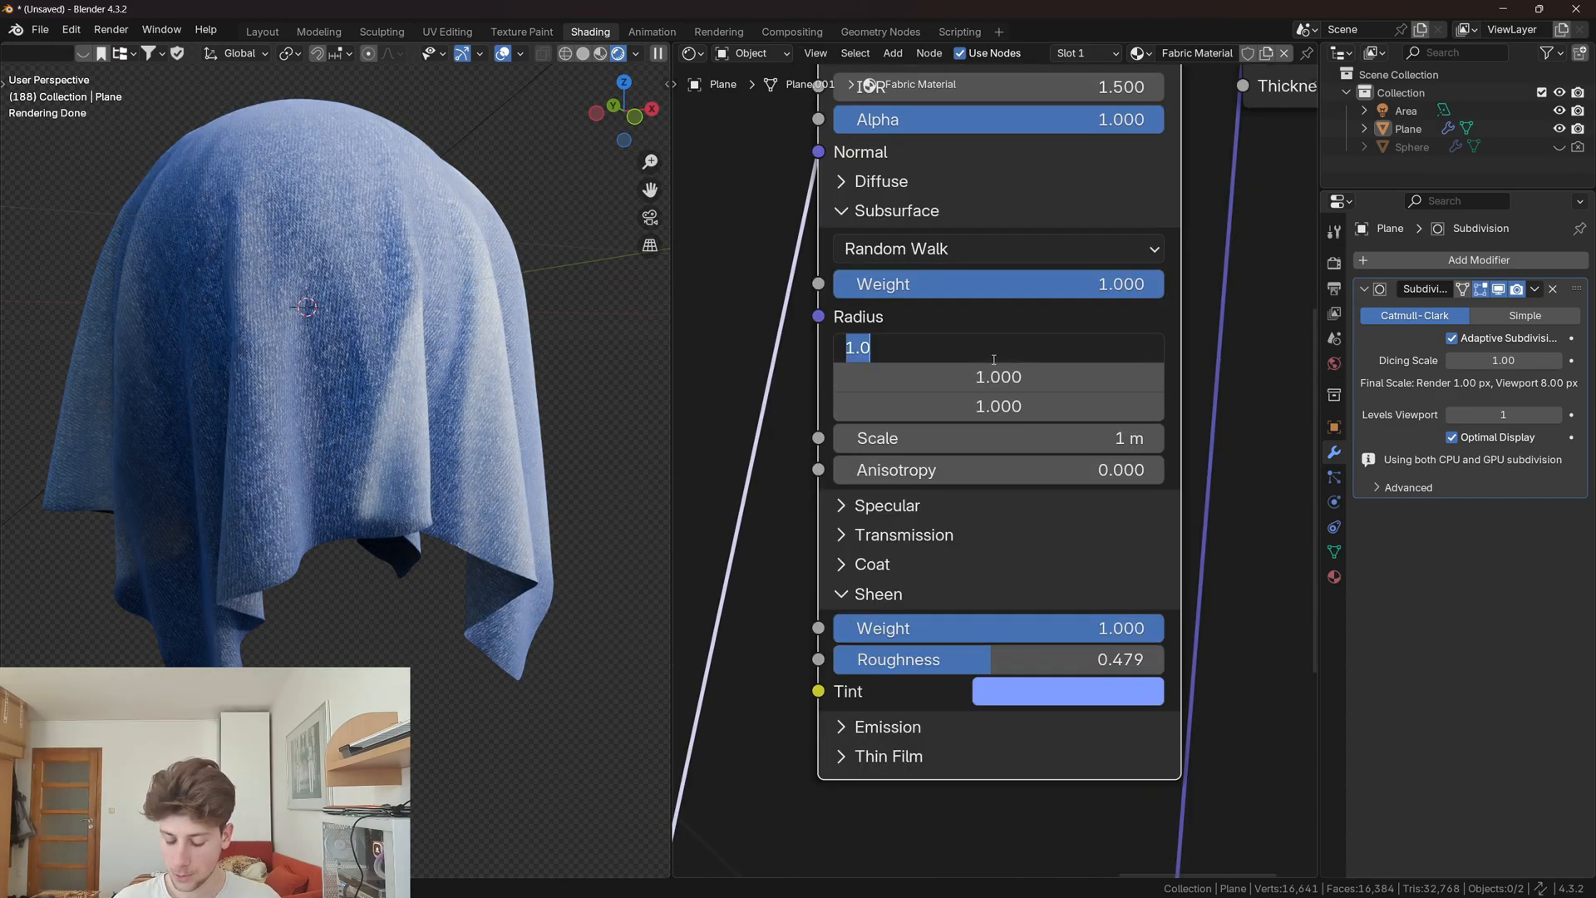
type("0.015")
left_click(999, 377)
type("0.025")
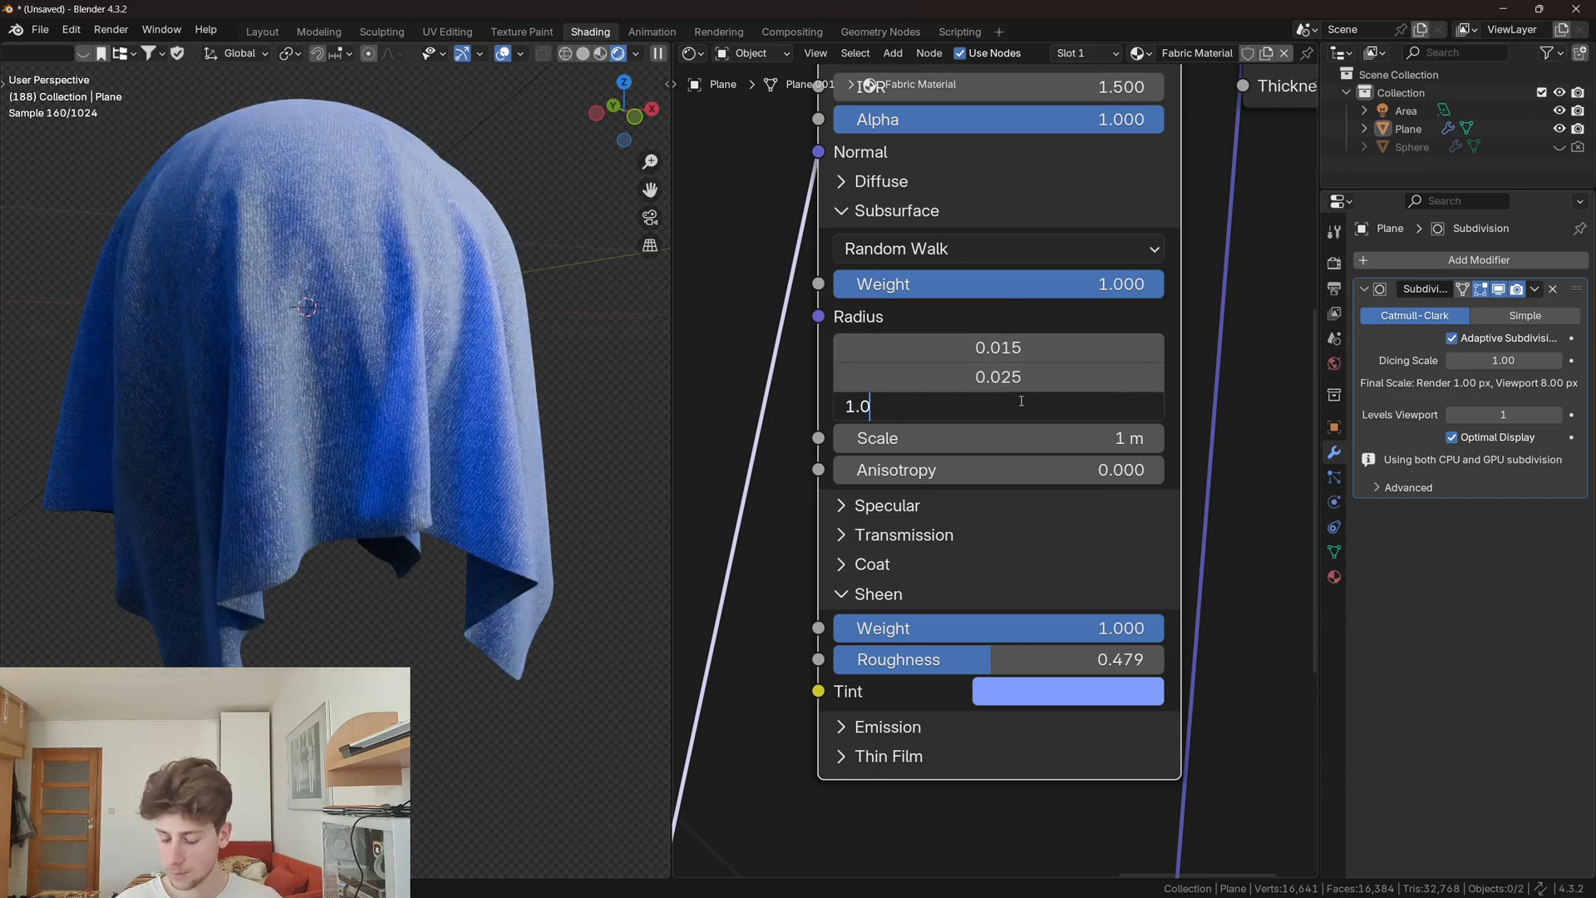
type(".05")
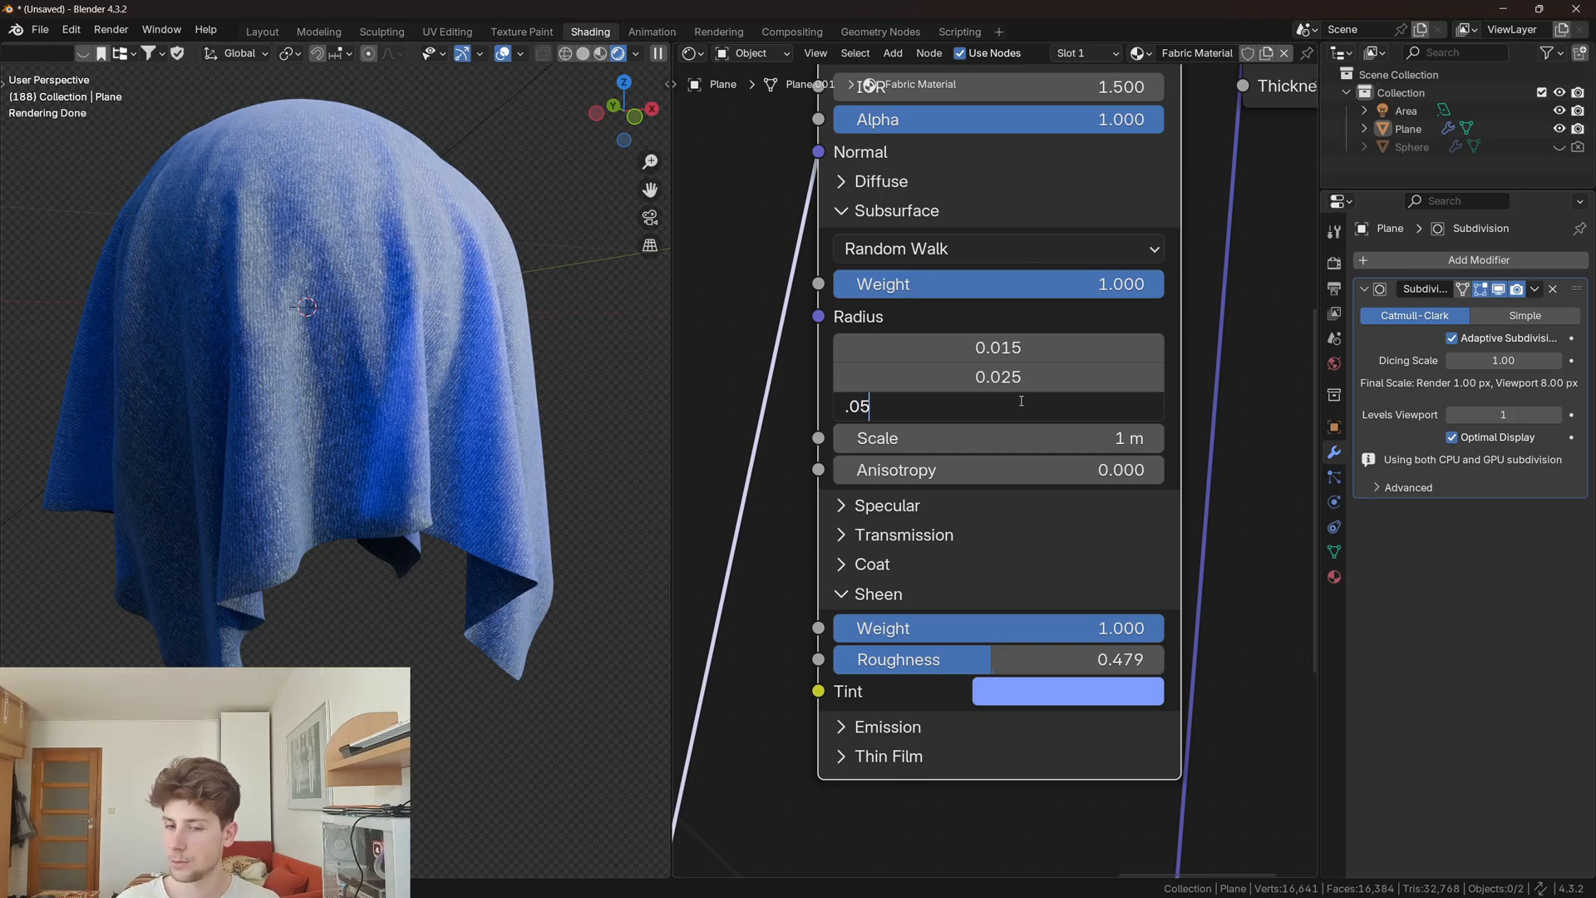
key("Return")
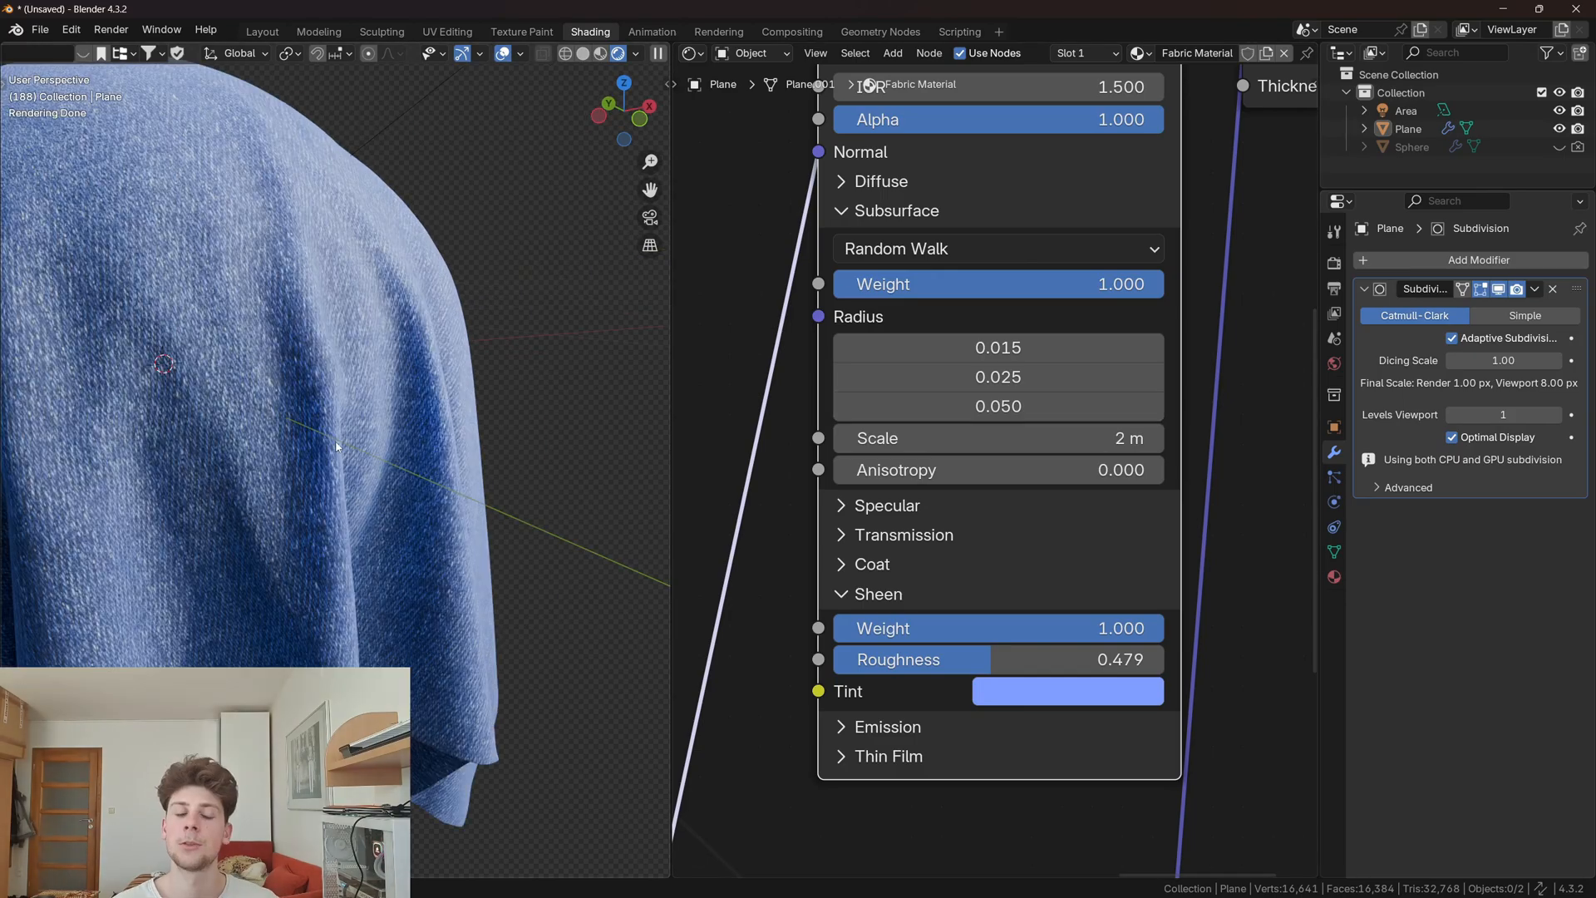
mouse_move(310, 425)
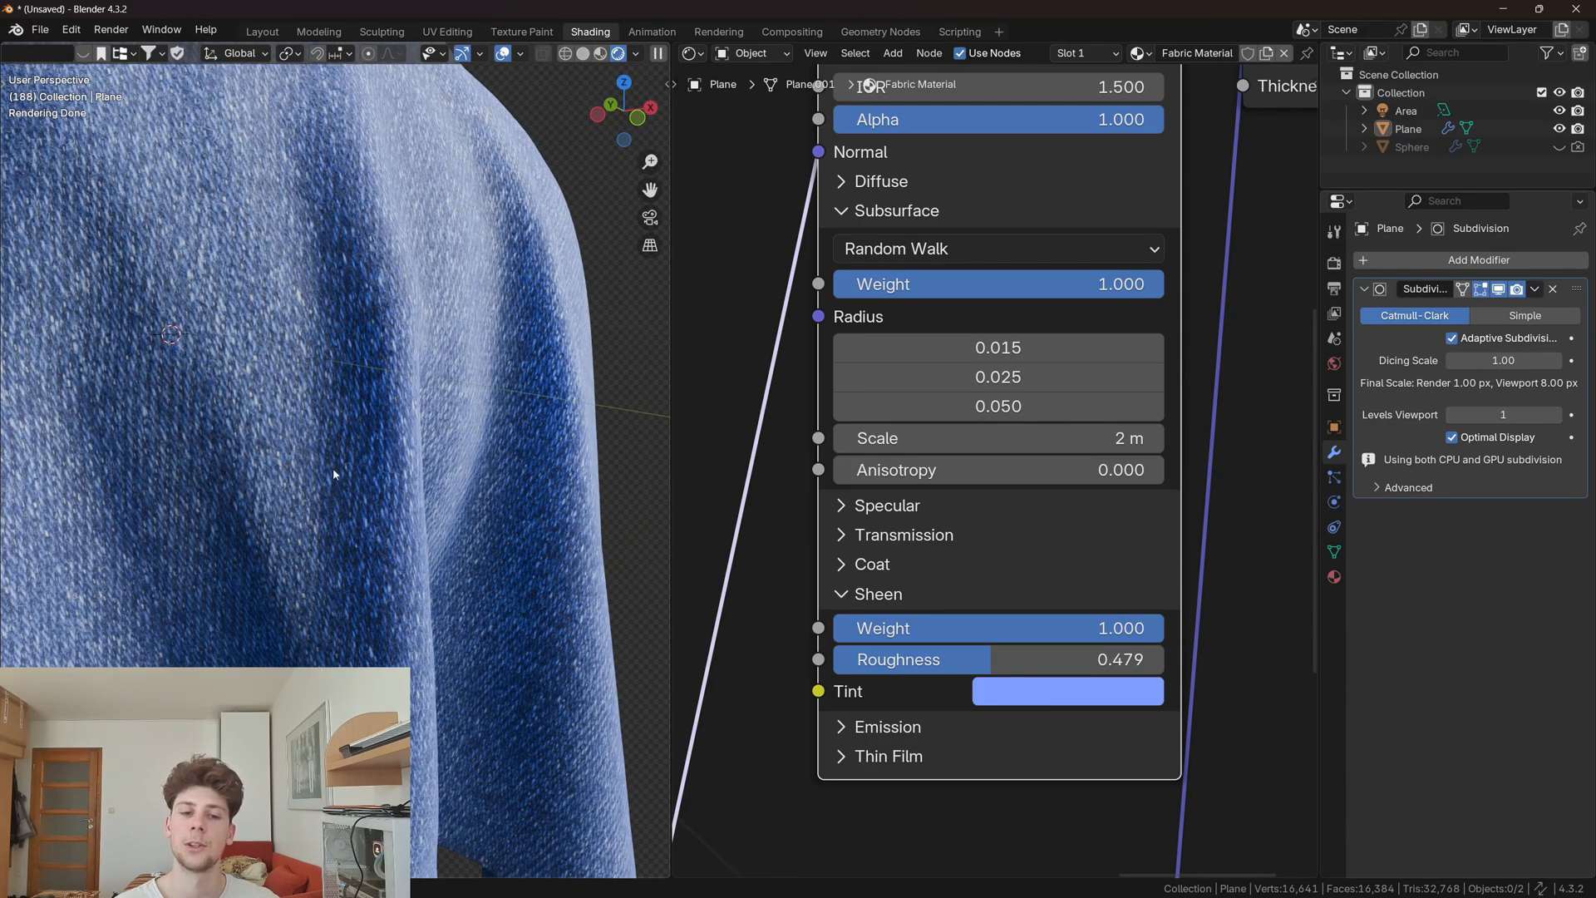
mouse_move(215, 517)
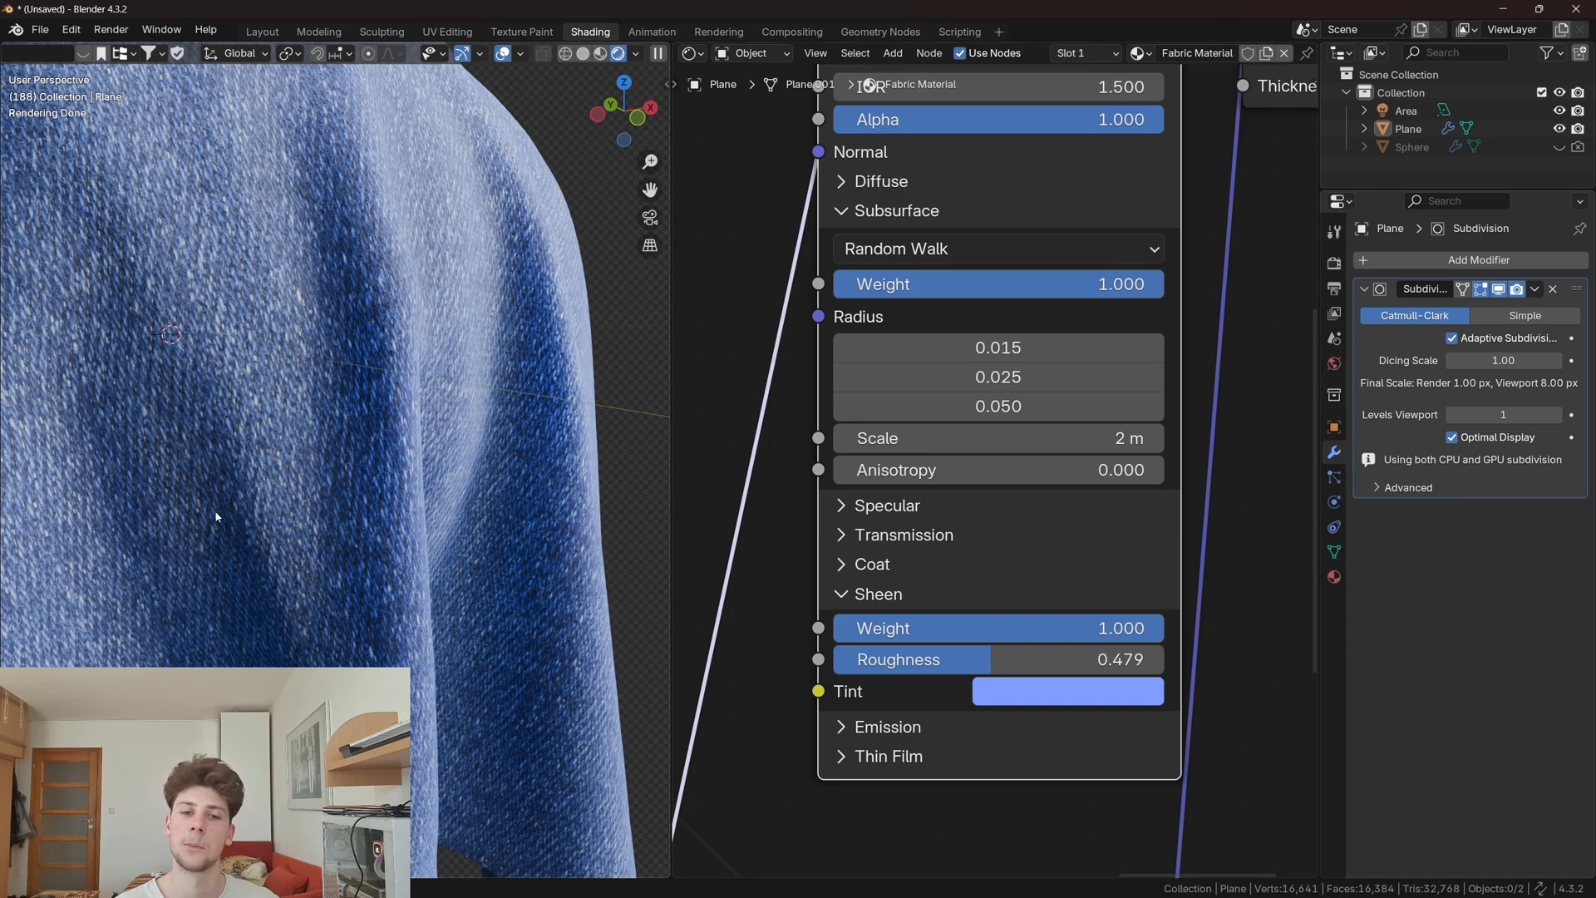
mouse_move(395, 394)
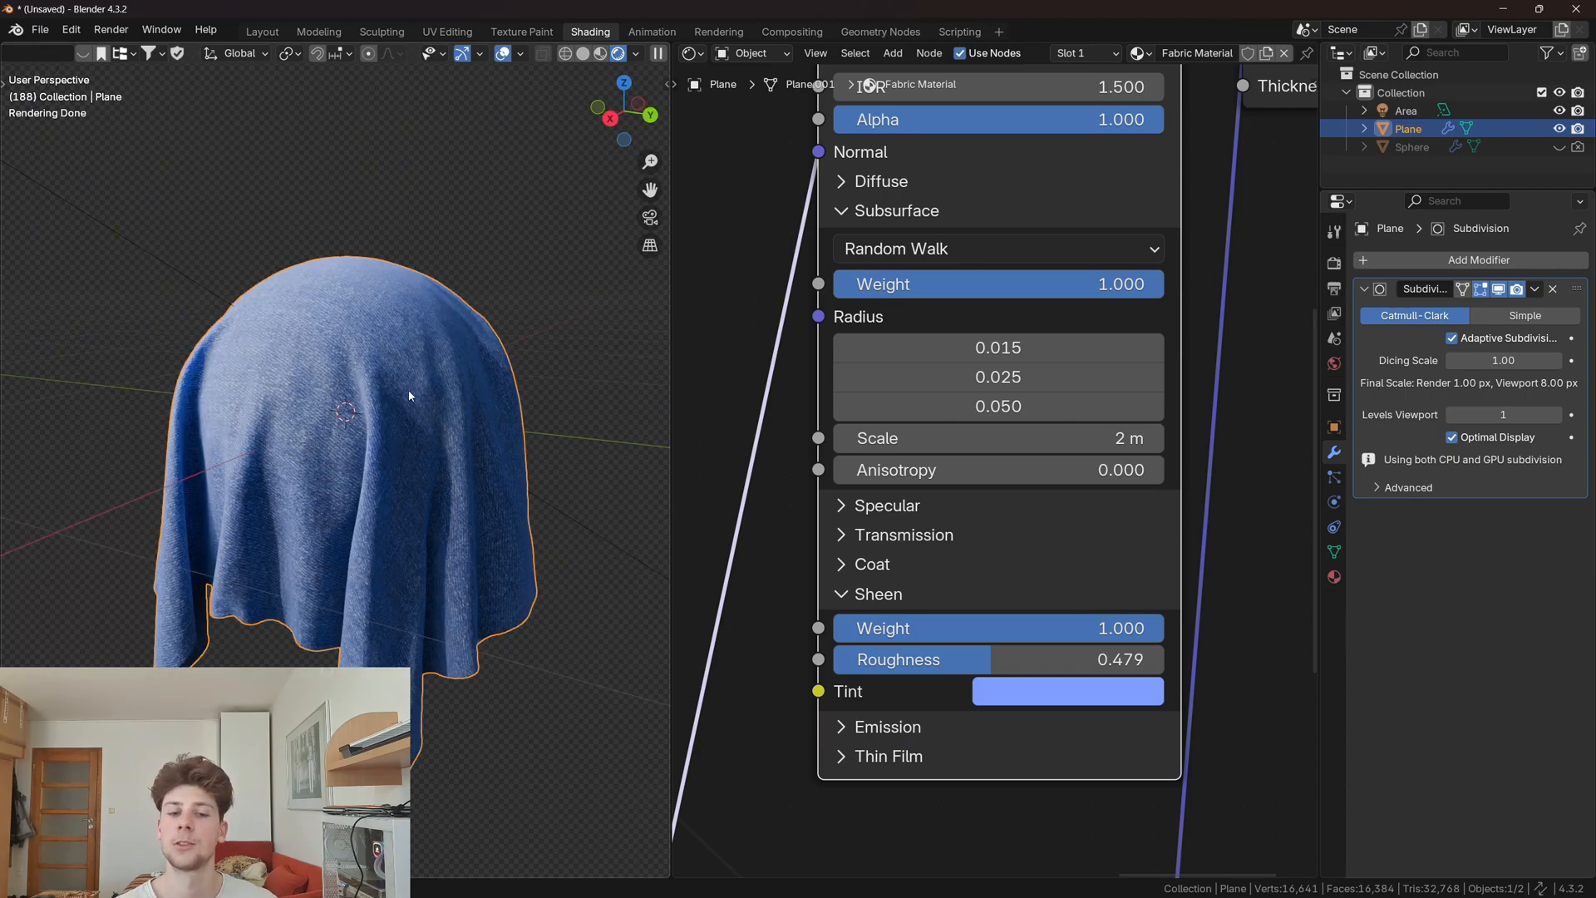
left_click(260, 31)
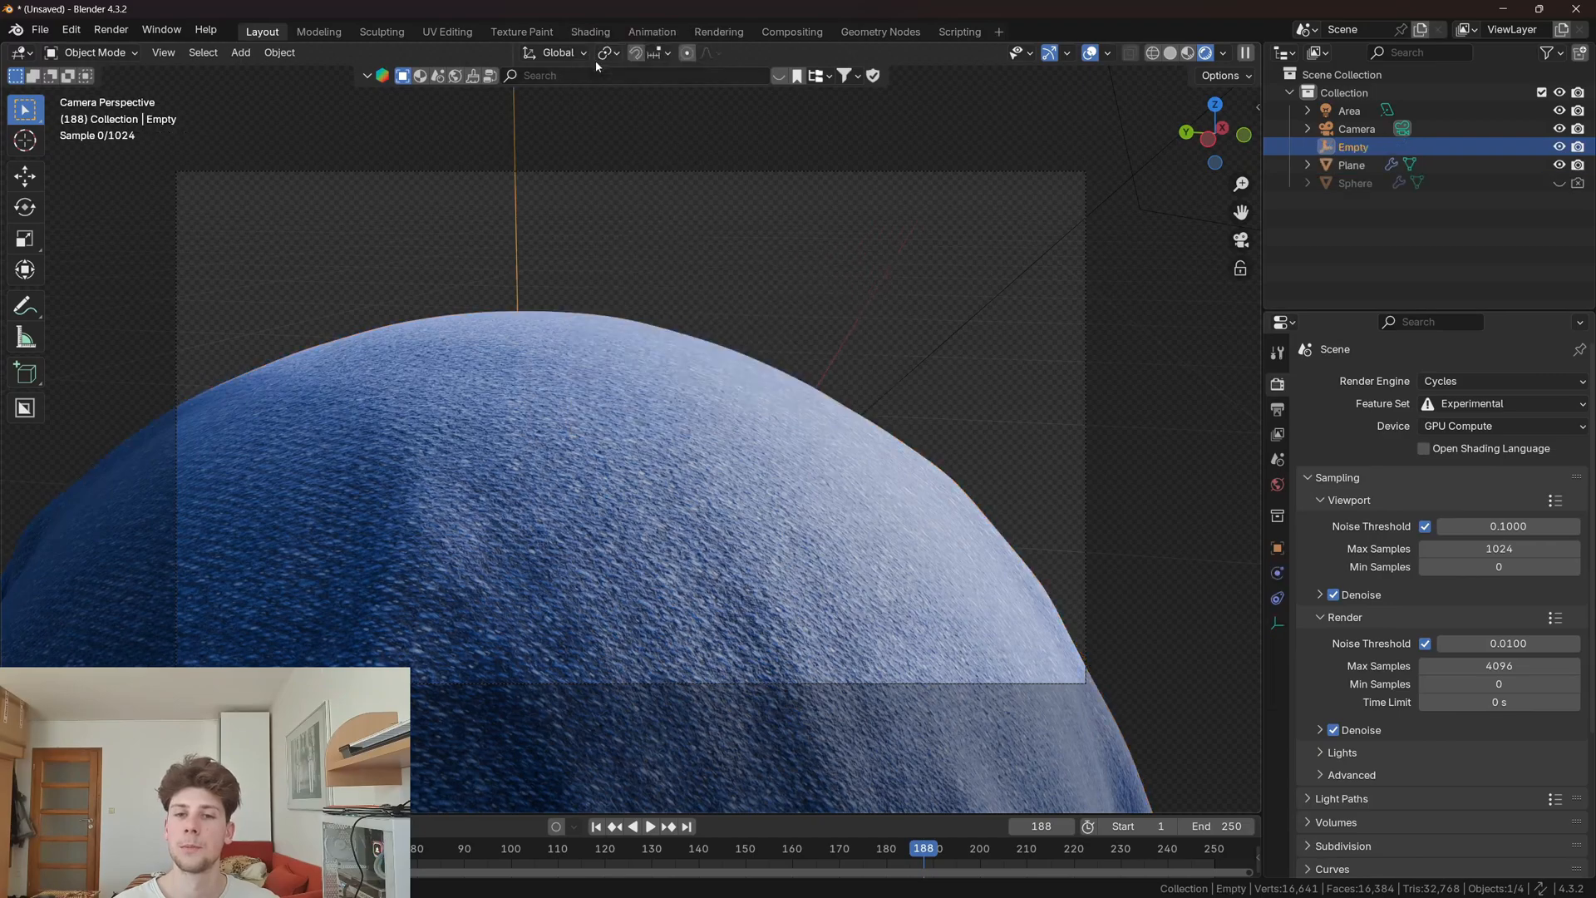
Step: Enable depth of field on the Camera with the Empty as focus object
left_click(656, 53)
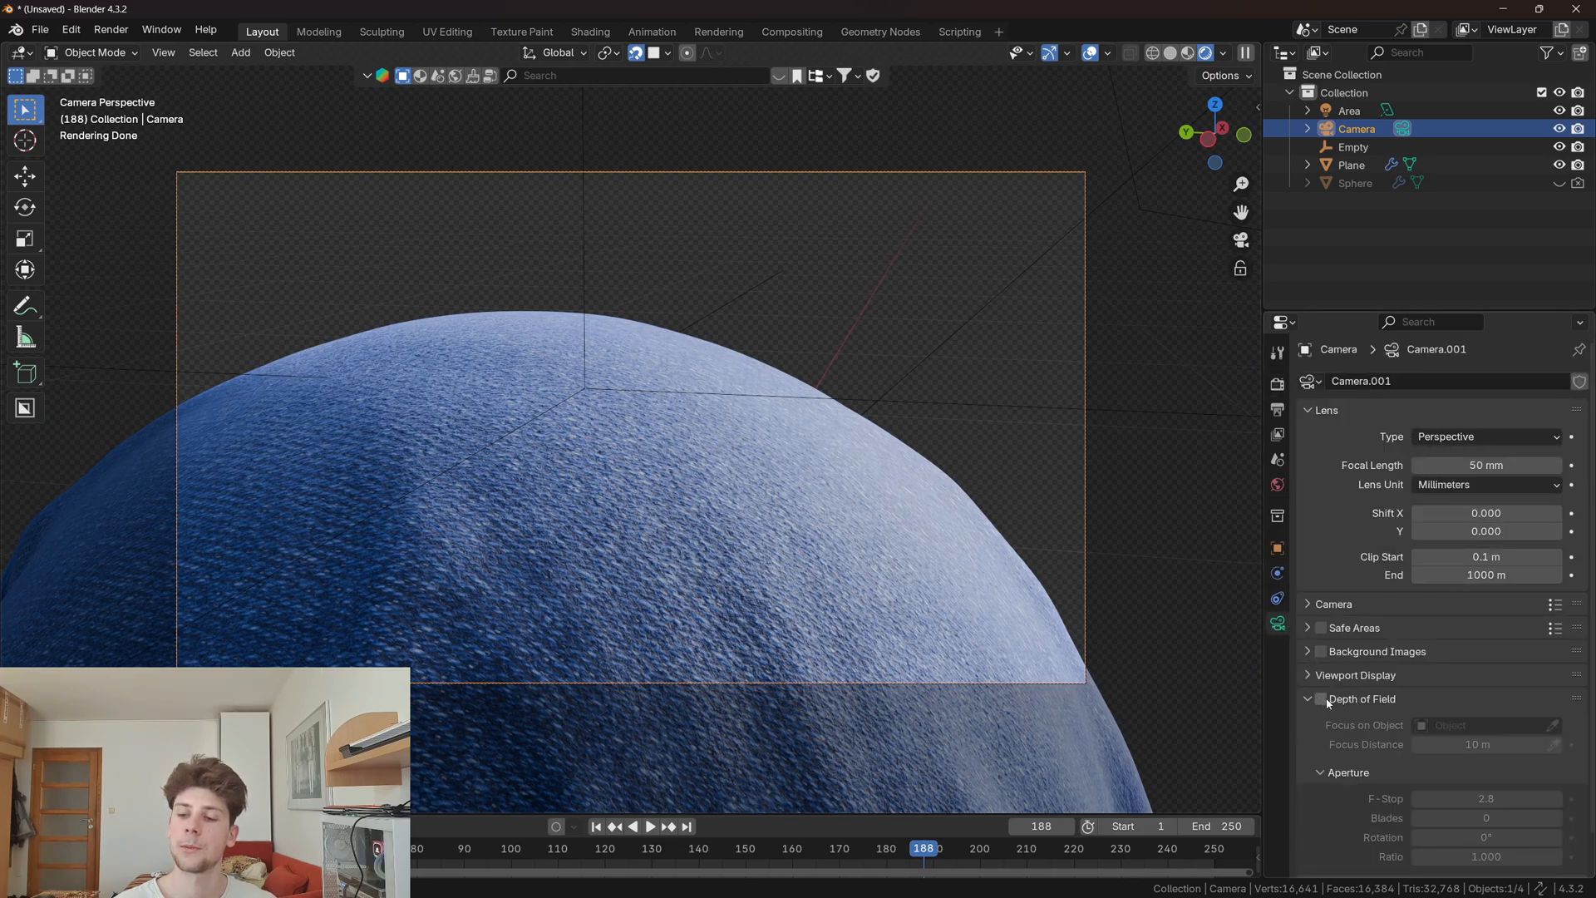
scroll("down", 3)
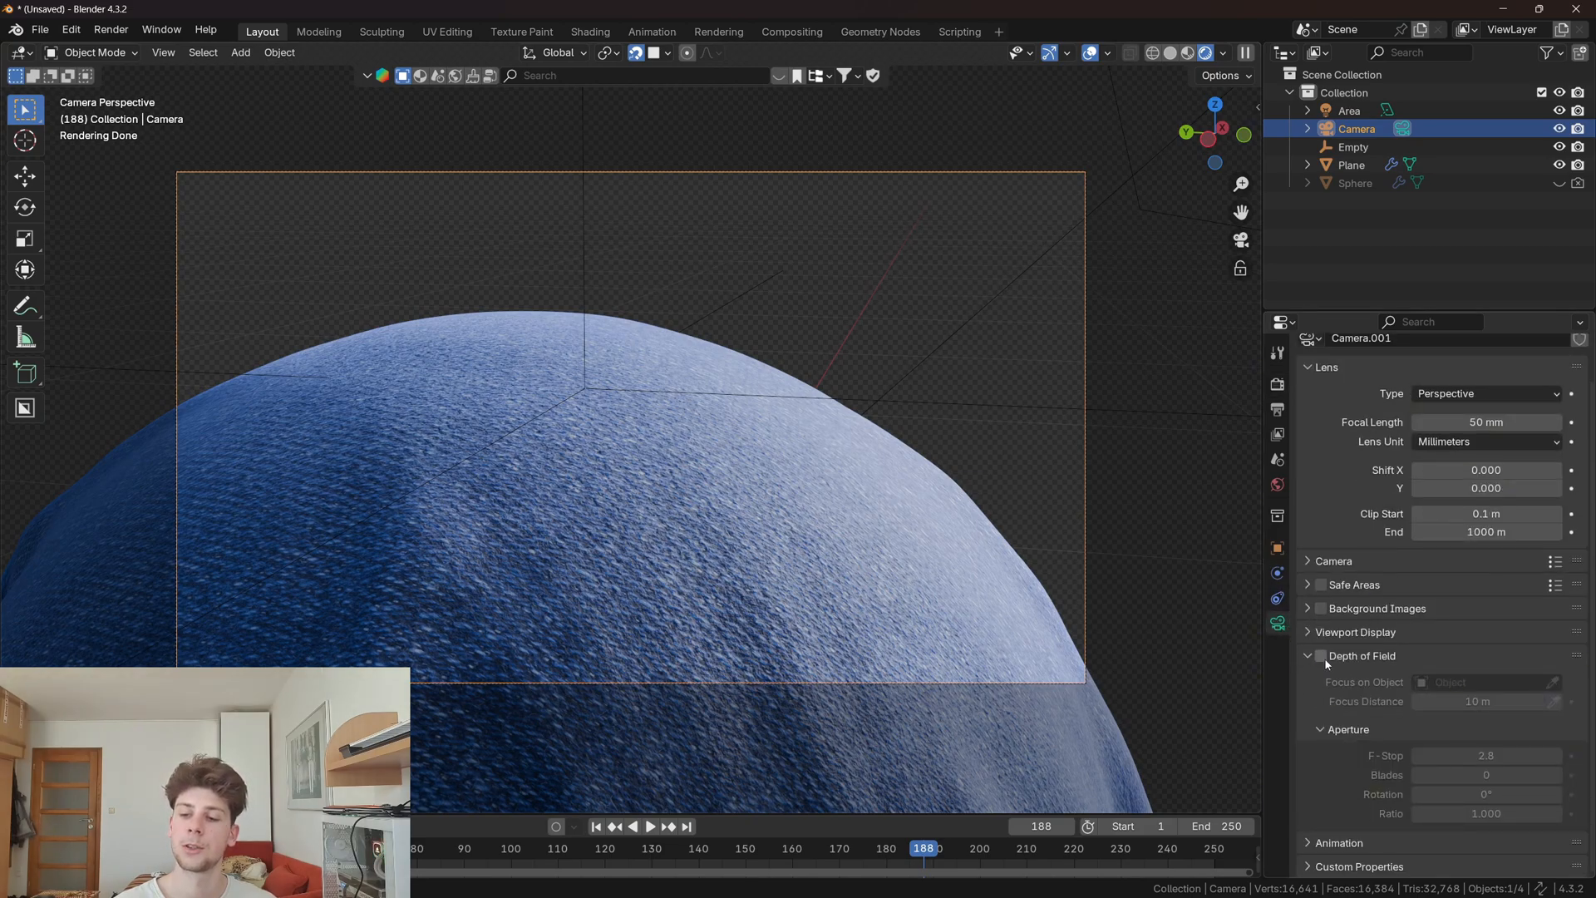
left_click(1321, 656)
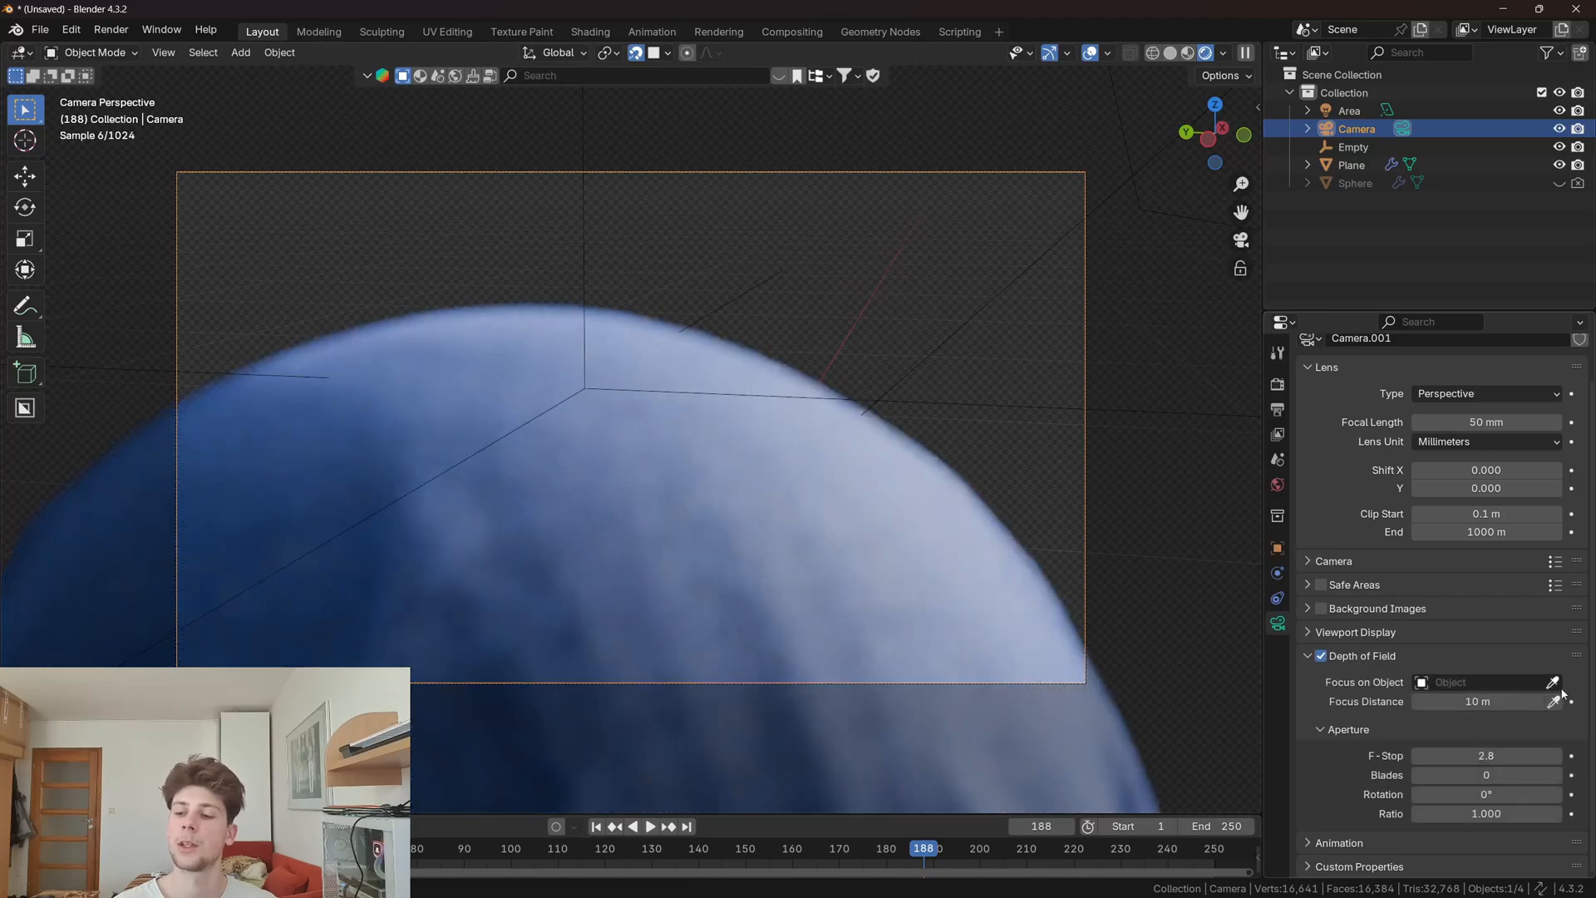
mouse_move(690, 389)
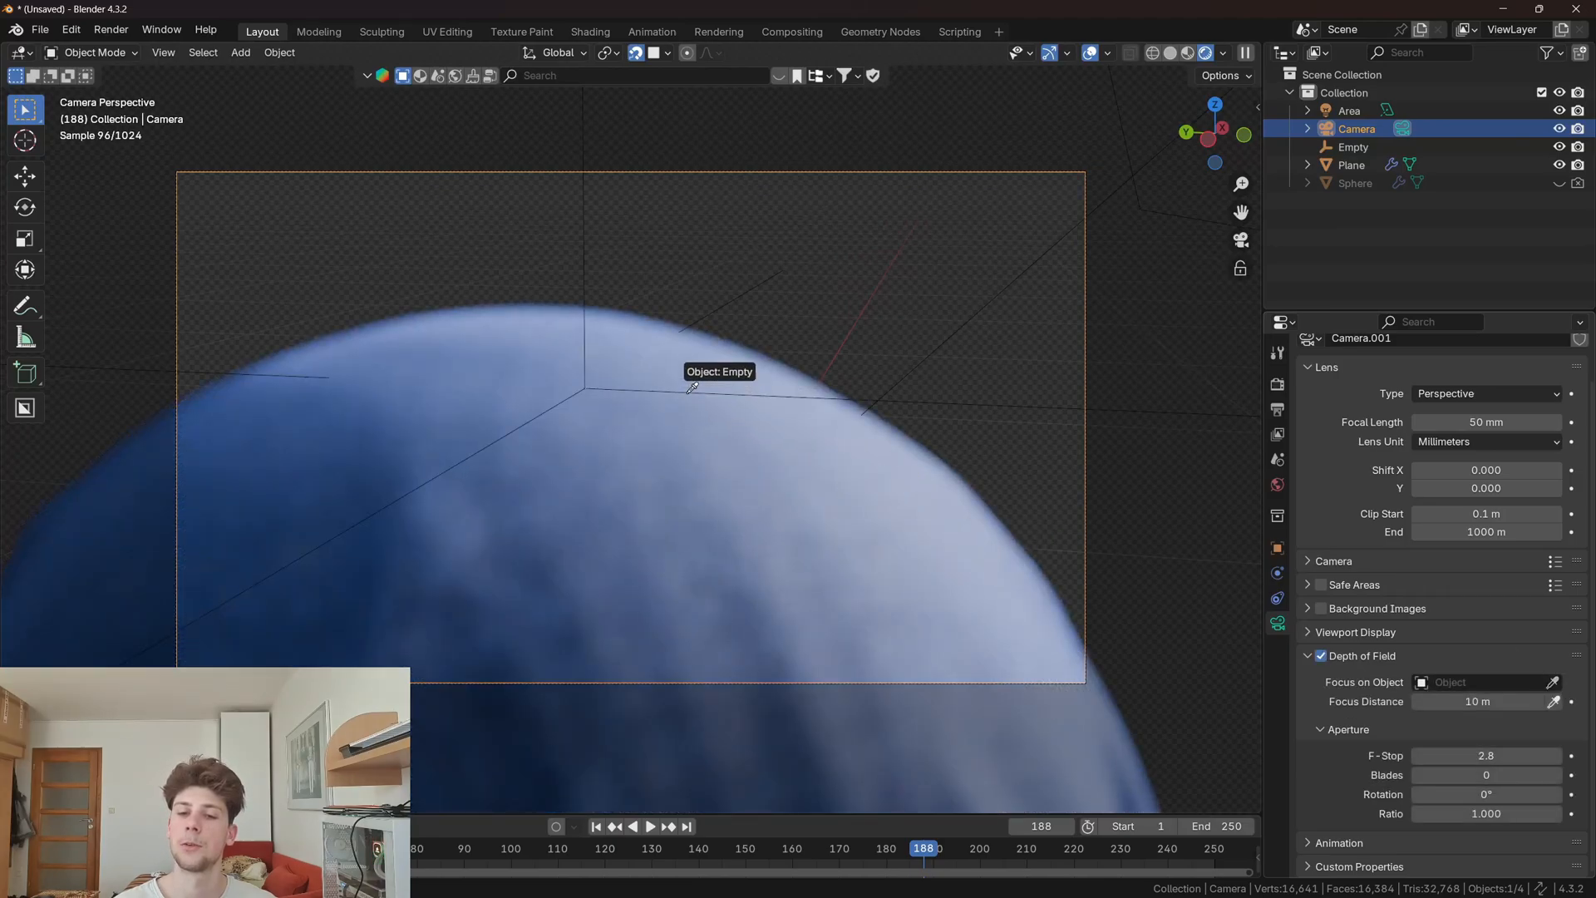
left_click(1352, 164)
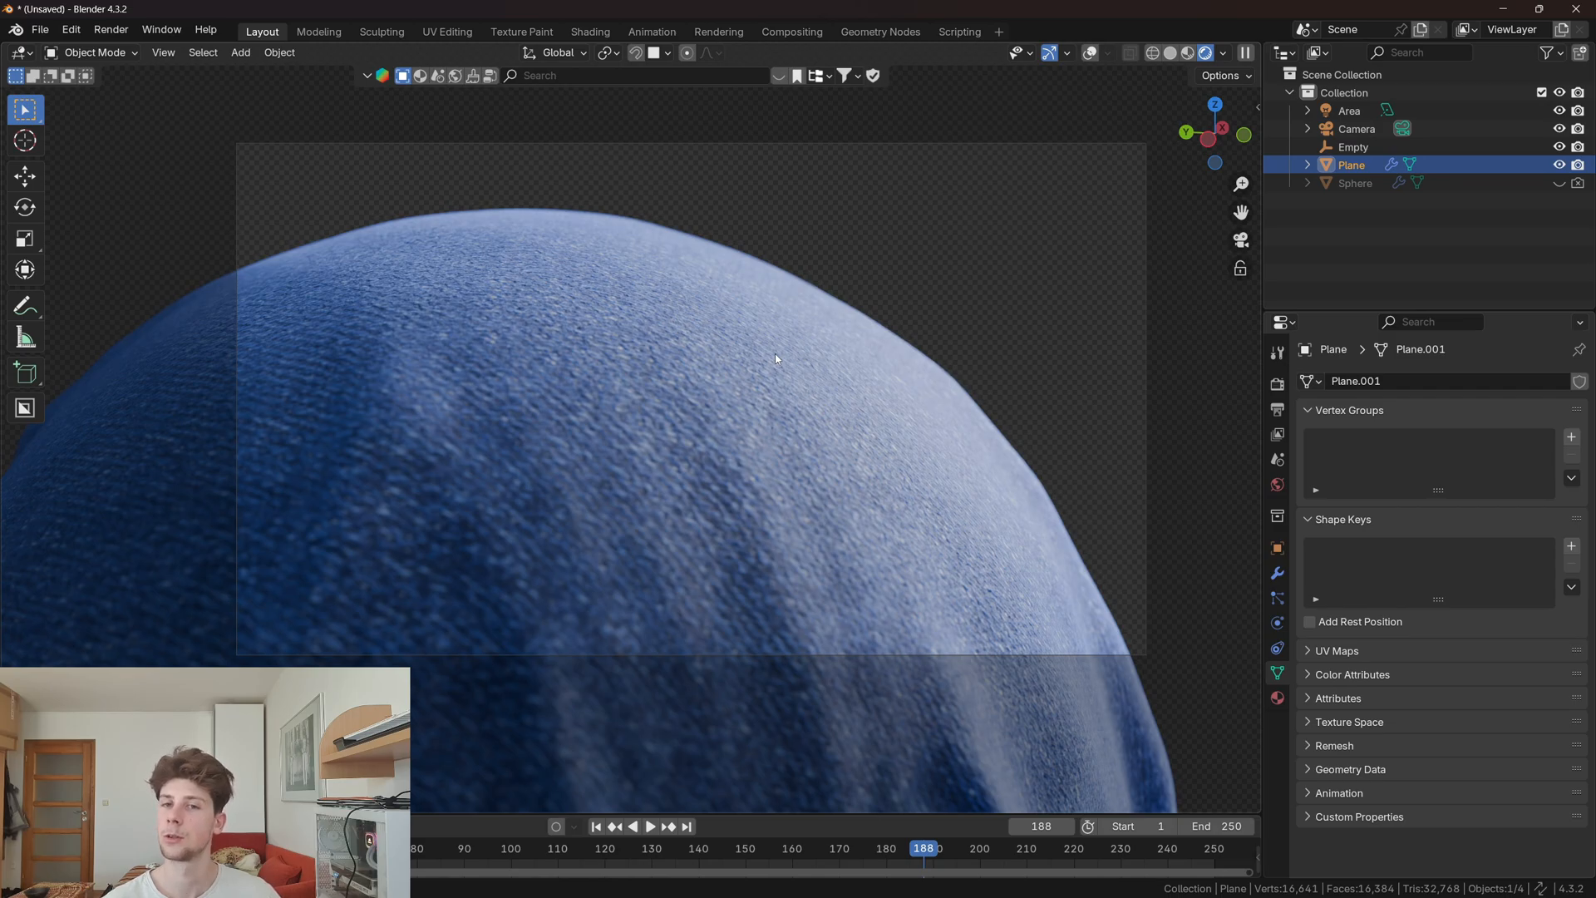
mouse_move(703, 349)
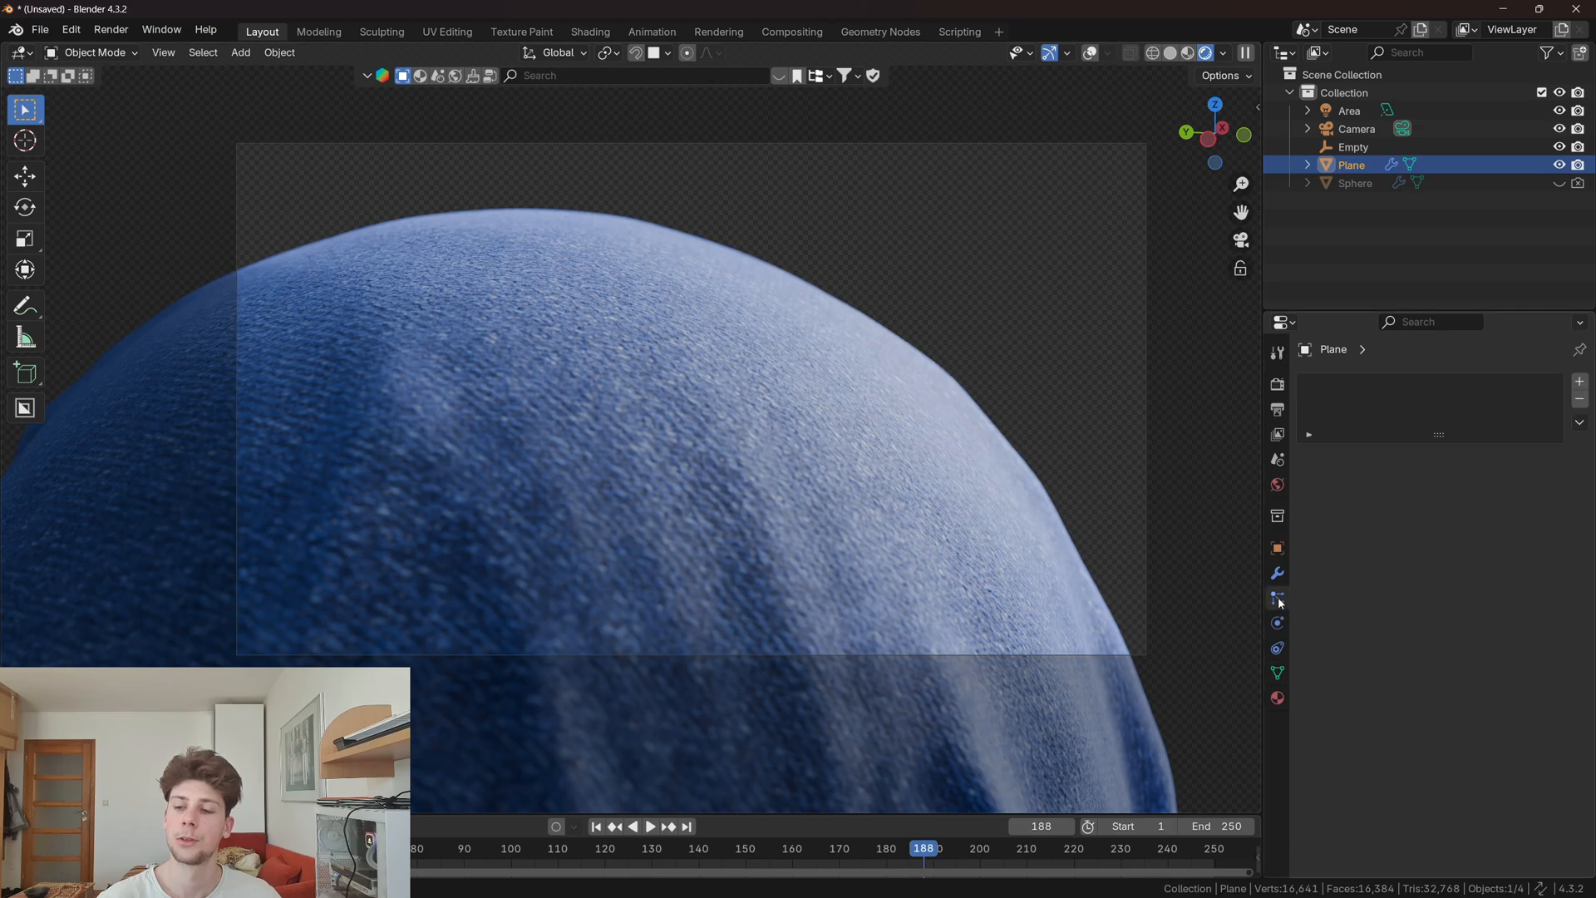
Step: Add a Hair particle system to the cloth with advanced options and a thinner root diameter
left_click(1278, 598)
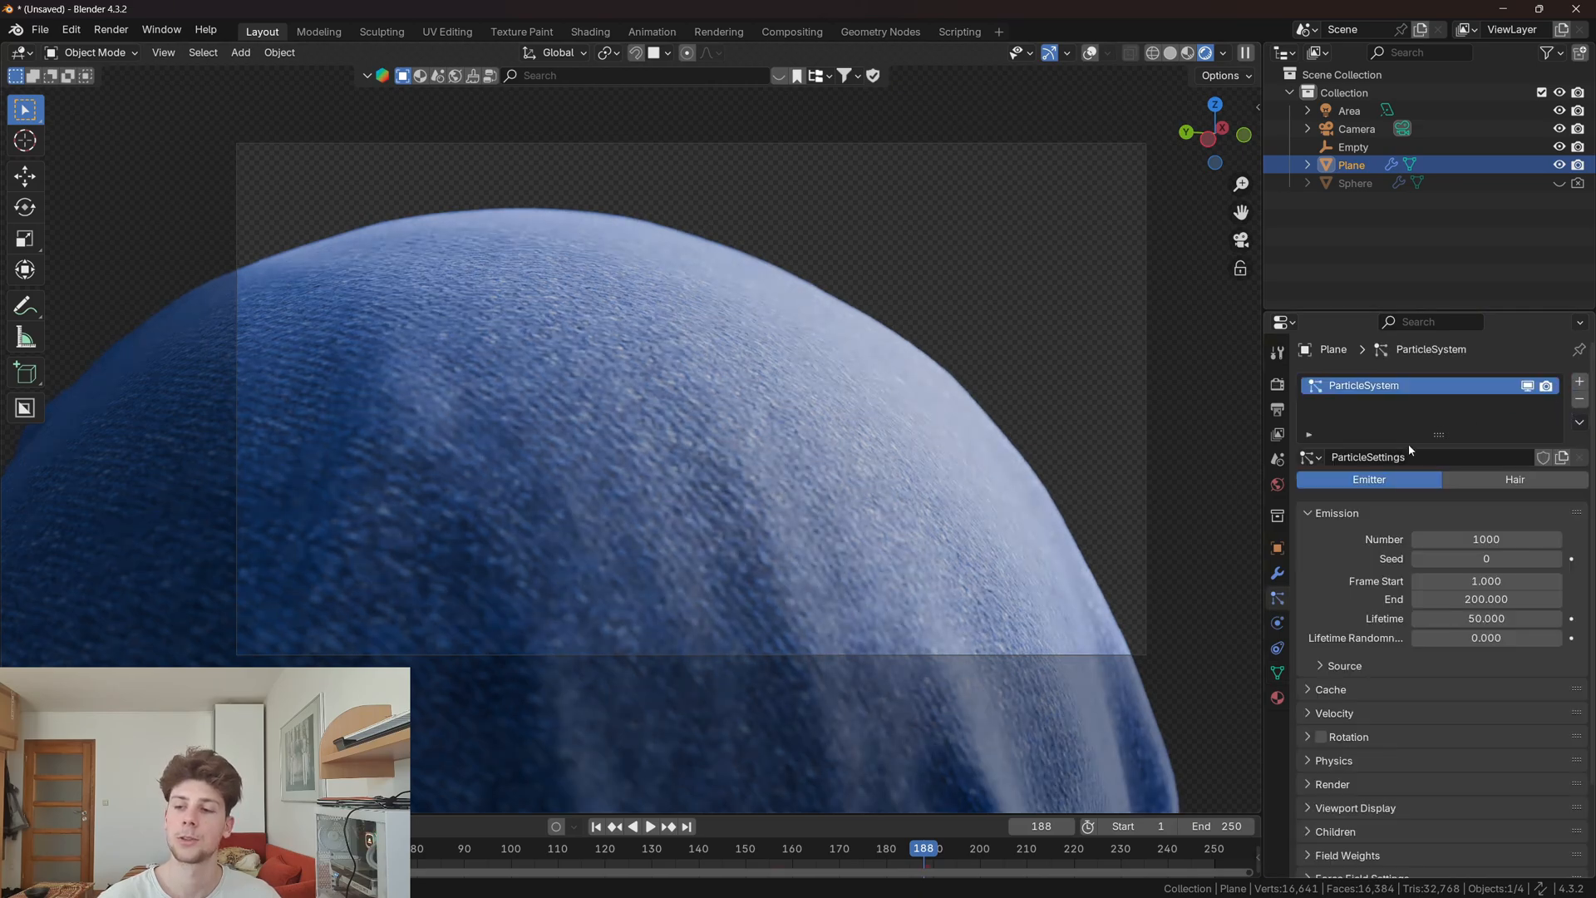
left_click(1514, 480)
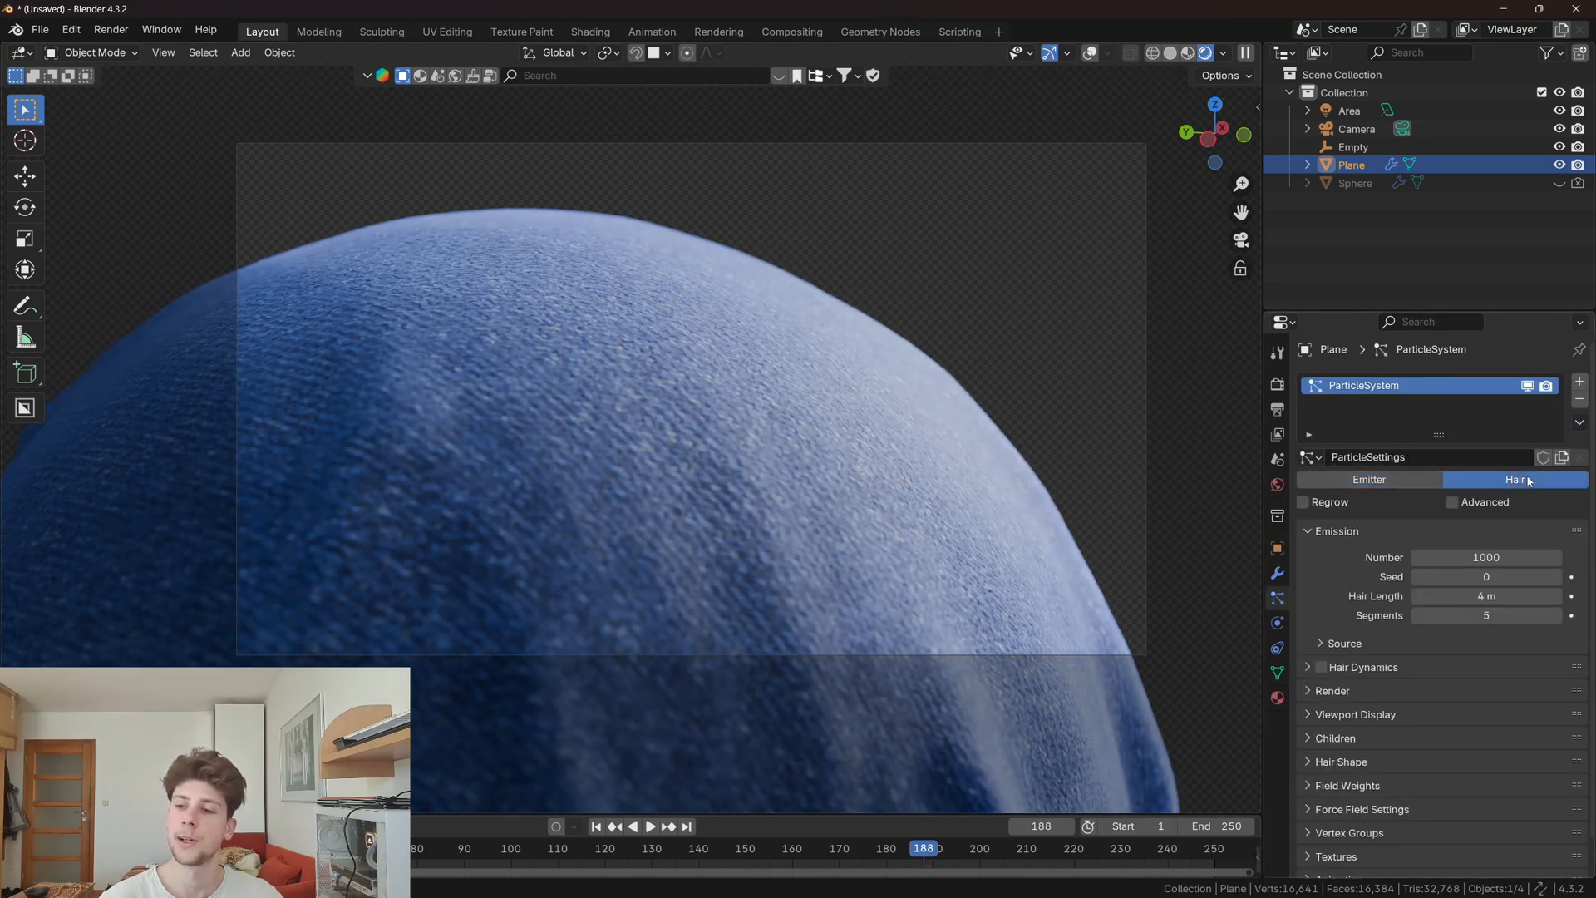
left_click(1452, 503)
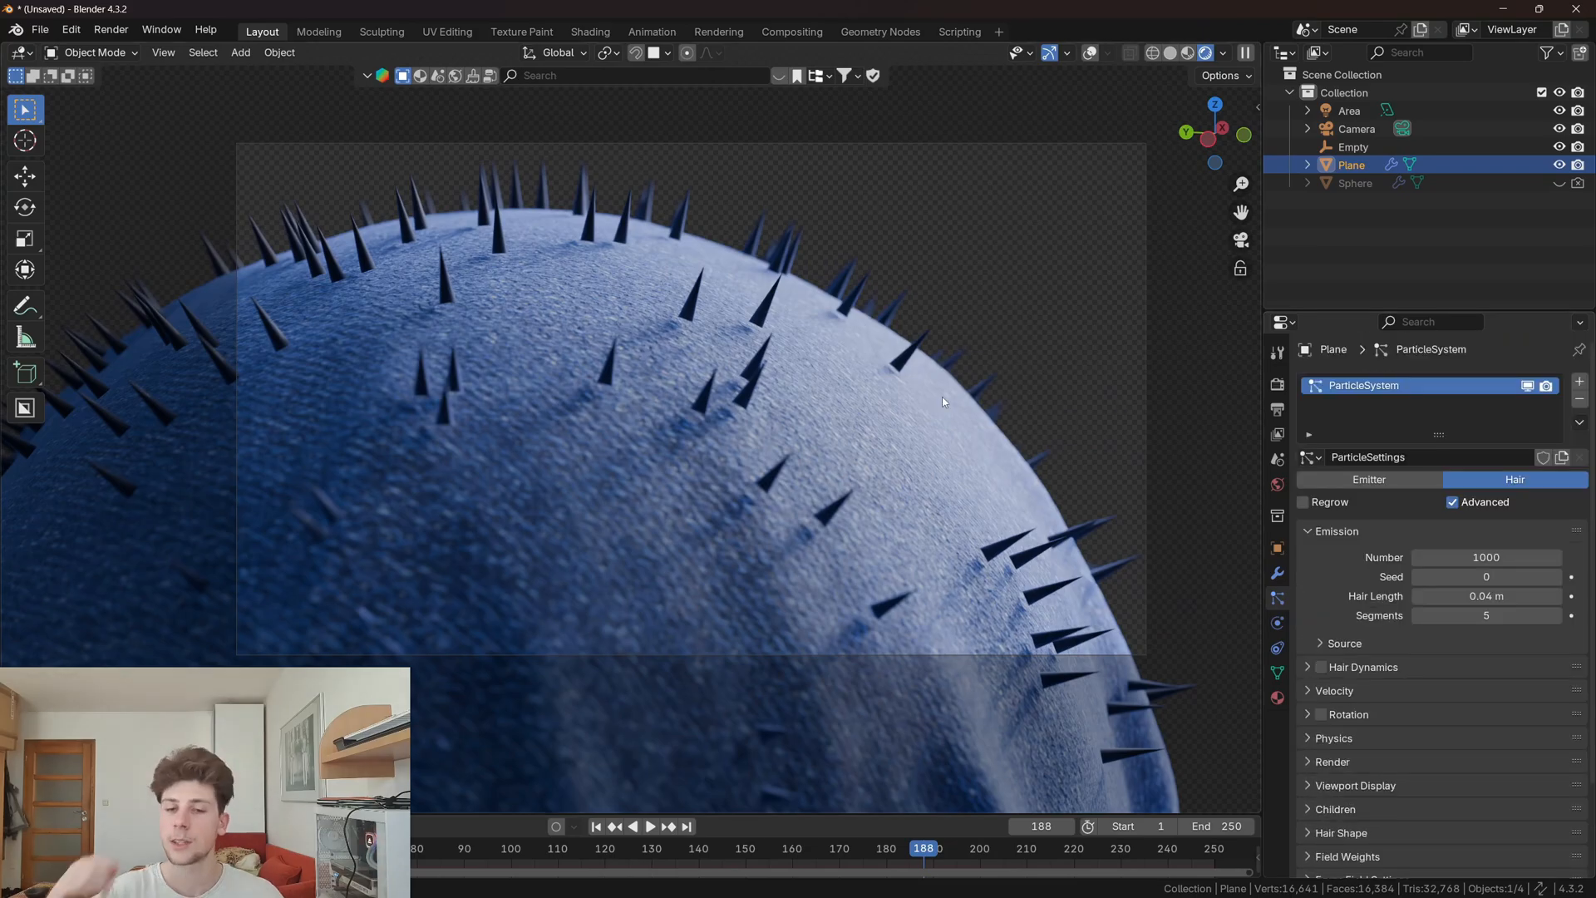
mouse_move(781, 286)
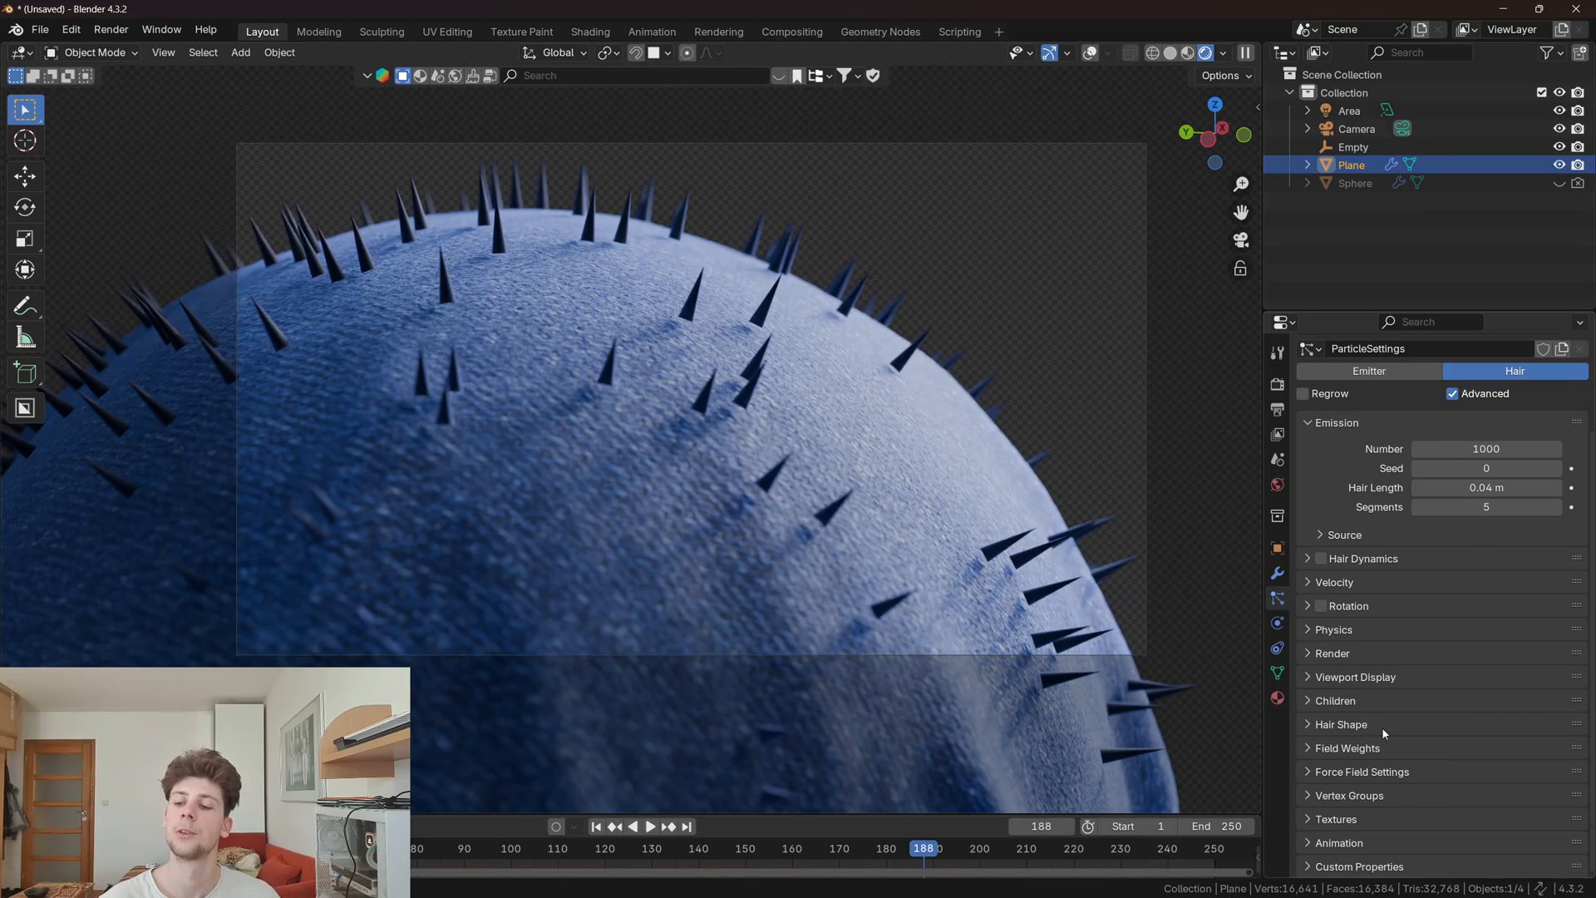
left_click(1340, 724)
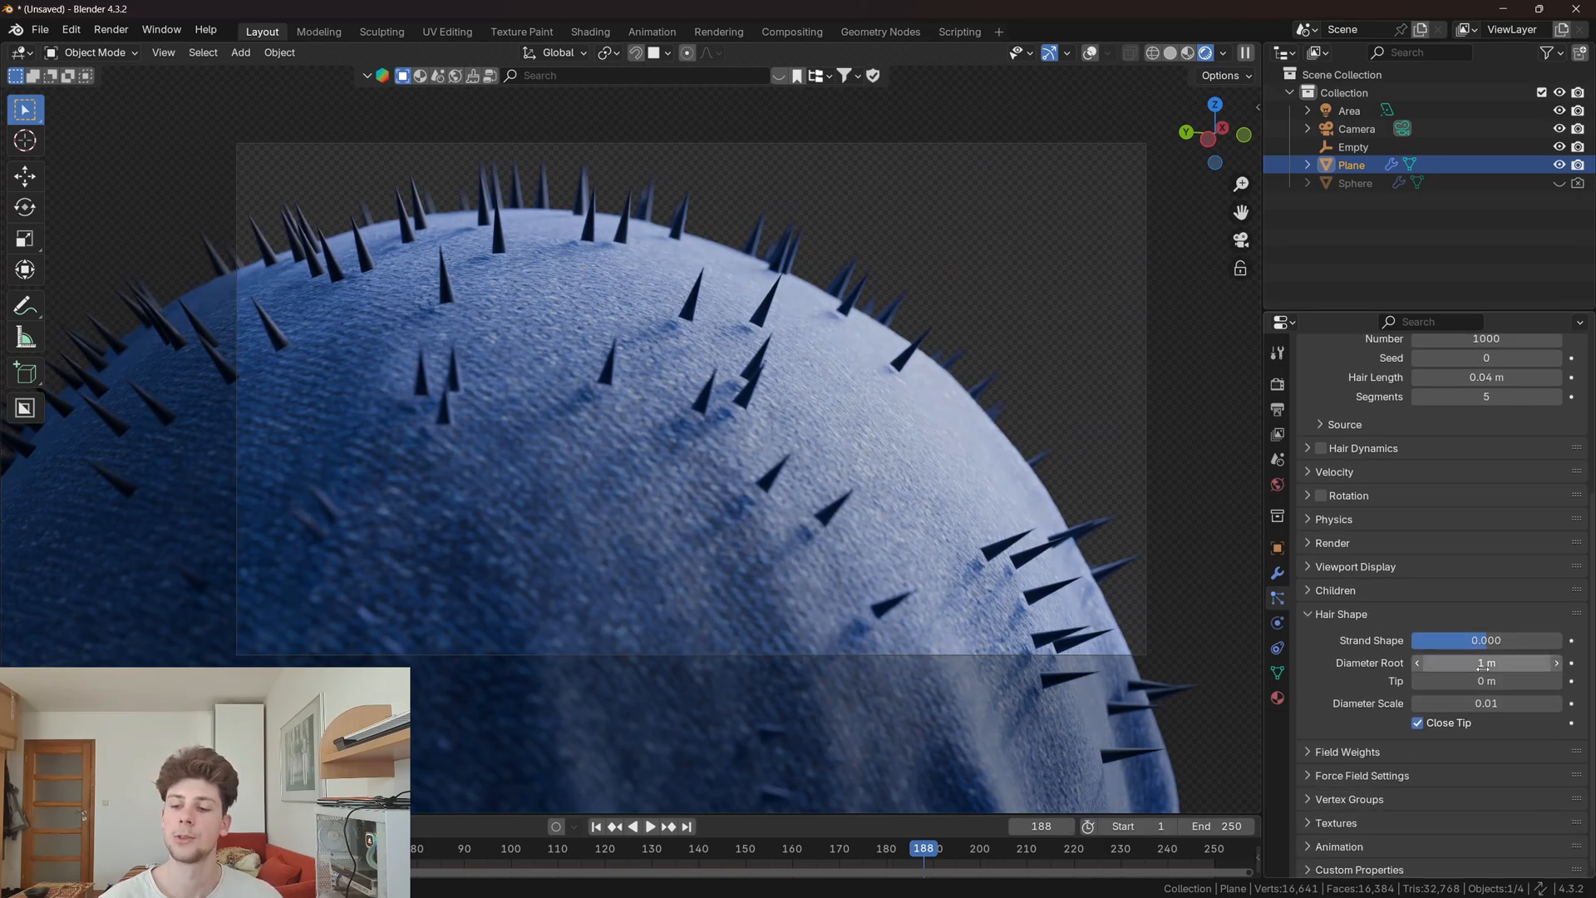
left_click(1486, 662)
type("0.15")
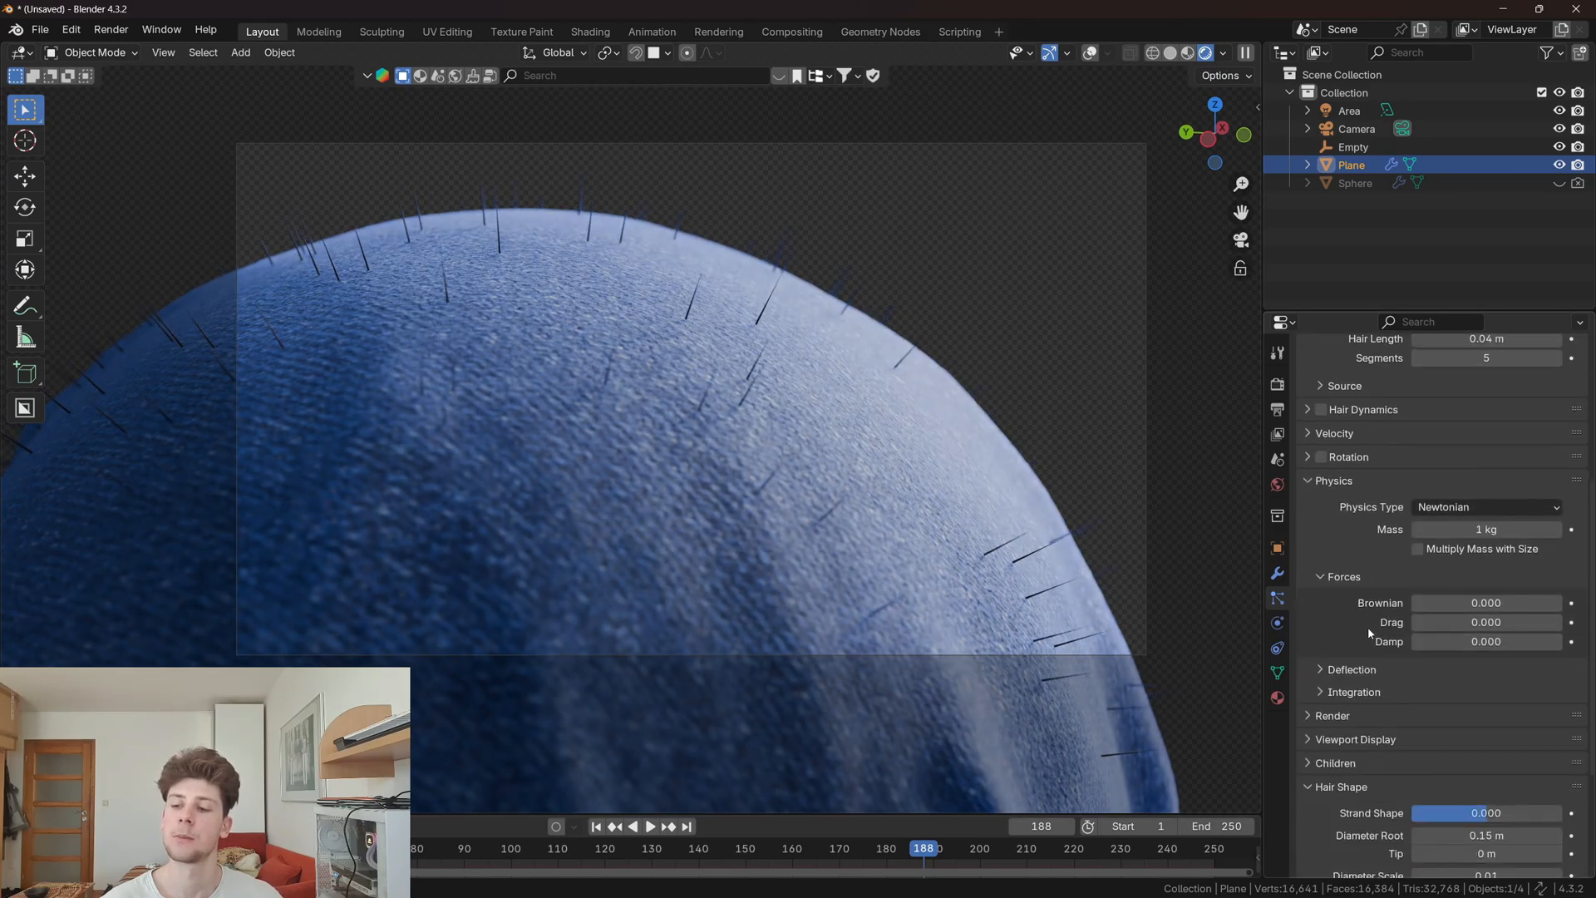
Step: Set hair count to 20000, add Brownian physics jitter, then raise the count to 100000
scroll("up", 3)
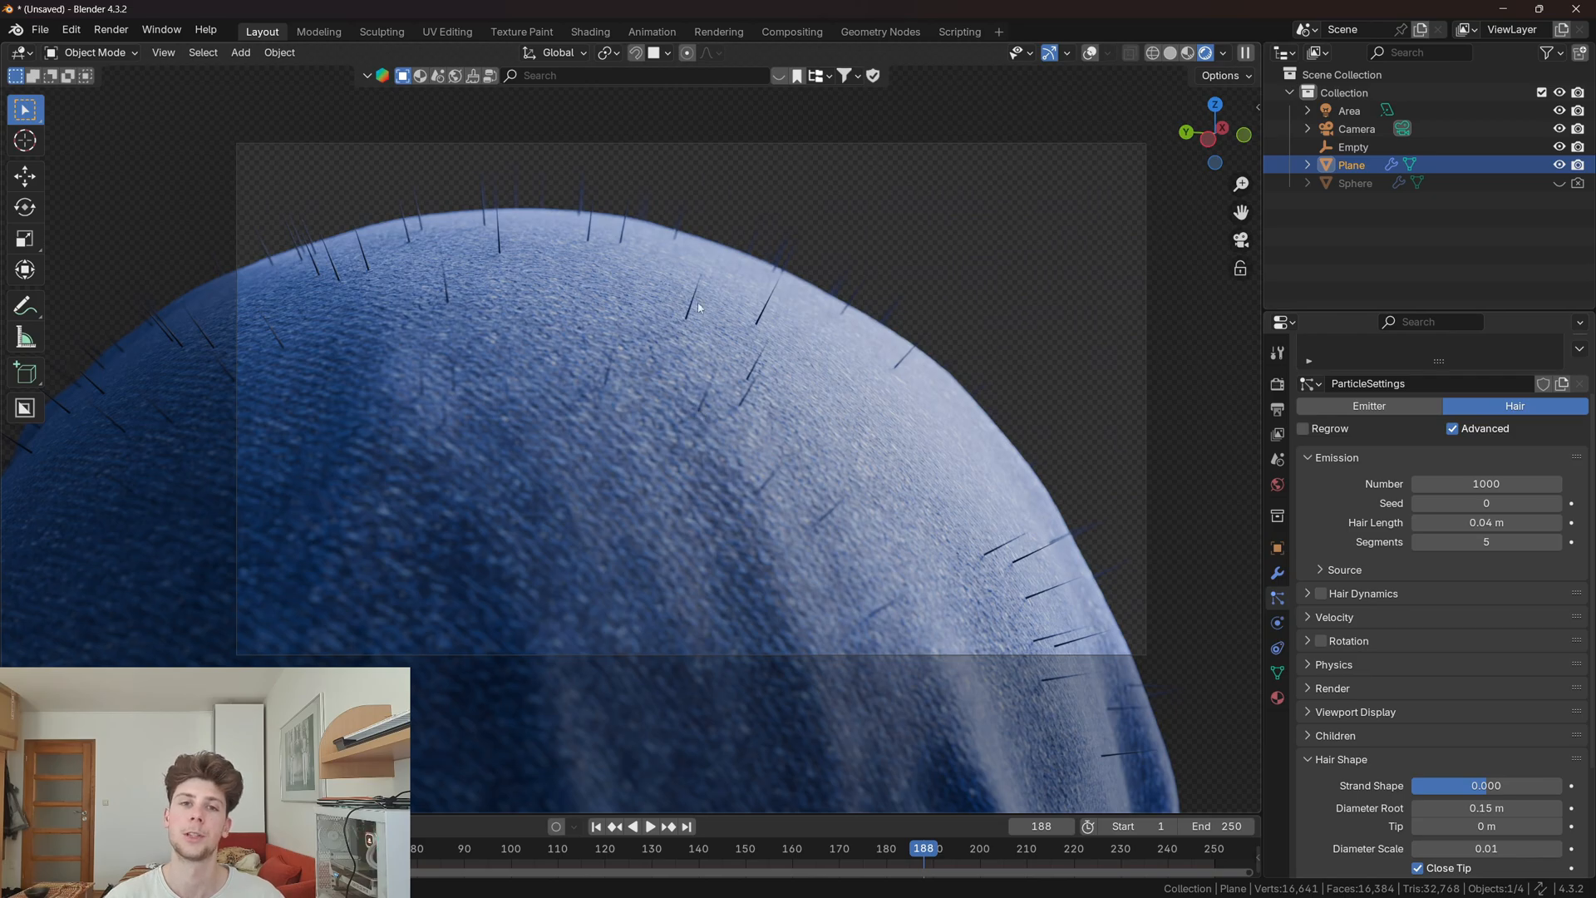
mouse_move(1486, 484)
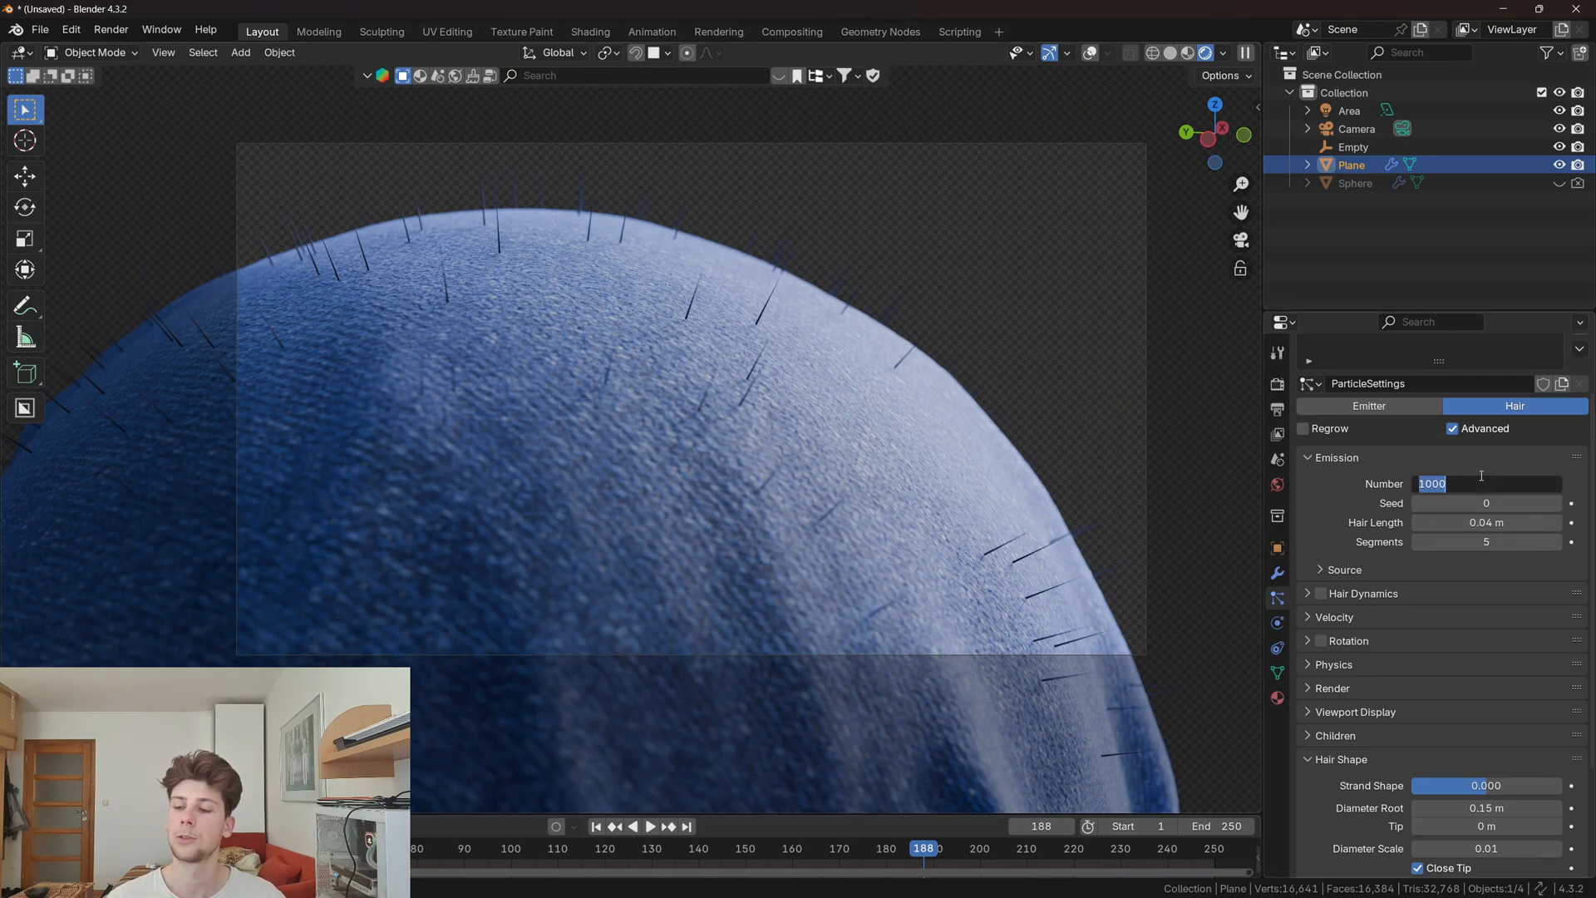
type("20000")
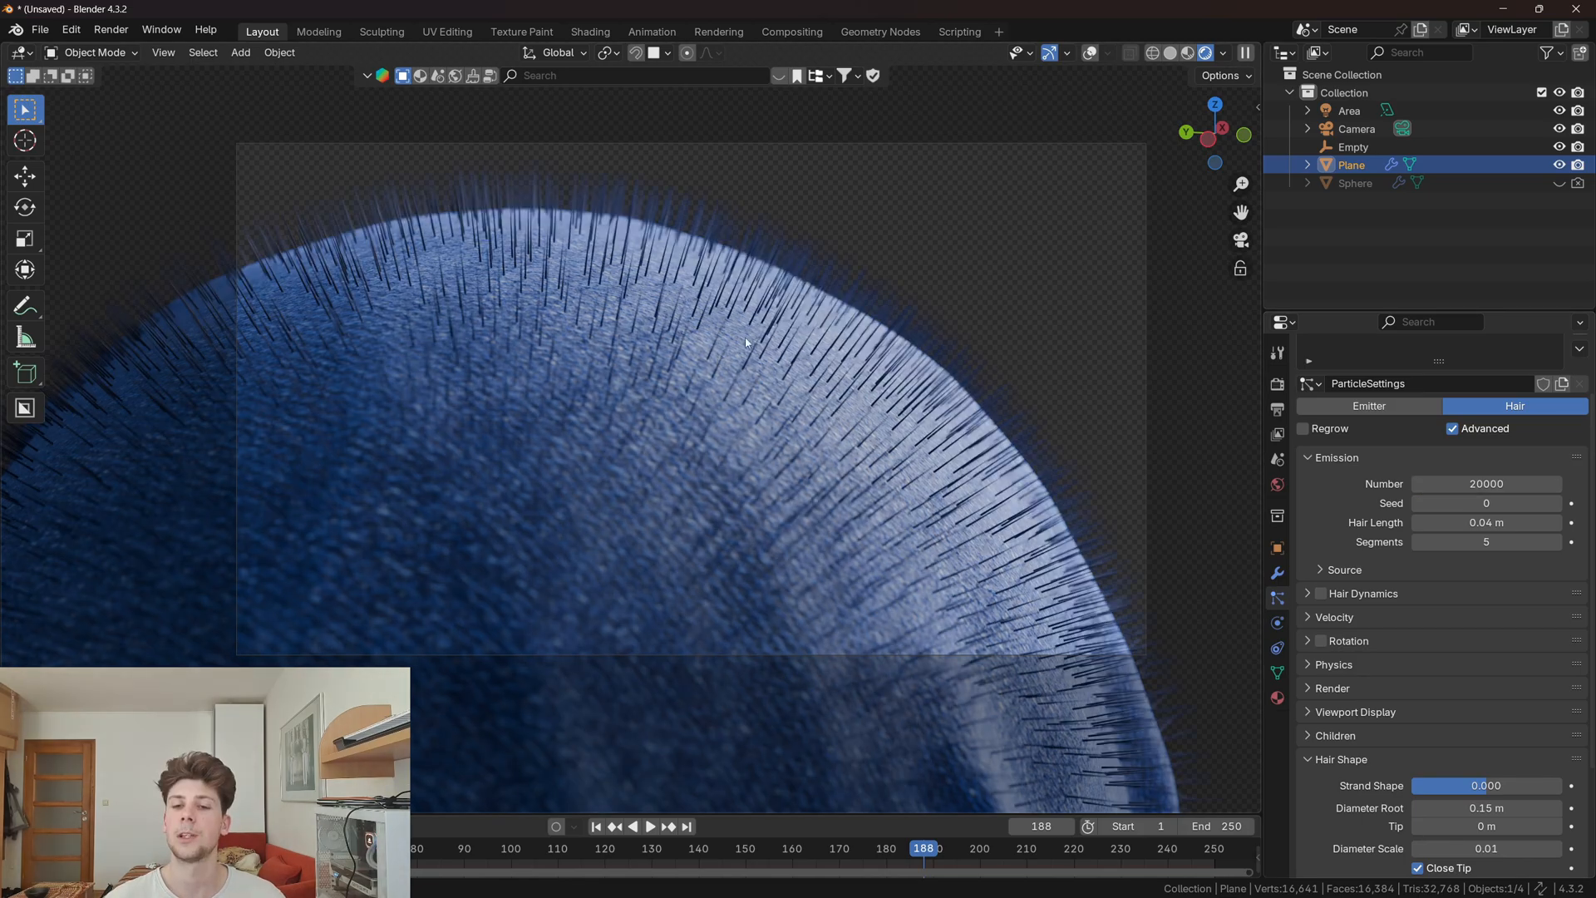
mouse_move(902, 283)
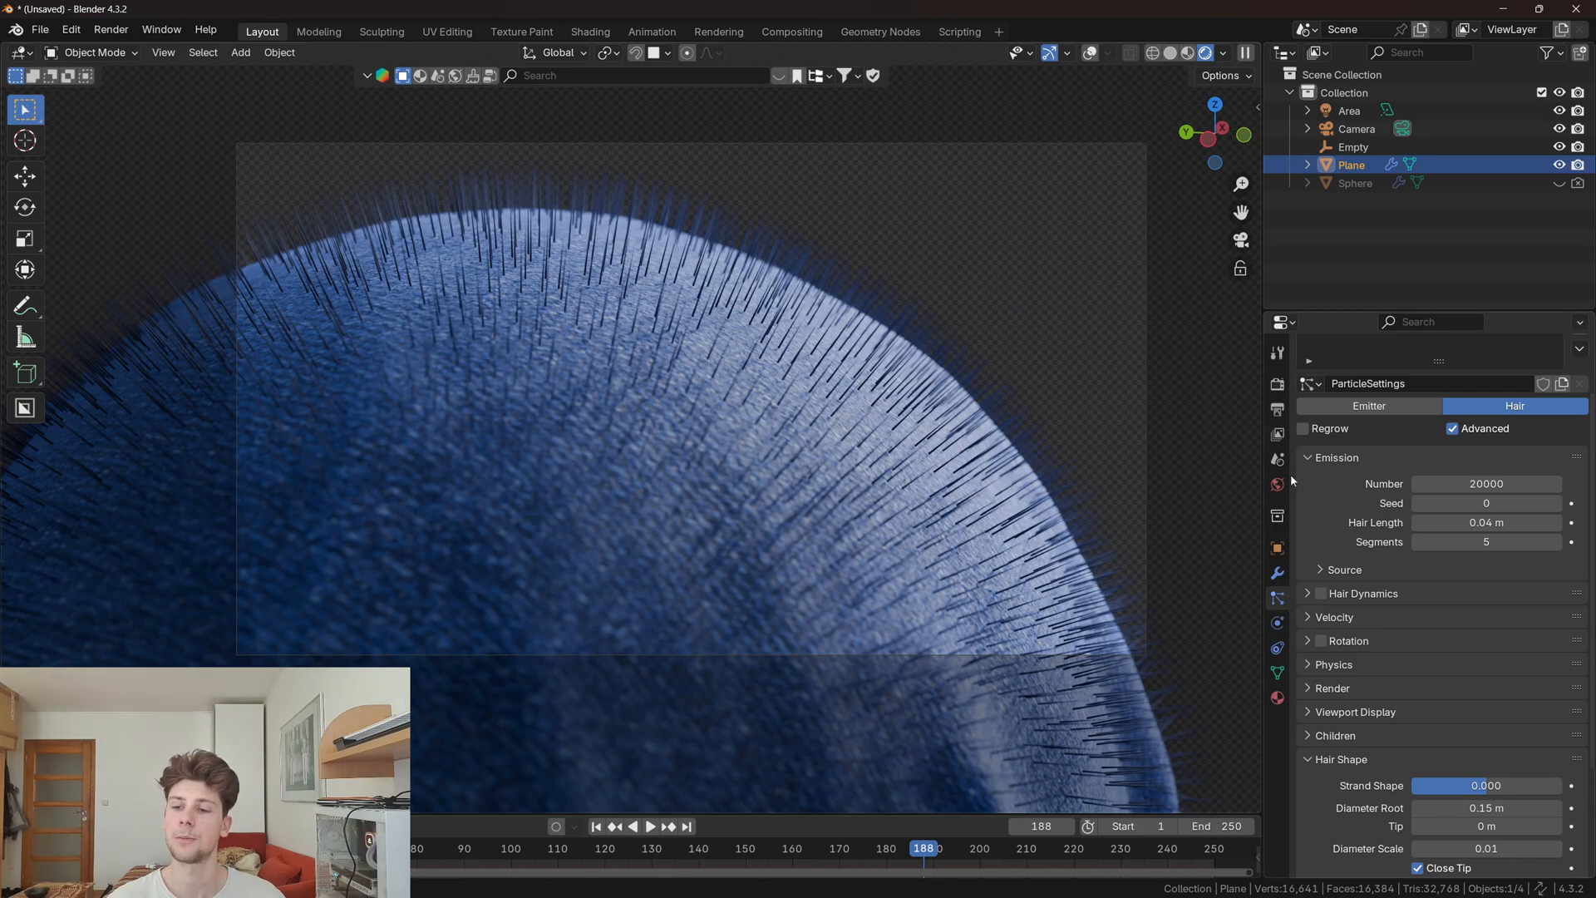
left_click(1333, 663)
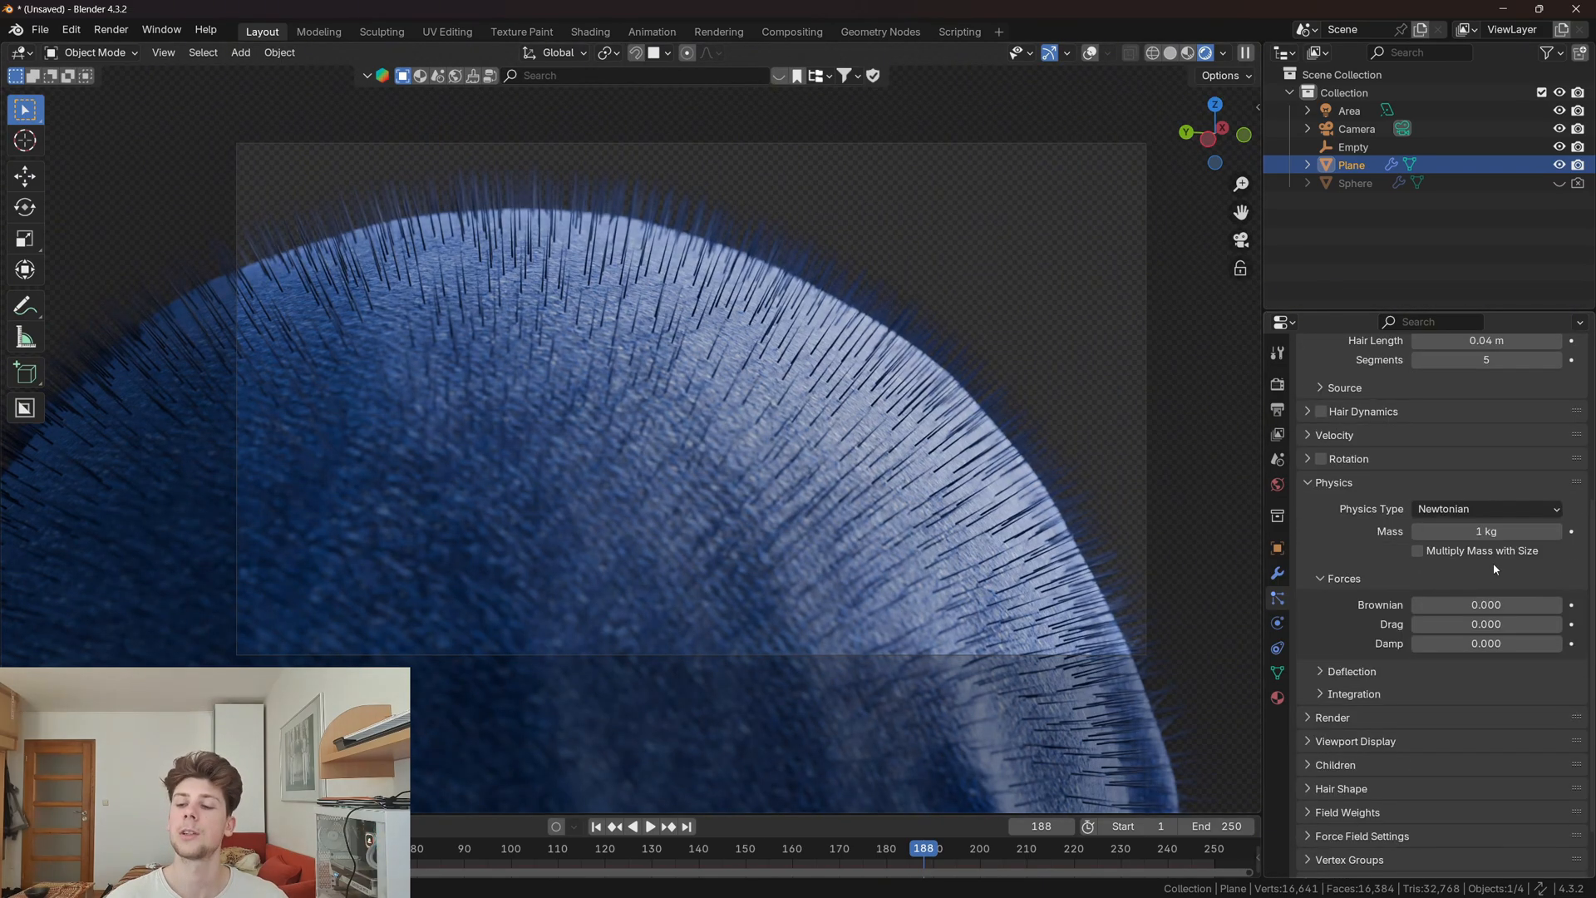
left_click(1486, 604)
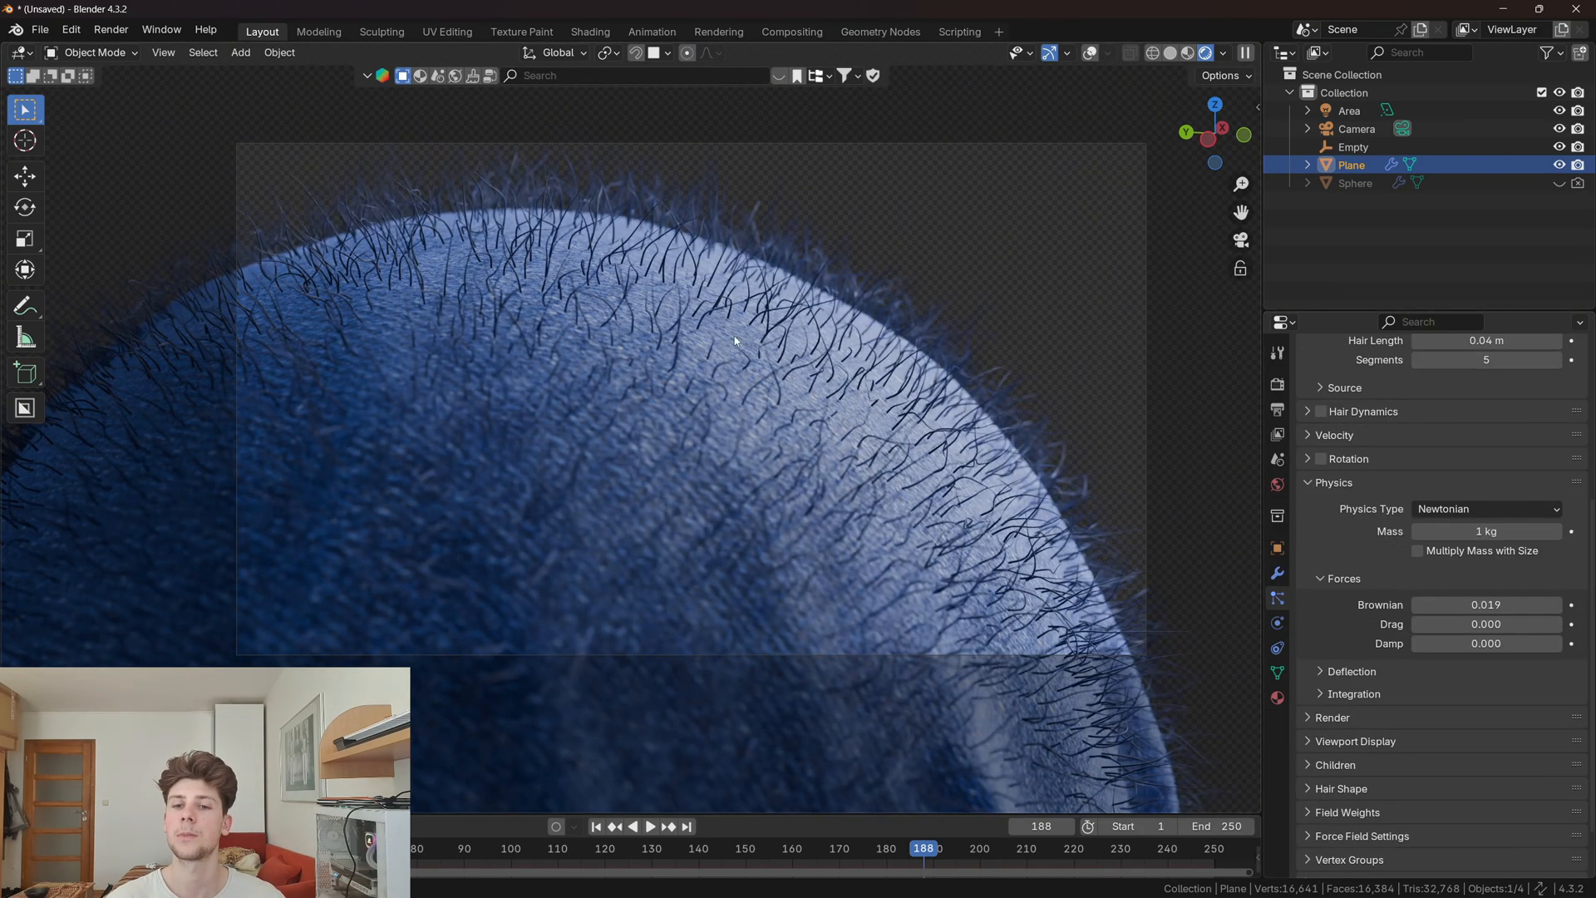
mouse_move(843, 380)
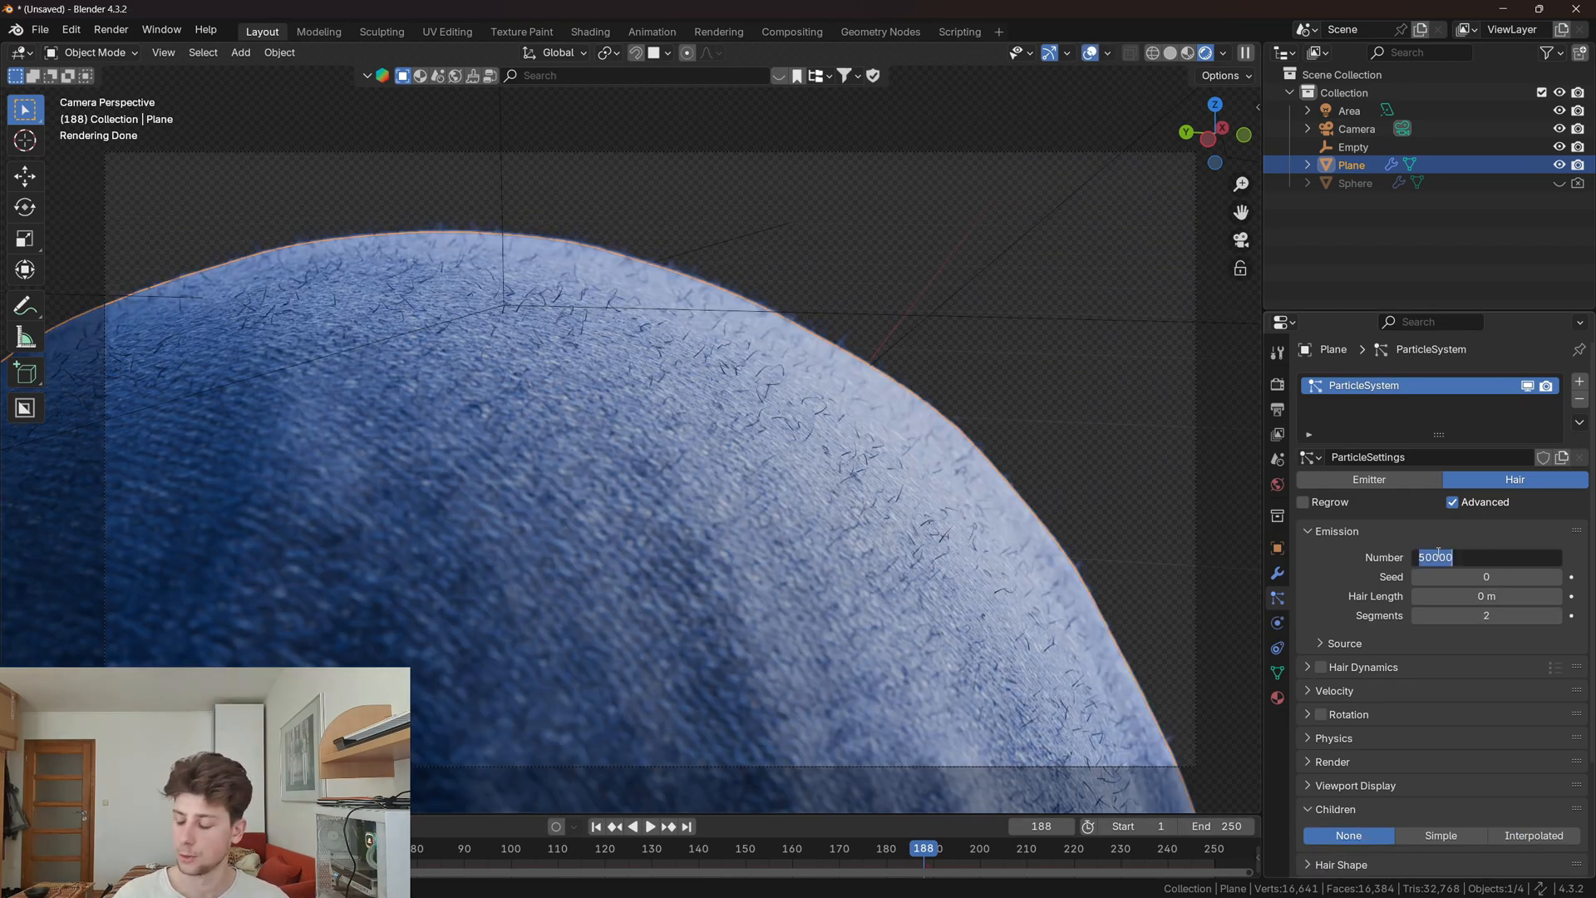
type("100000")
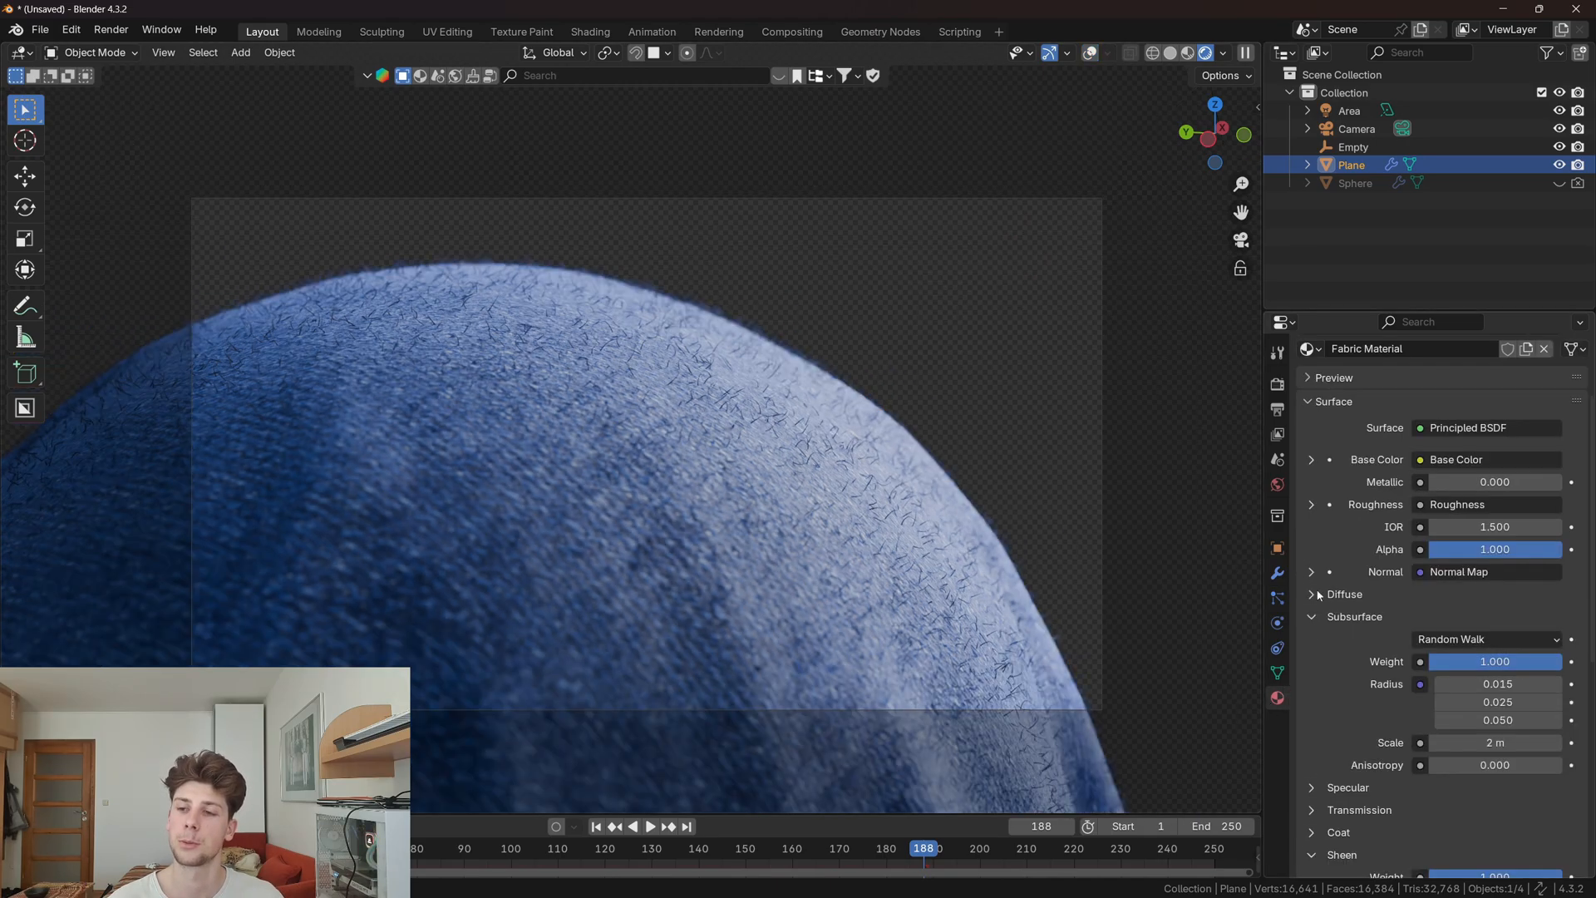
Step: Add a second material slot with a new material named 'Hair' and open it in Shading
left_click(1581, 385)
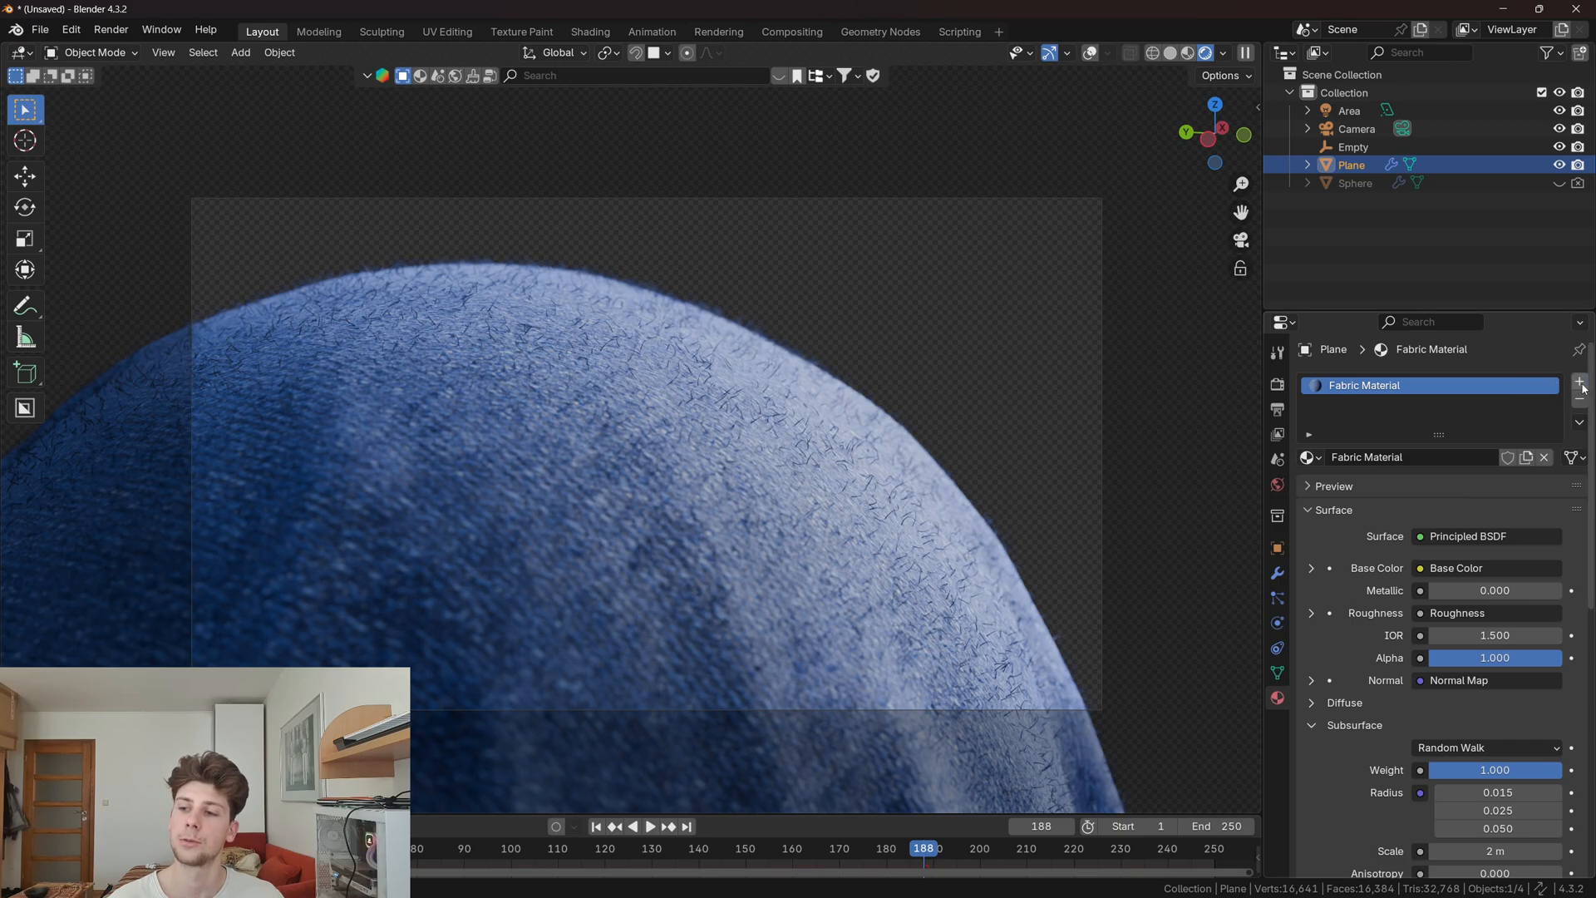
left_click(1582, 399)
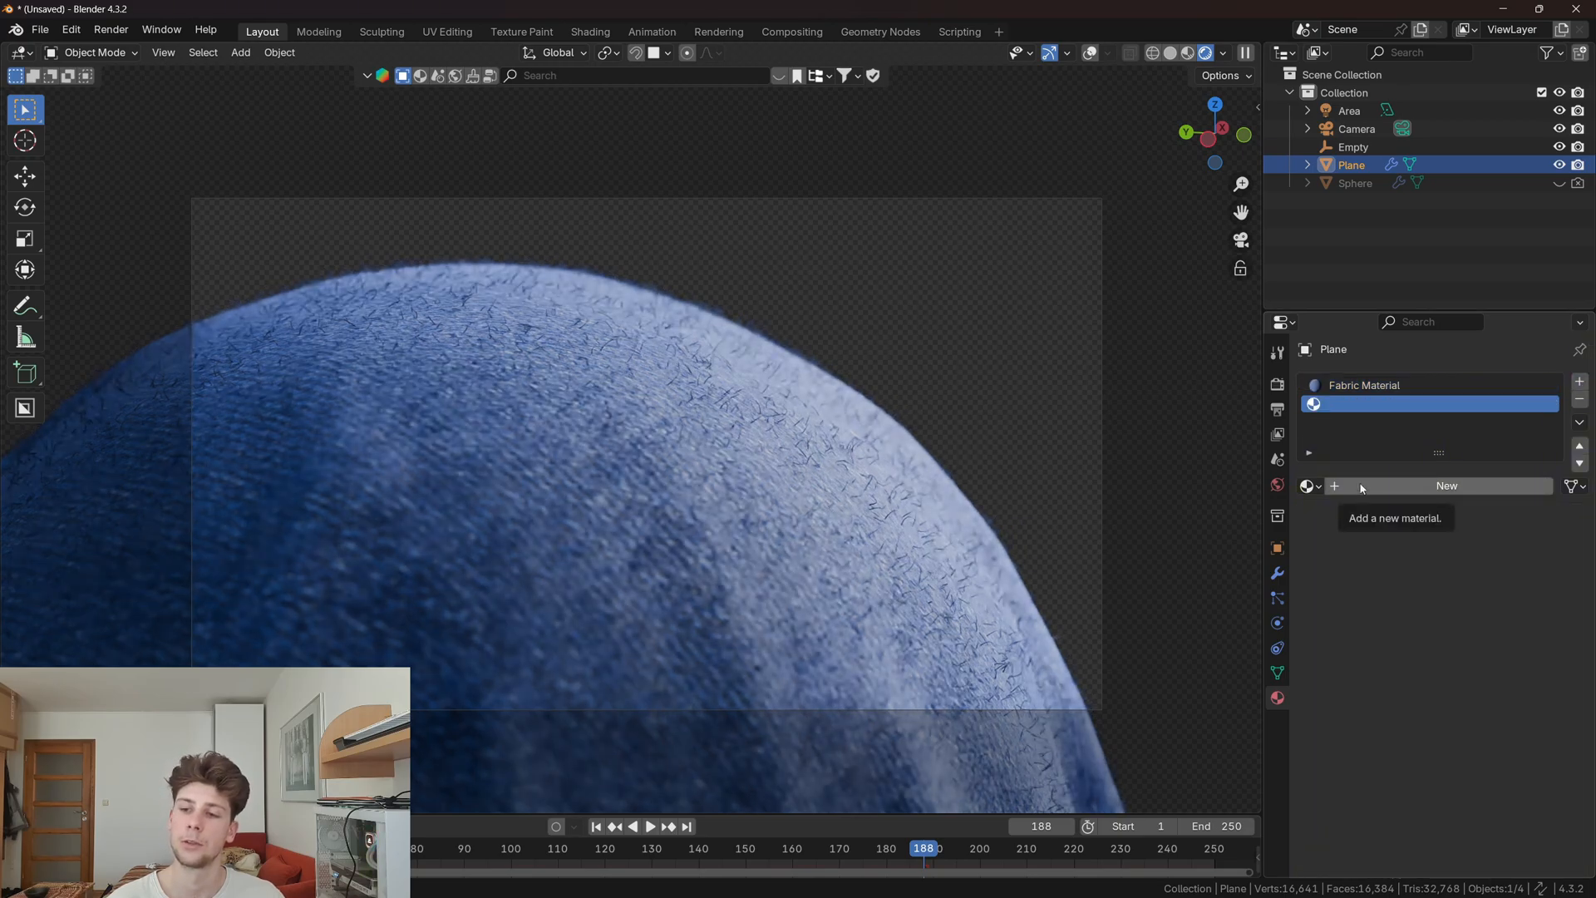
left_click(1446, 486)
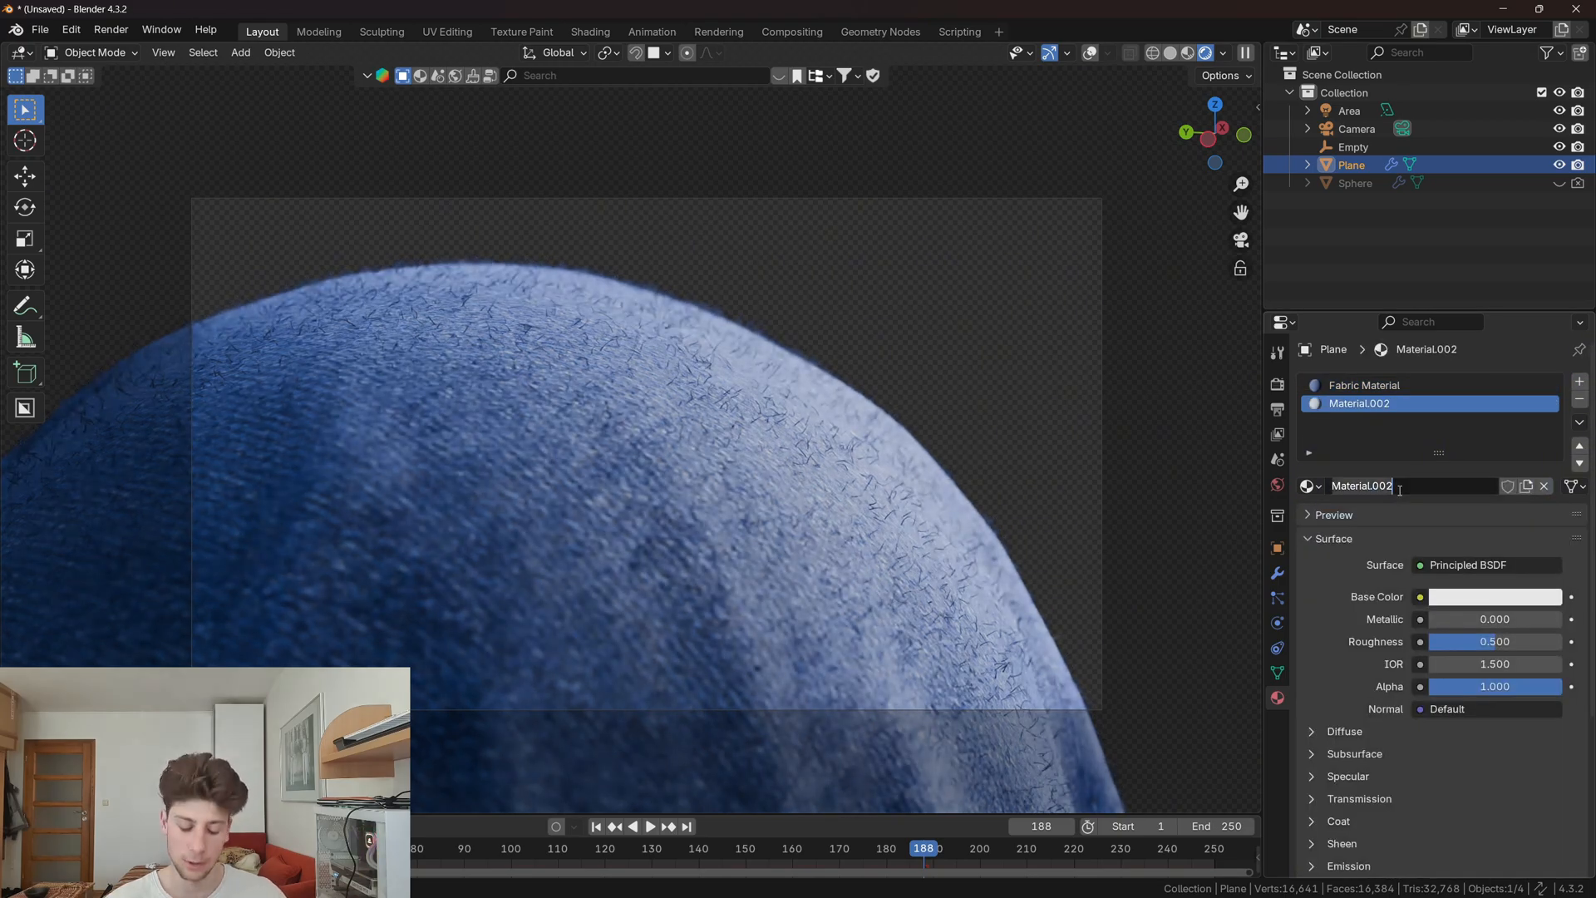
type("Hair")
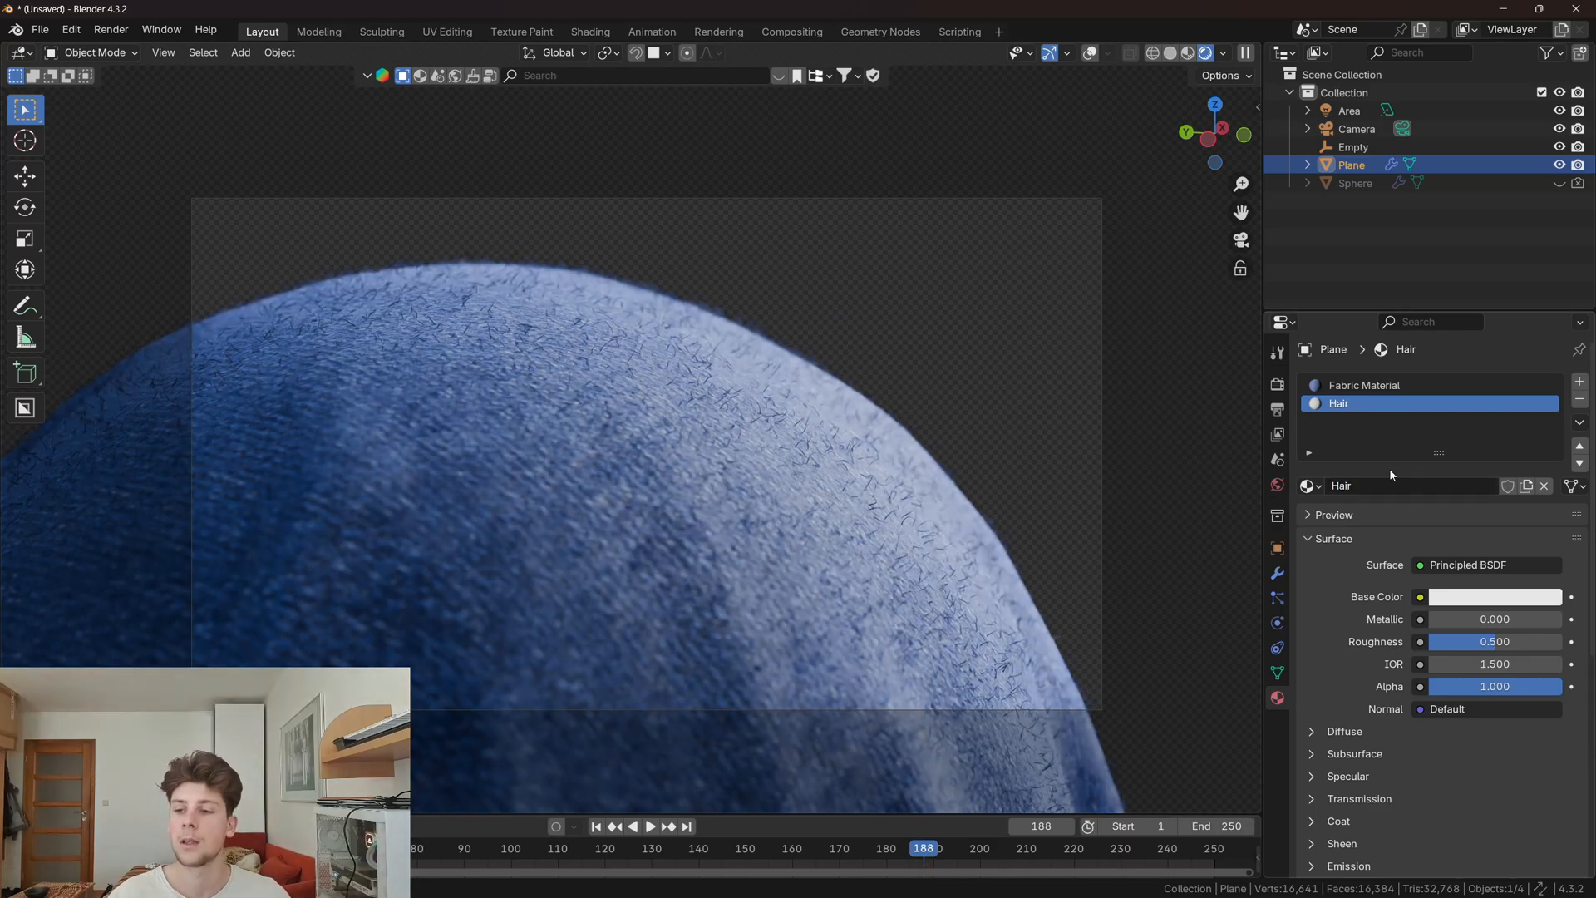
left_click(589, 32)
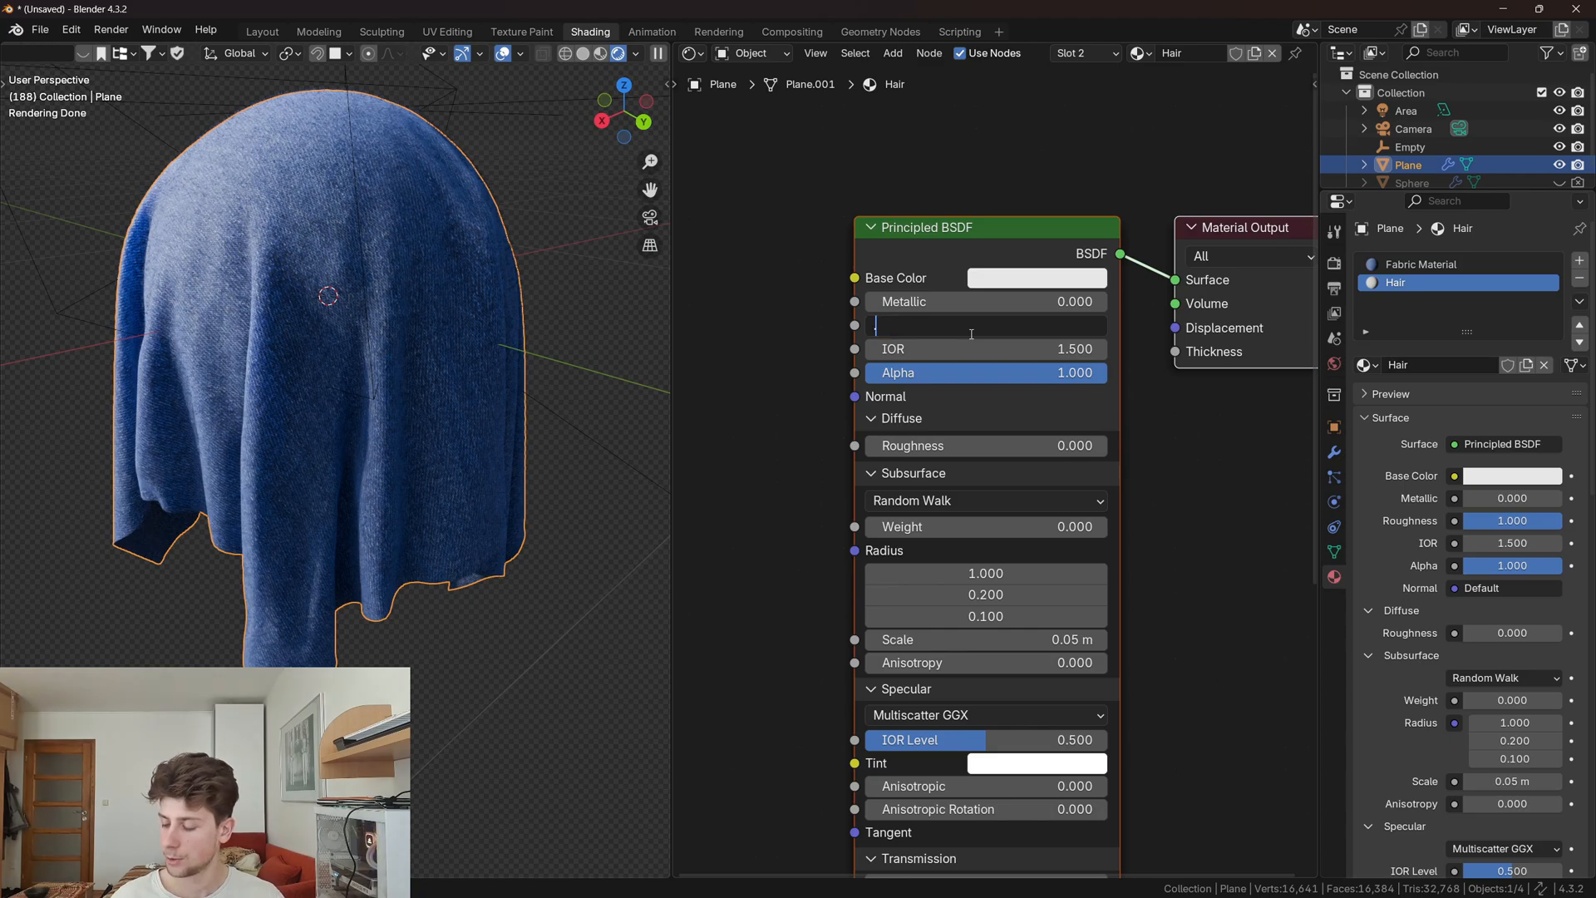
left_click(1036, 277)
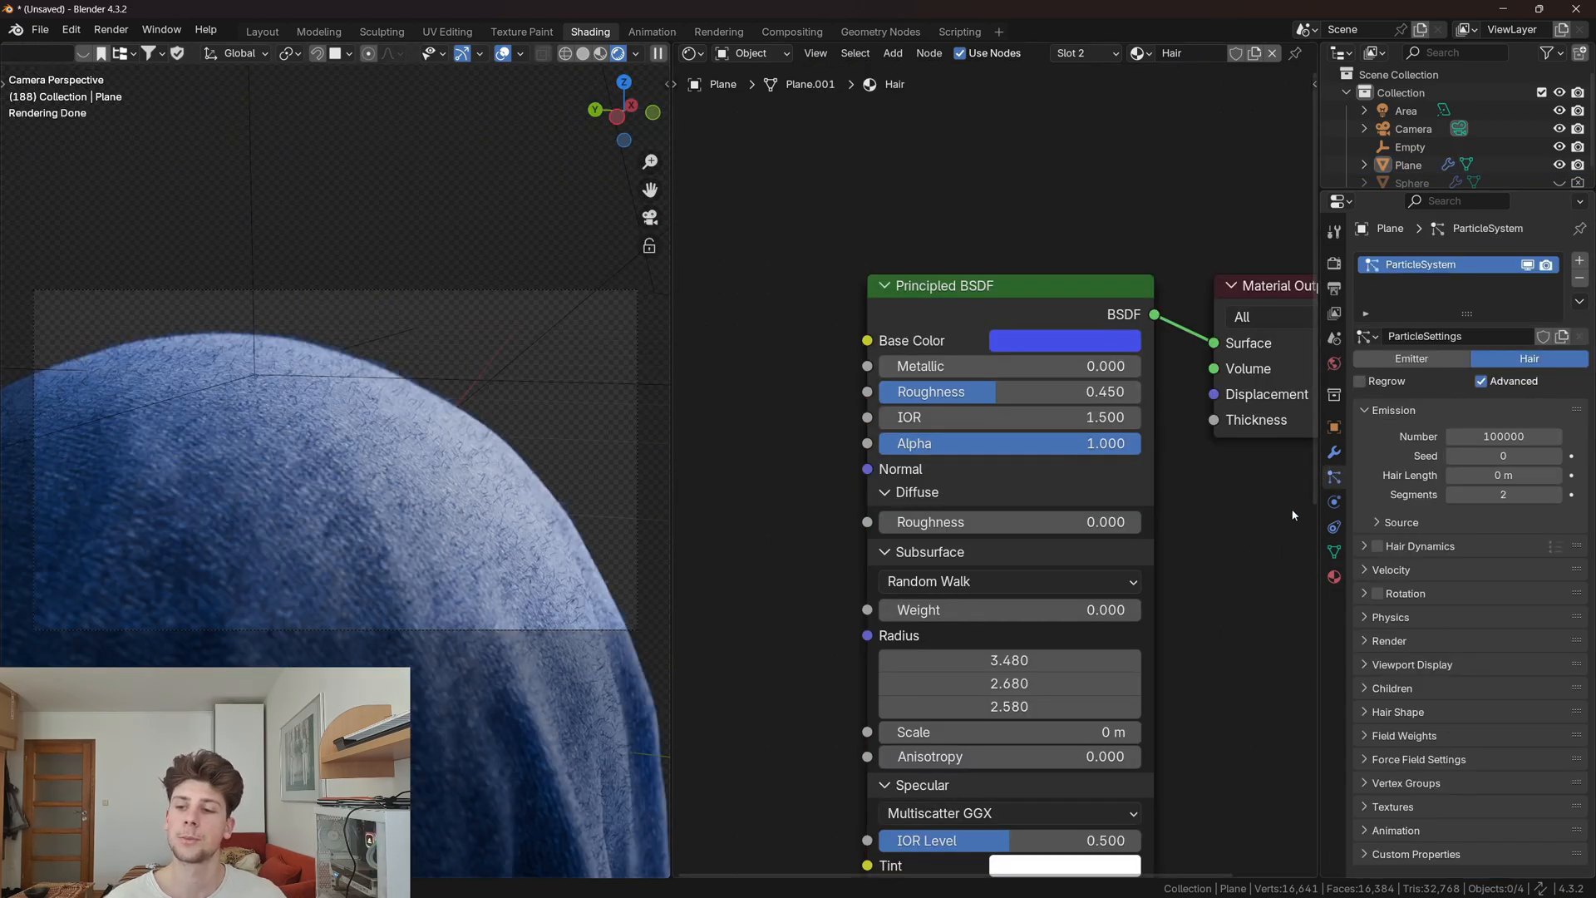
Step: Set the hair particle Render material to Hair
left_click(1502, 616)
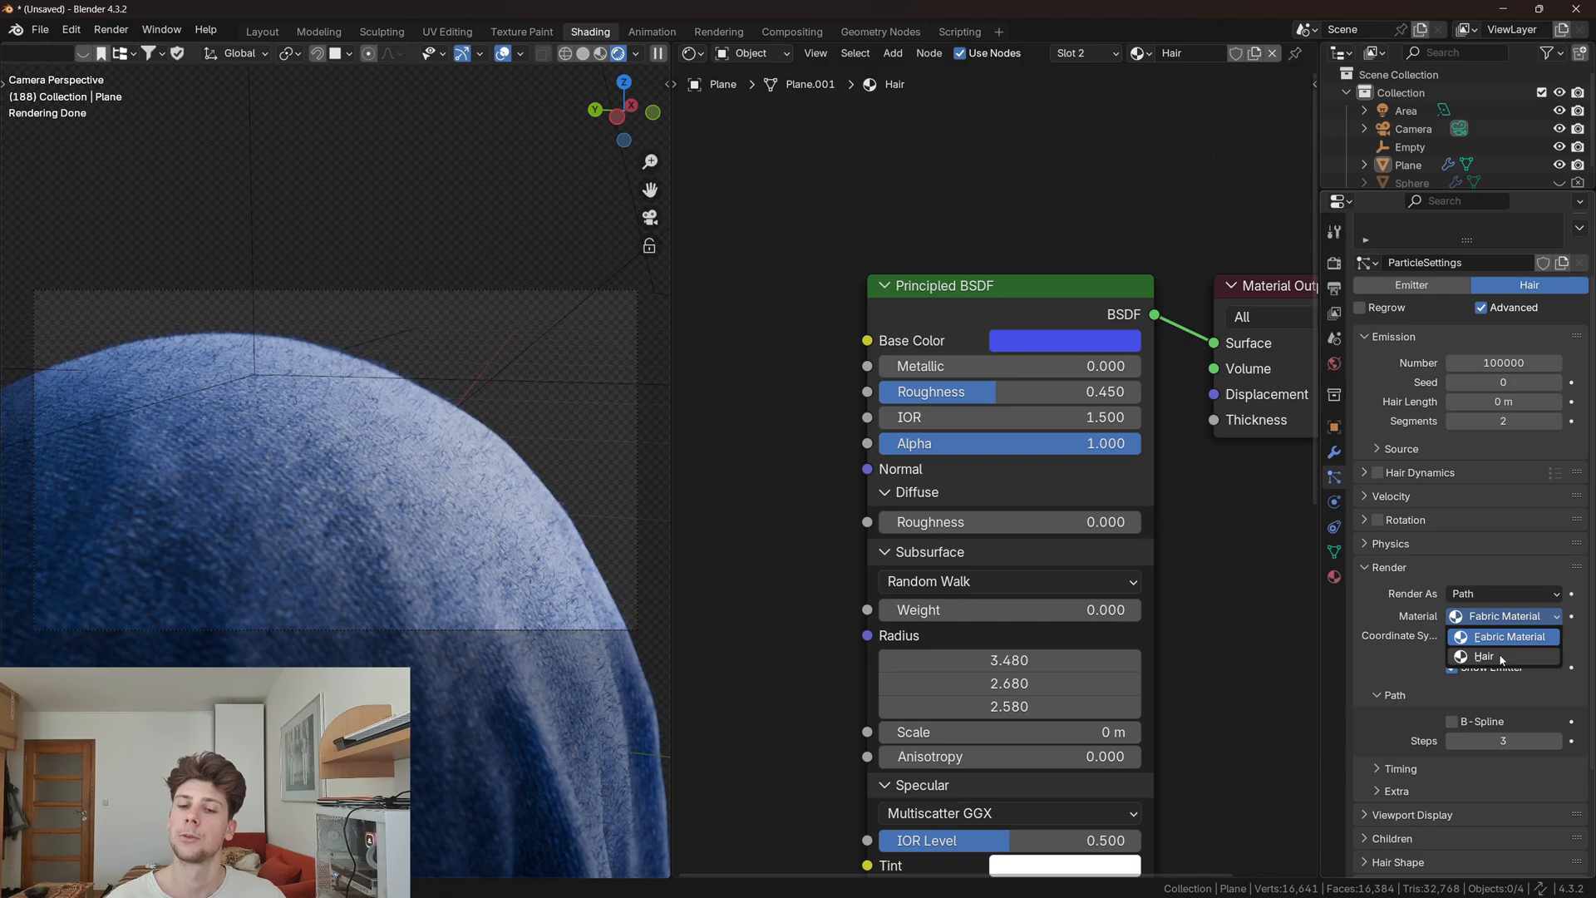
left_click(1486, 656)
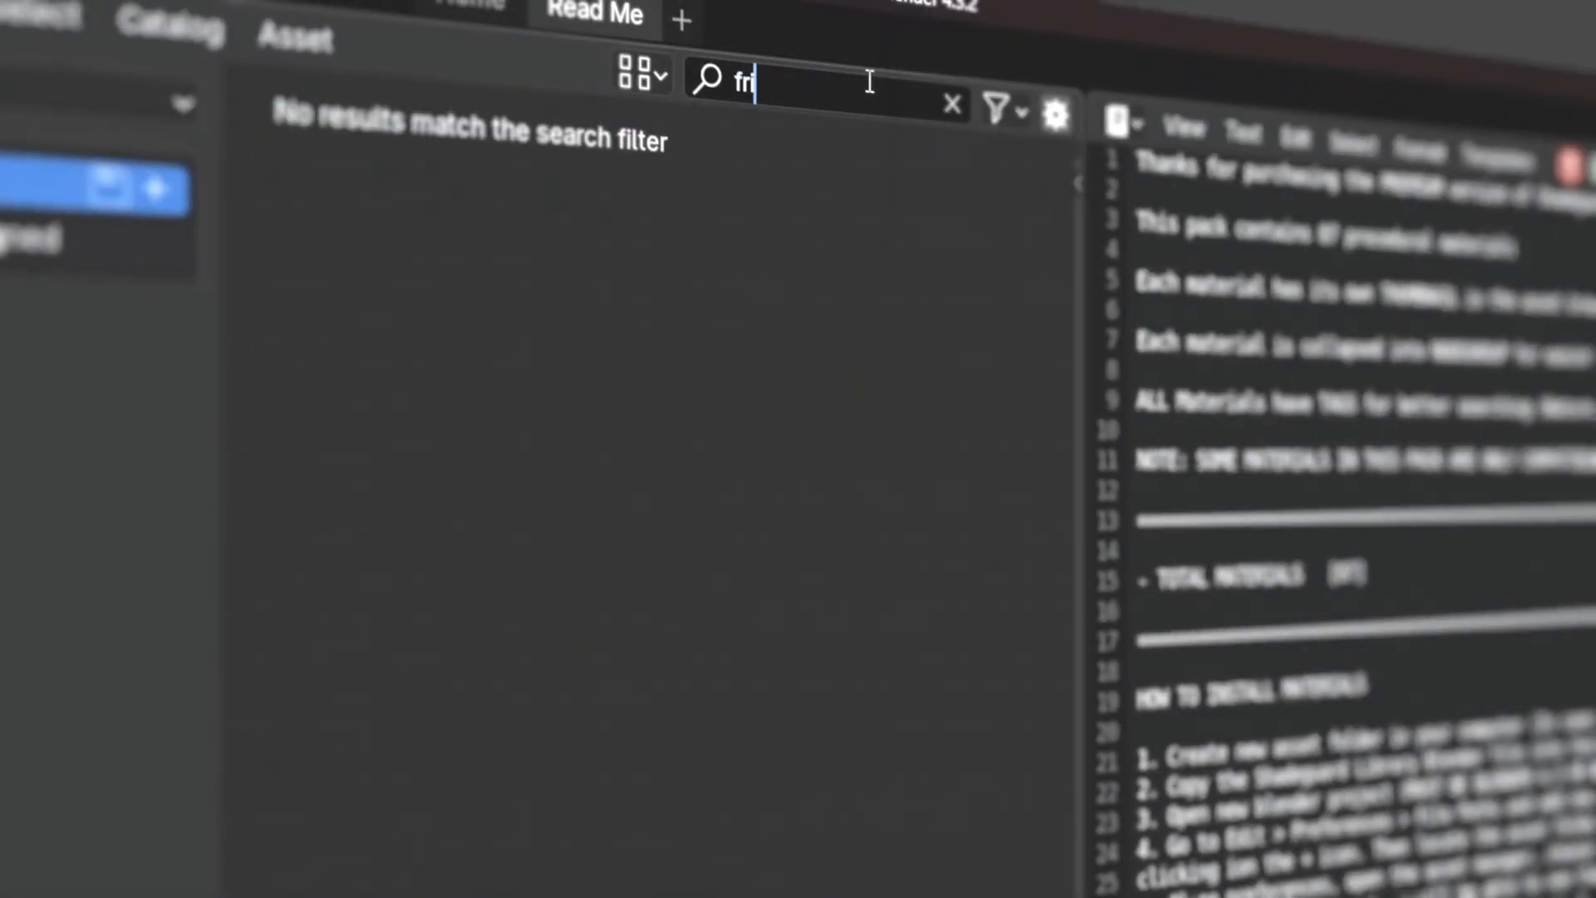
Step: Search the material pack asset library for 'sou'
type("sou")
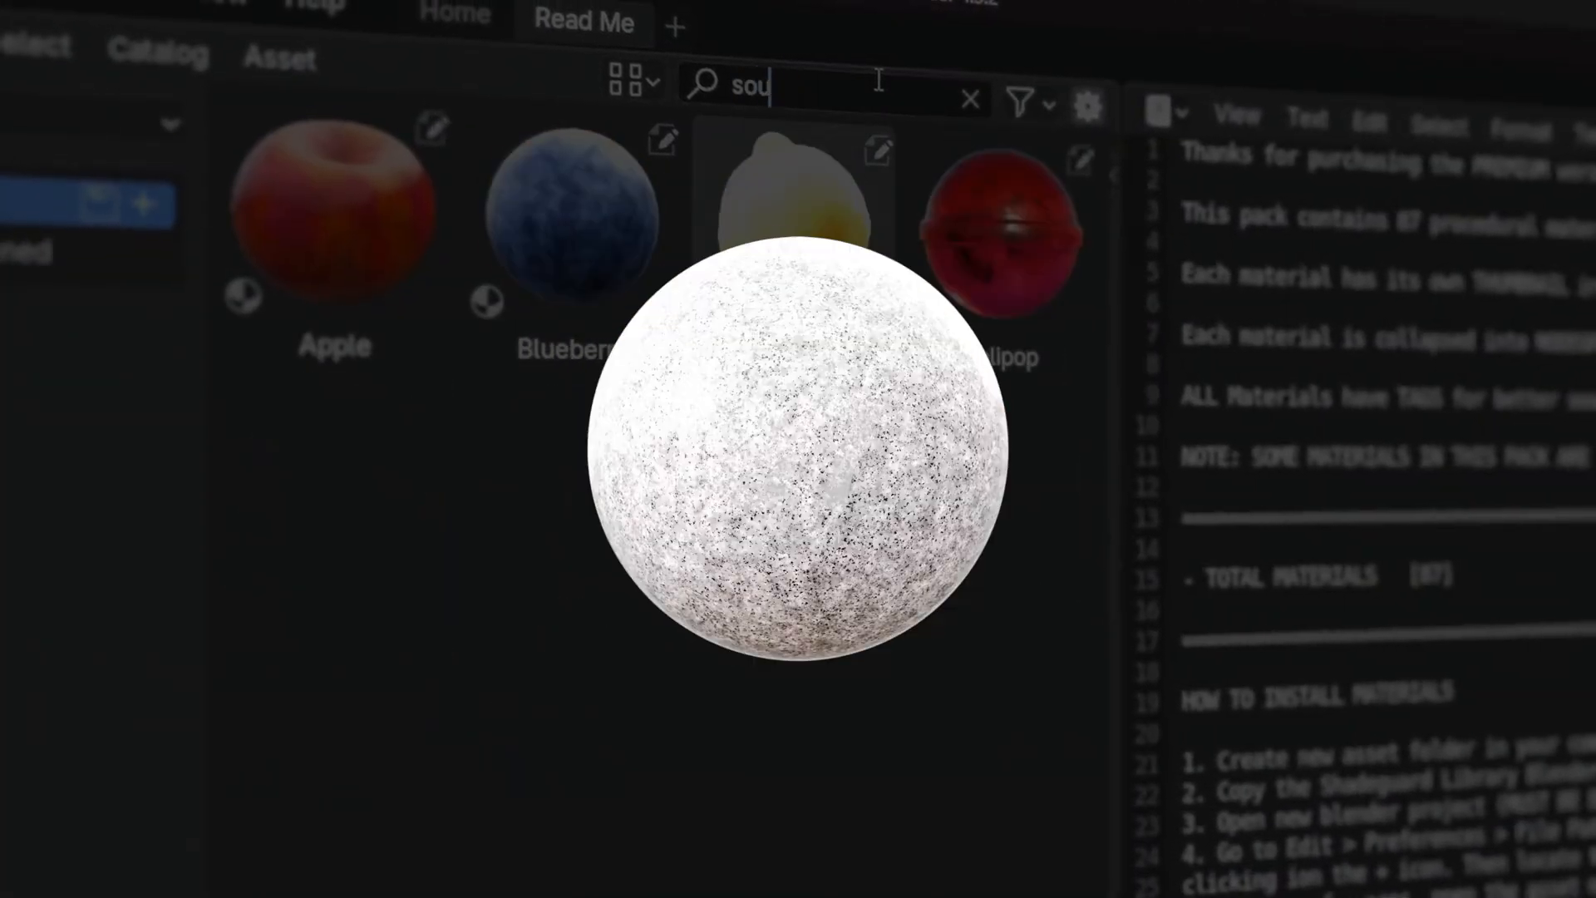